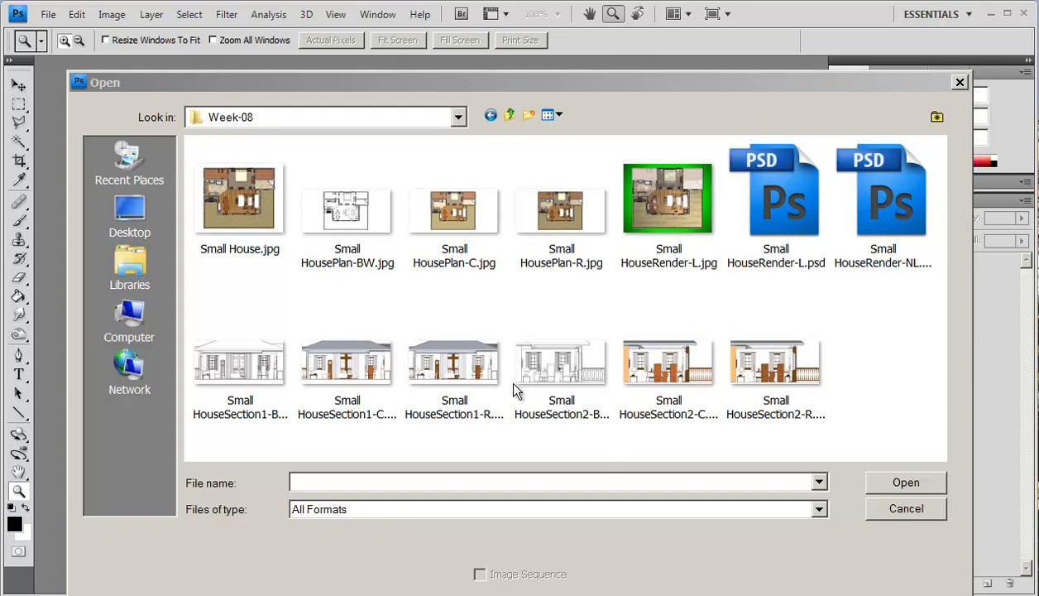
Step: Open Small HousePlan-BW.jpg from Week-08 as the base background image
left_click(347, 210)
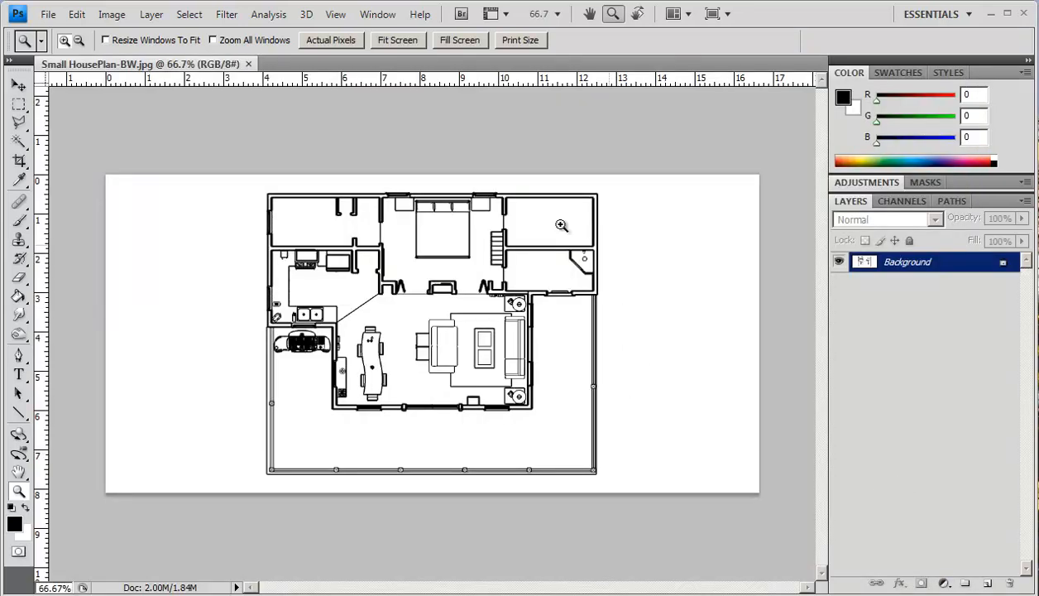
mouse_move(626, 441)
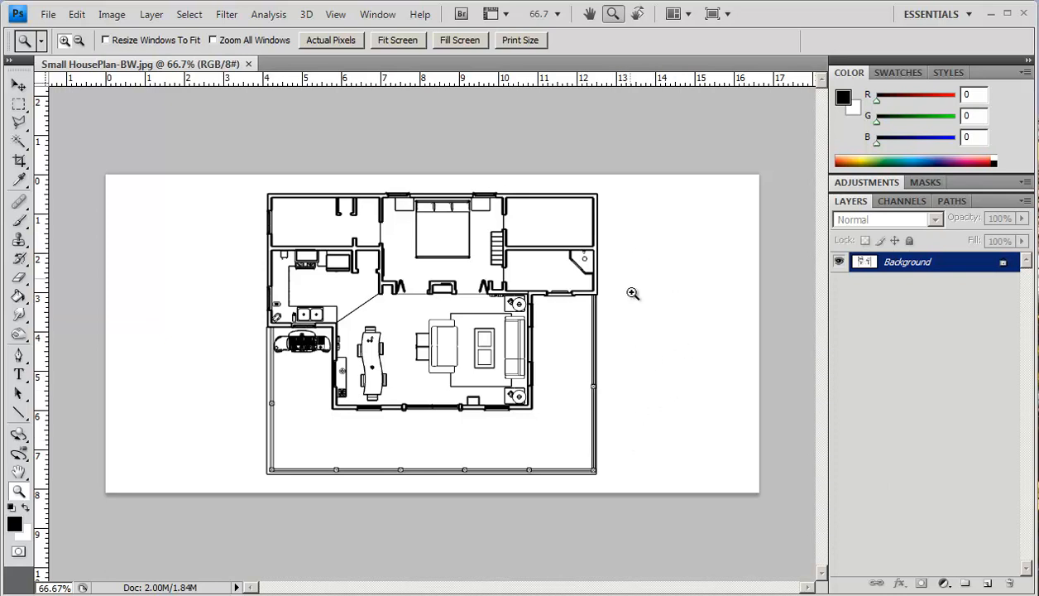
mouse_move(633, 328)
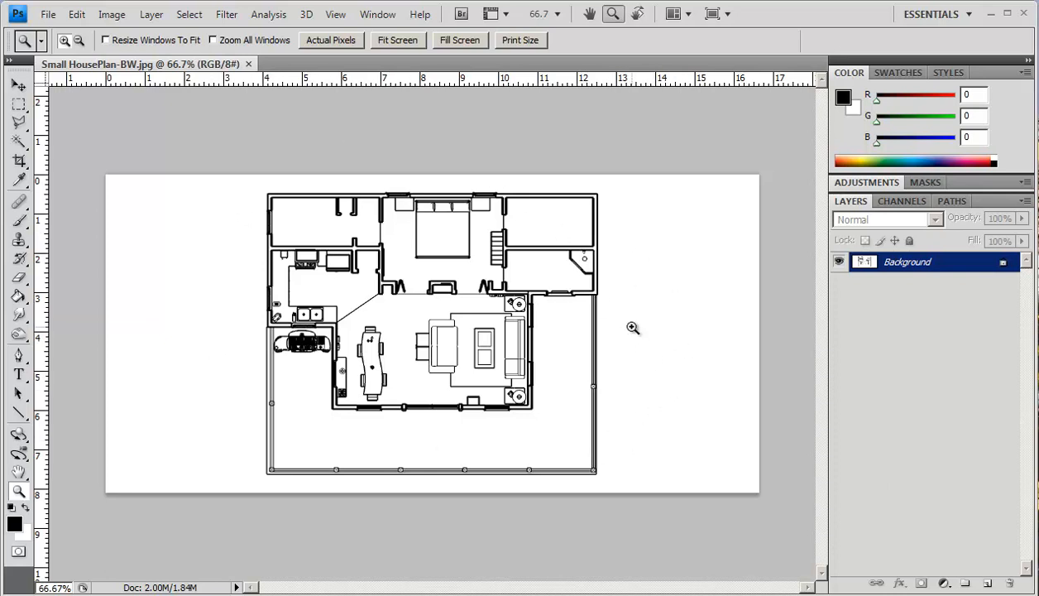
mouse_move(649, 340)
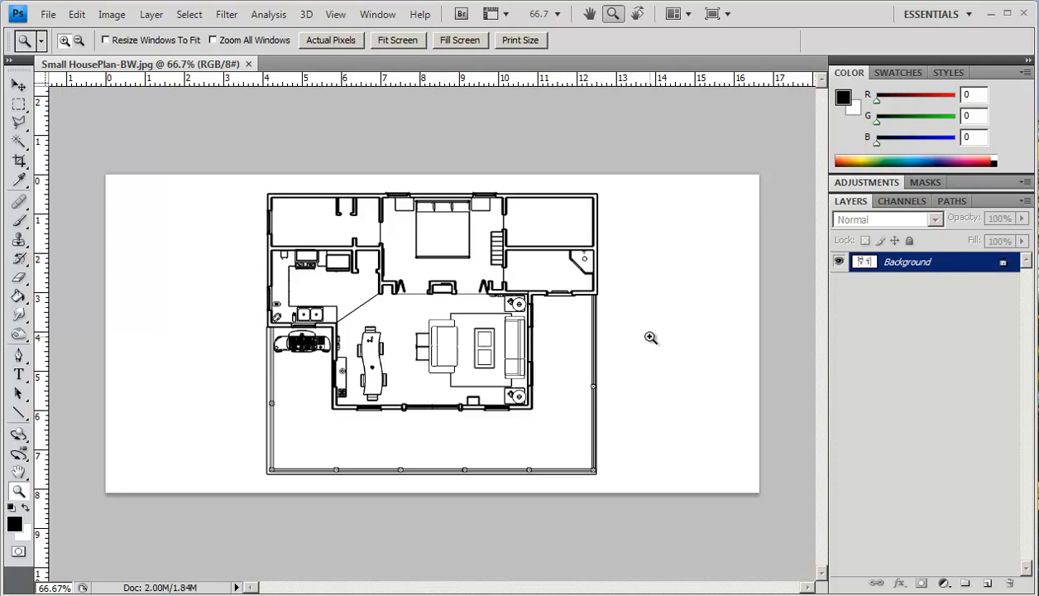
mouse_move(639, 314)
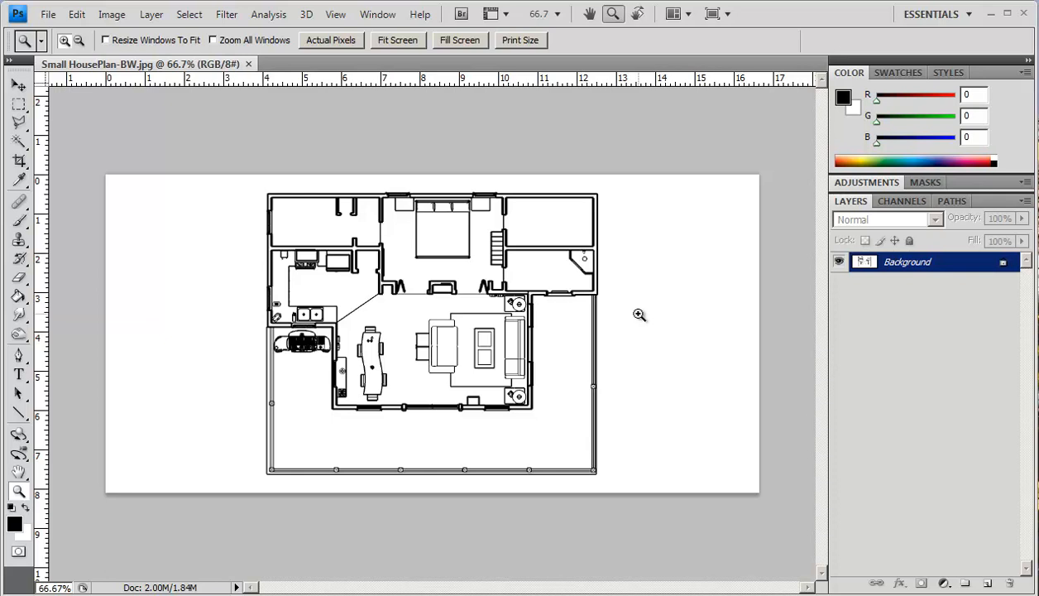
mouse_move(637, 317)
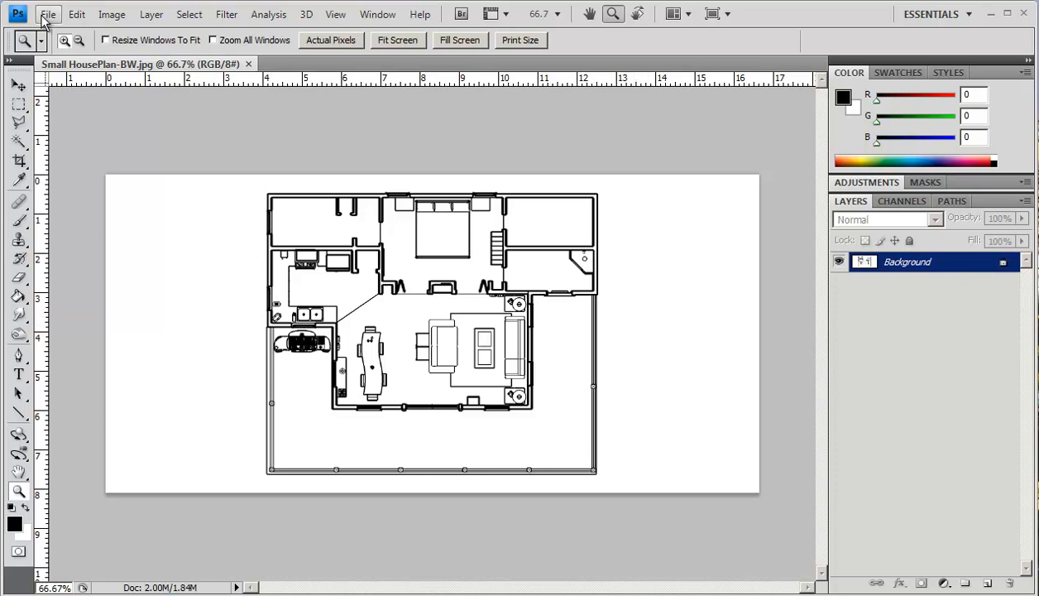
Step: Place Small HousePlan-C.jpg into the document and commit the placement
left_click(47, 14)
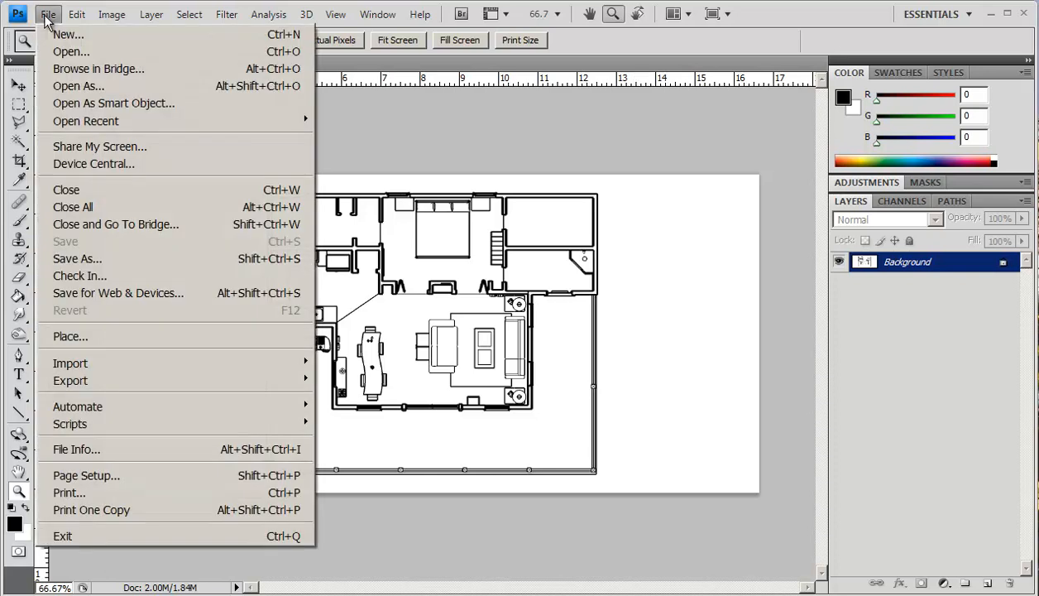
mouse_move(86, 121)
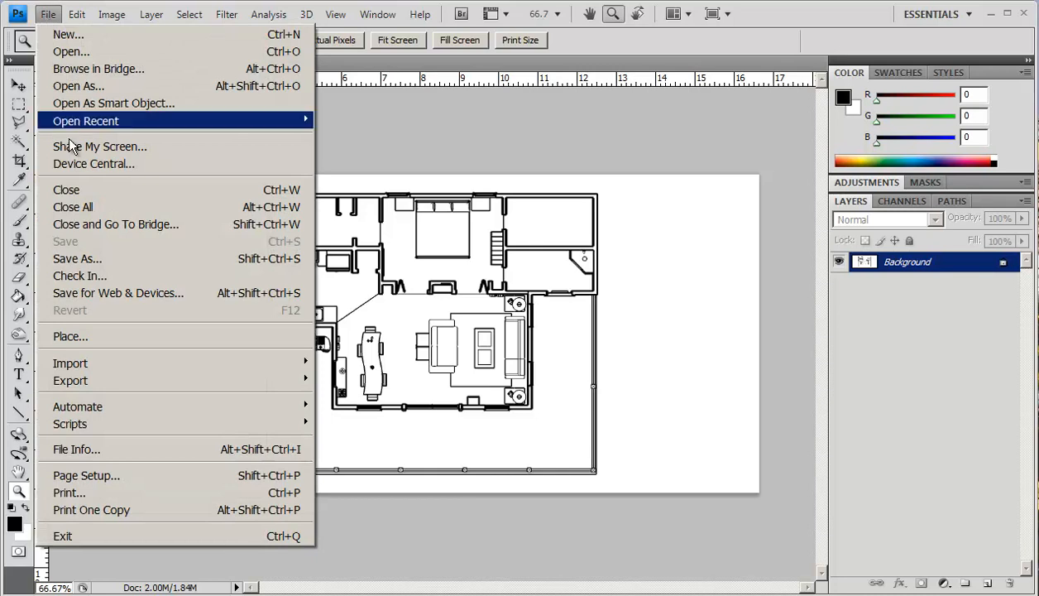
left_click(70, 336)
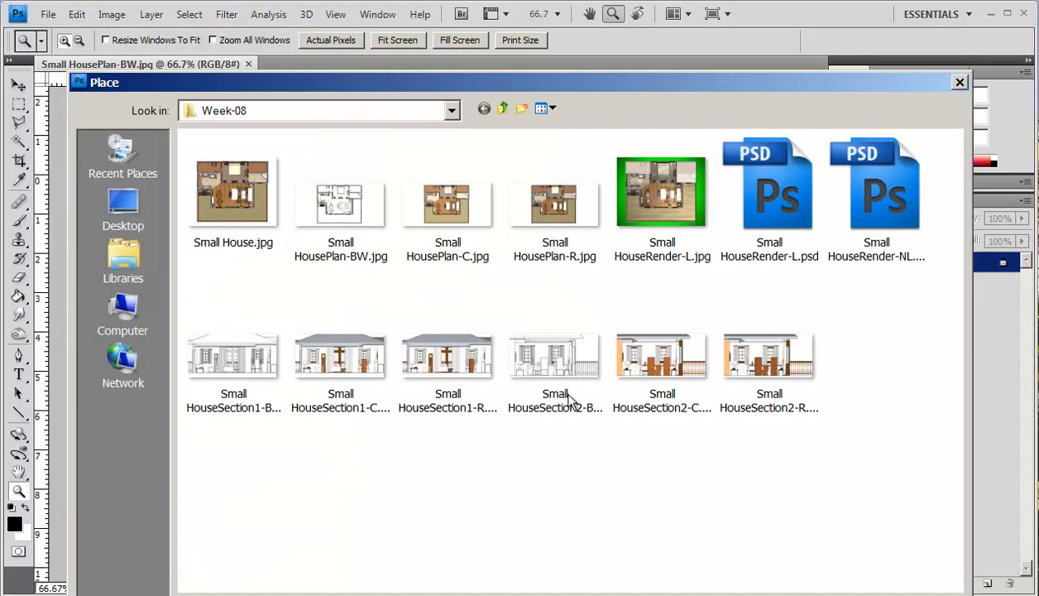
left_click(448, 203)
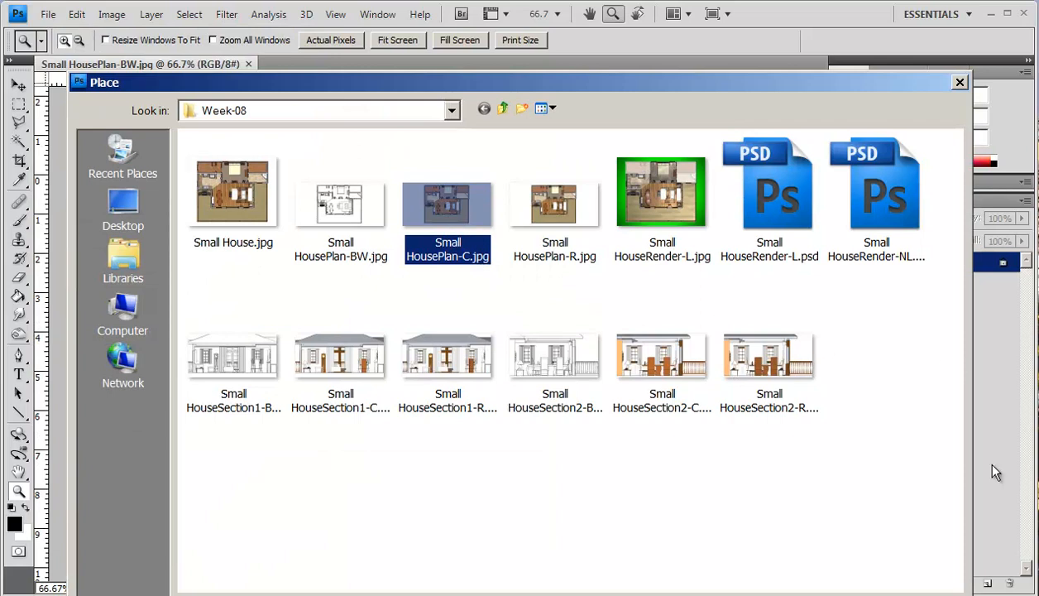
mouse_move(647, 111)
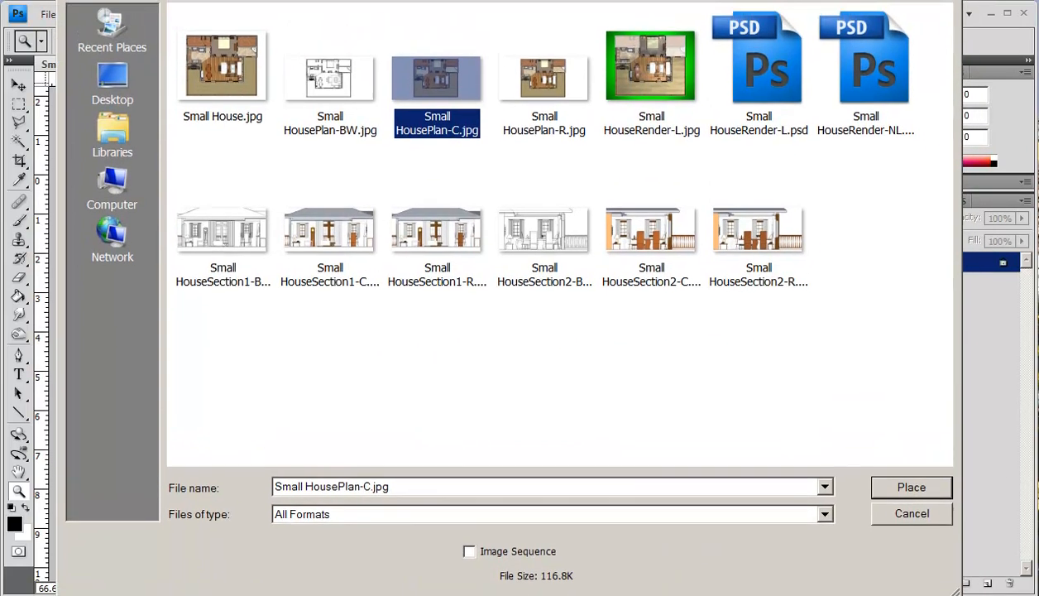
left_click(910, 486)
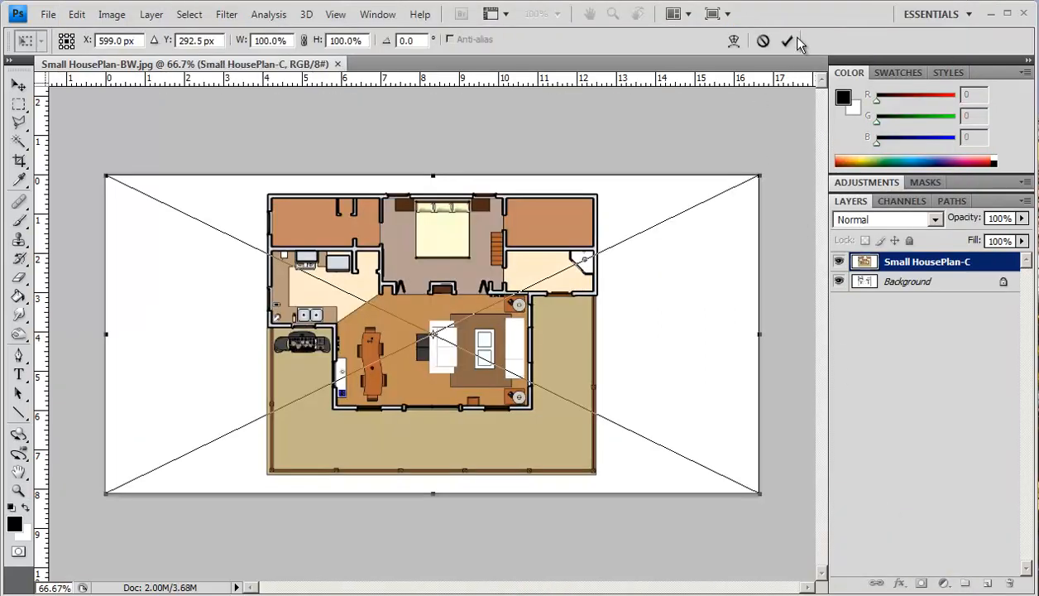
left_click(787, 40)
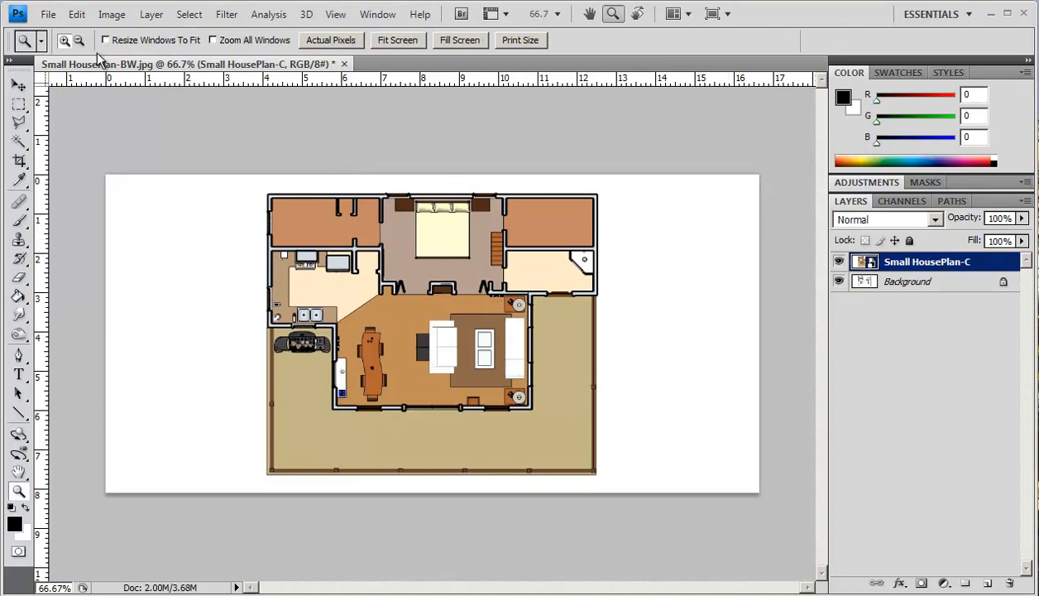
Step: Place Small HousePlan-R.jpg as a second layer and commit it
left_click(48, 14)
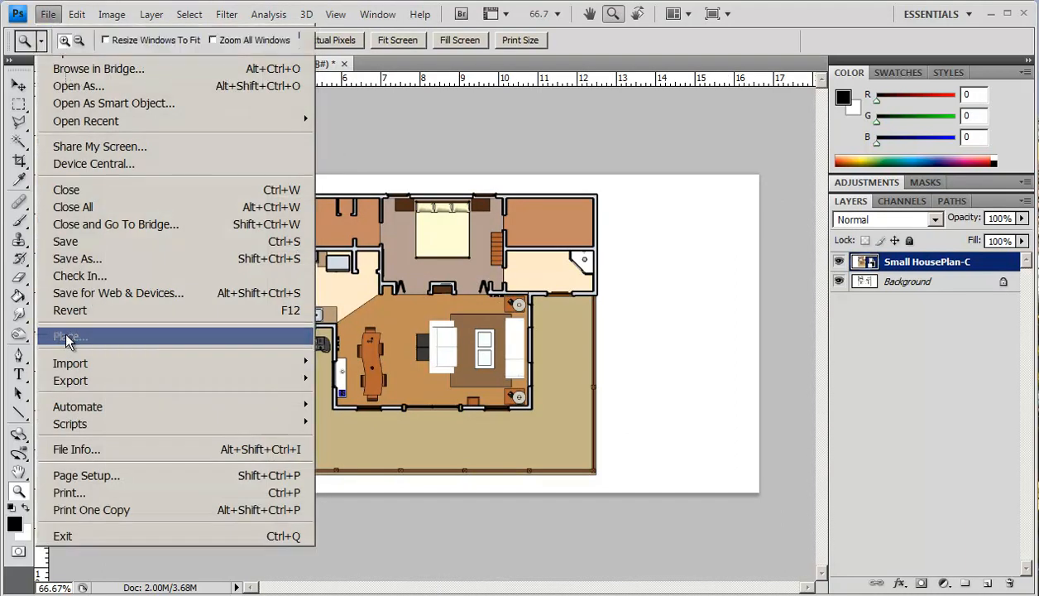
left_click(68, 335)
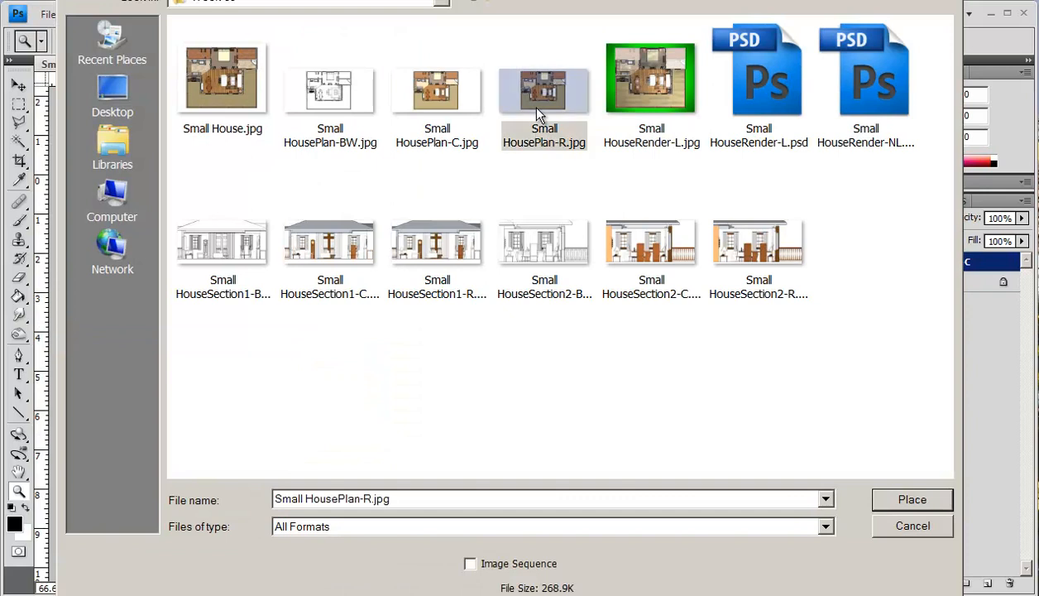
left_click(911, 499)
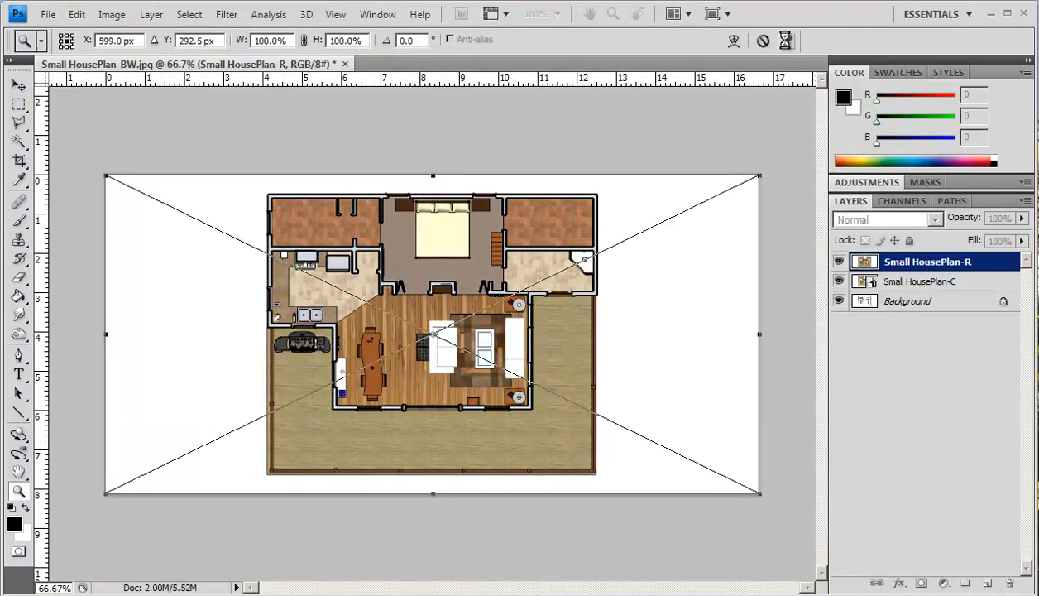
left_click(18, 492)
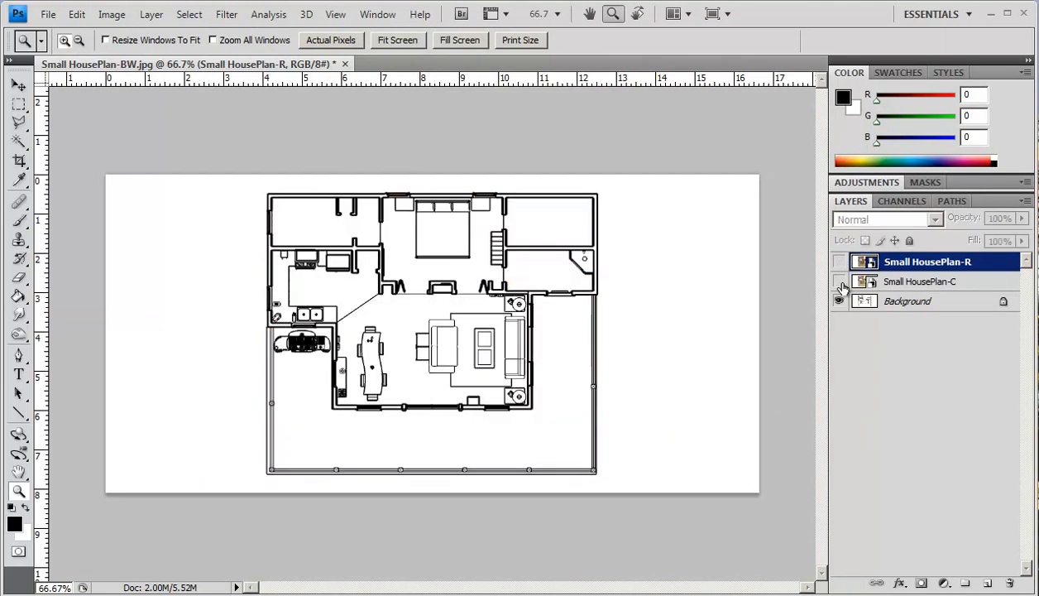
mouse_move(838, 300)
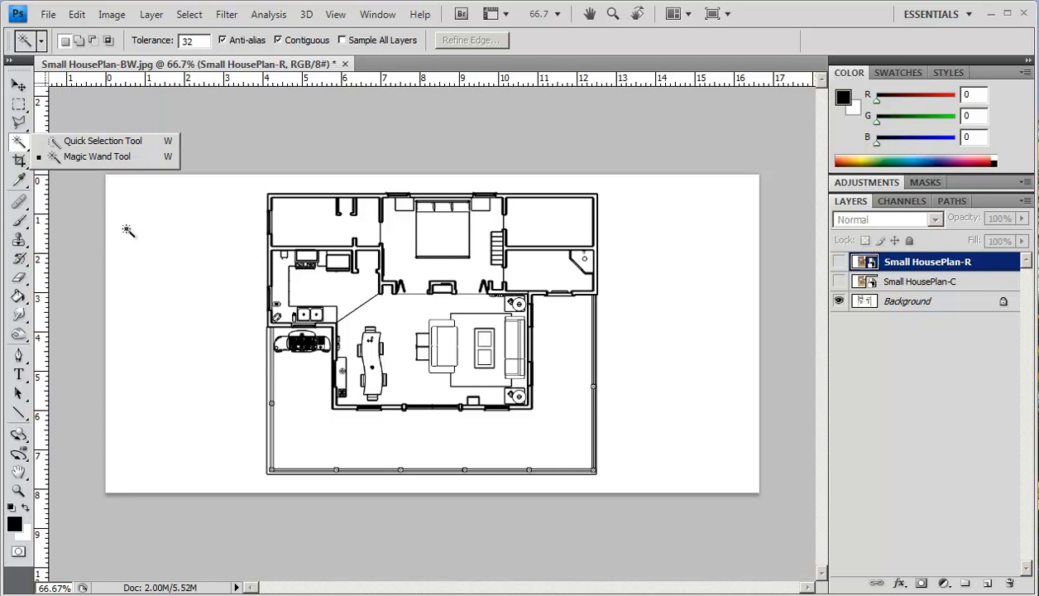
mouse_move(323, 418)
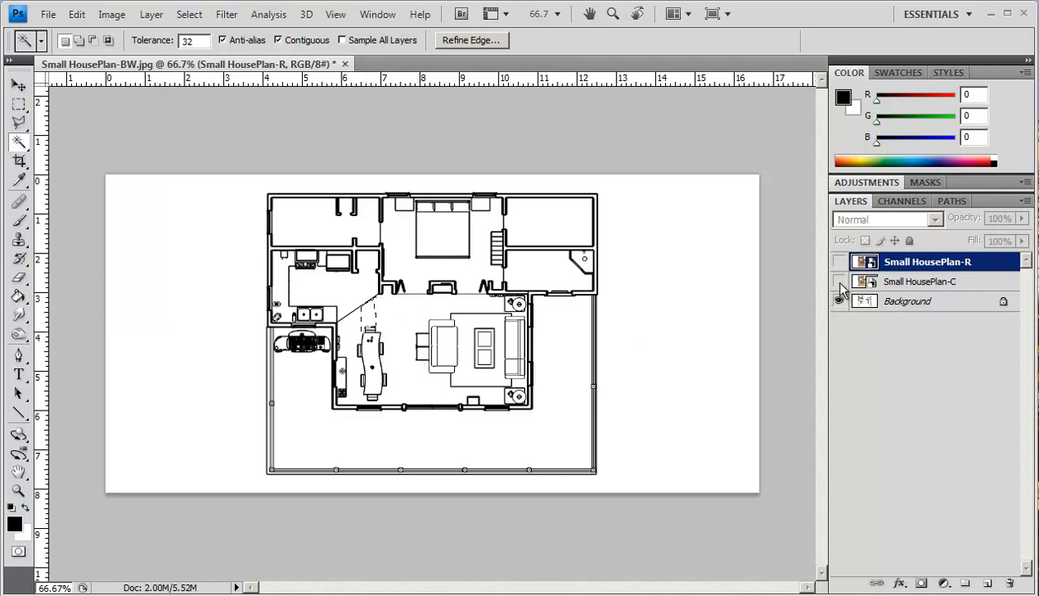
Step: Turn the coloured and rendered plan layers back on, dismissing the hidden-layer warning
left_click(838, 281)
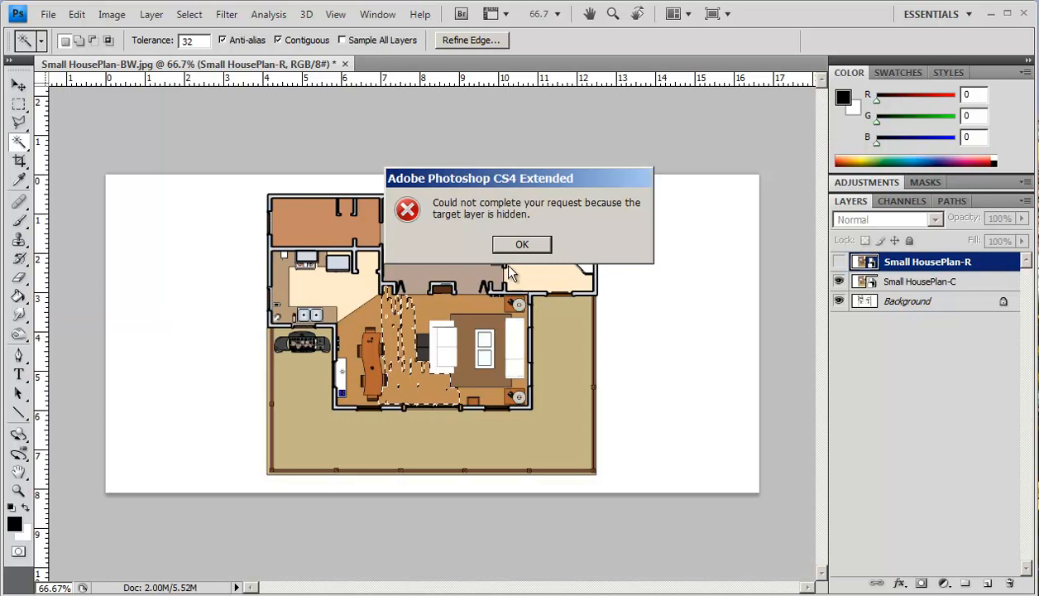
left_click(521, 243)
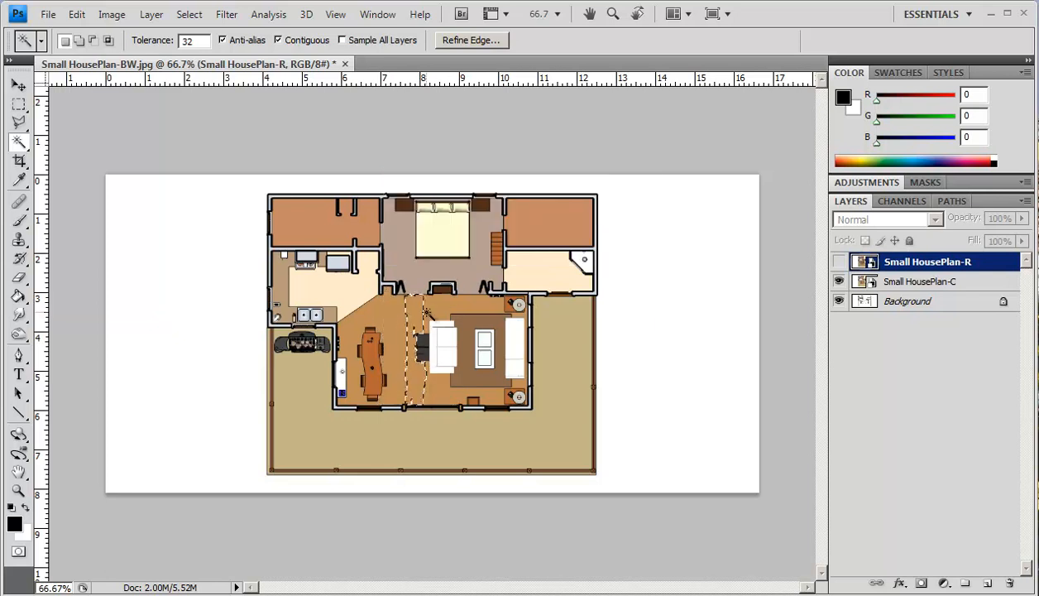
left_click(838, 262)
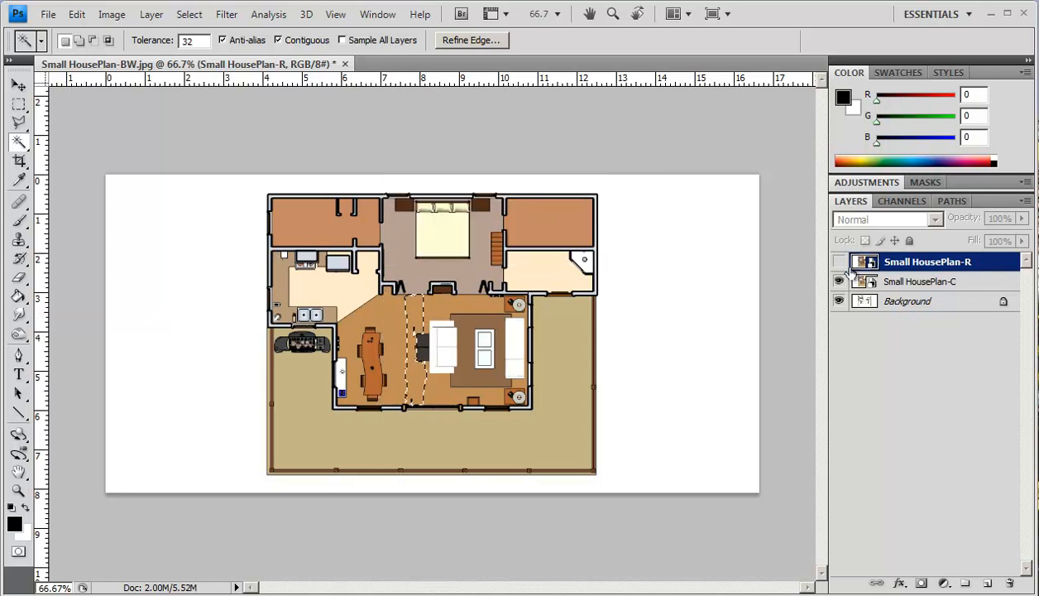
left_click(838, 262)
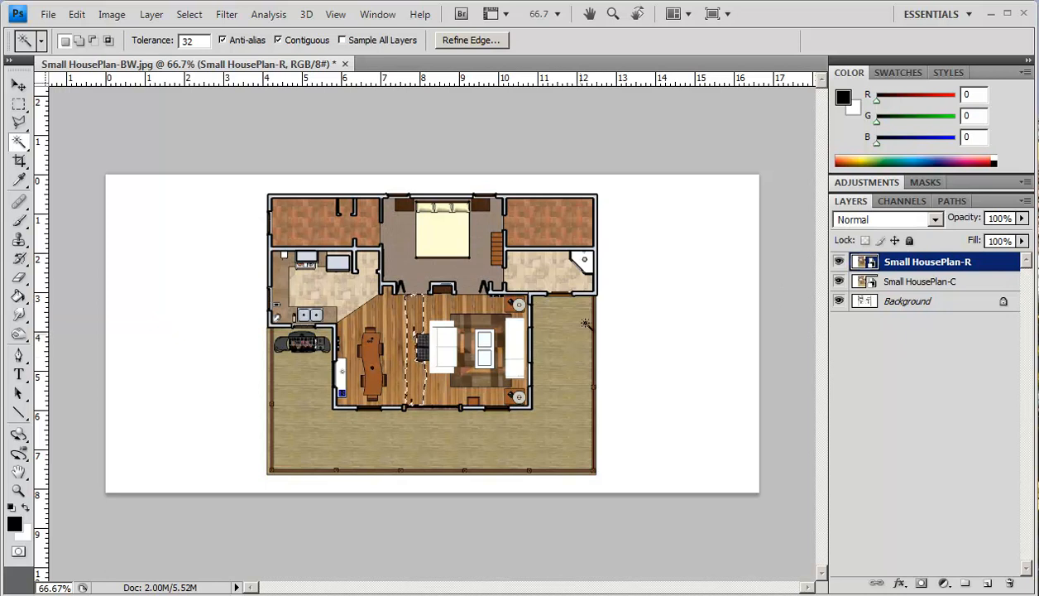
mouse_move(616, 311)
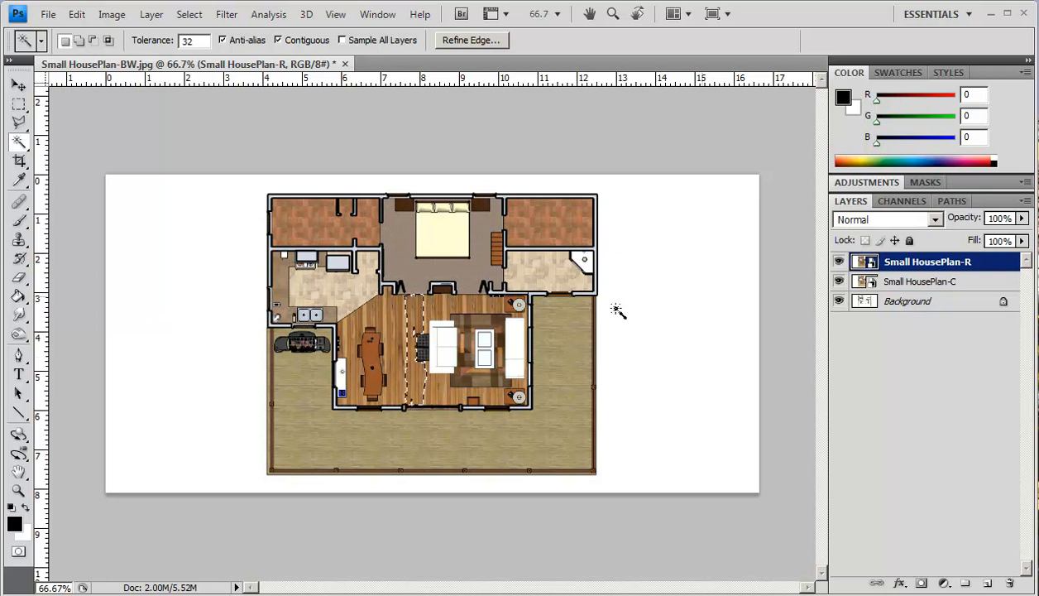
Step: Duplicate the Small HousePlan-R layer and rename the copy Render
right_click(926, 261)
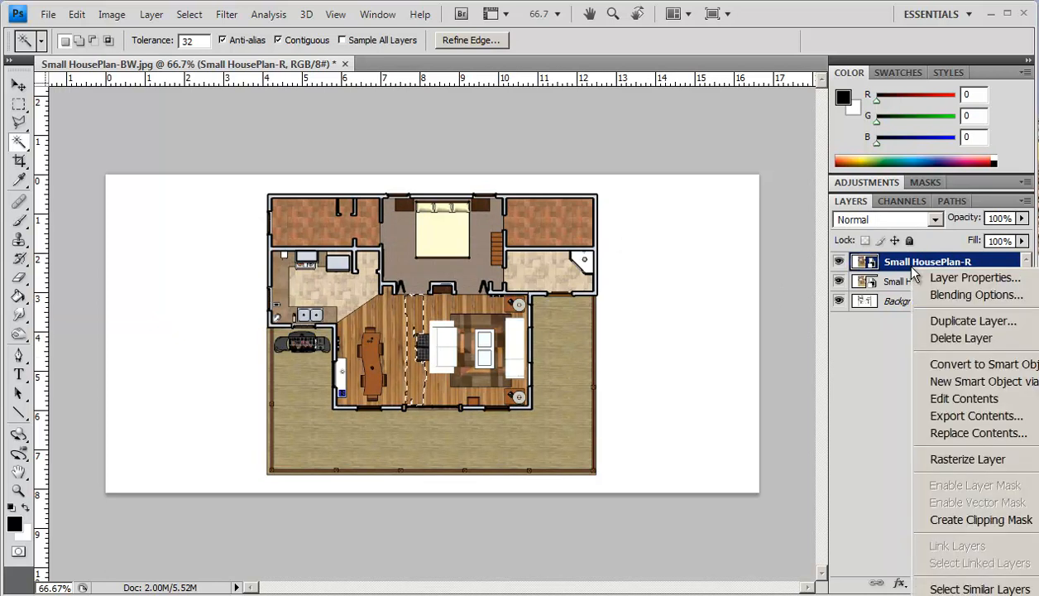
mouse_move(972, 320)
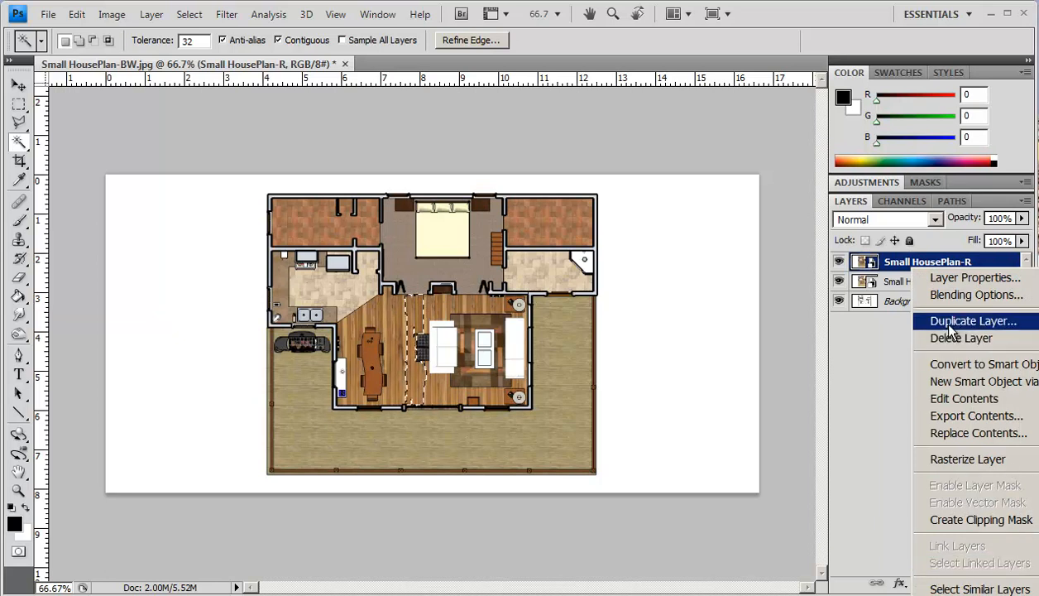
left_click(972, 321)
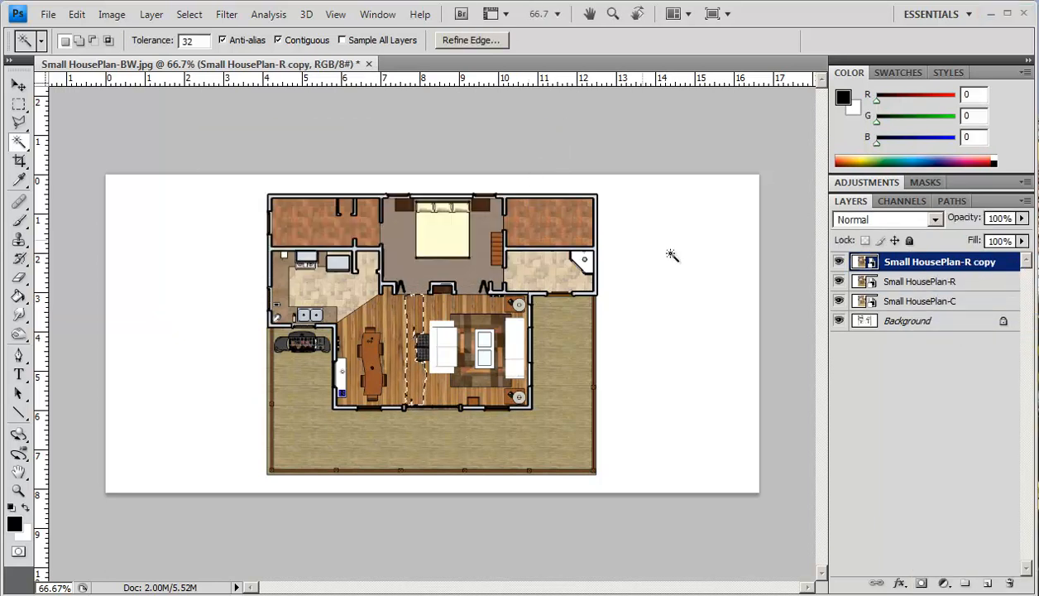
double_click(939, 261)
type("R")
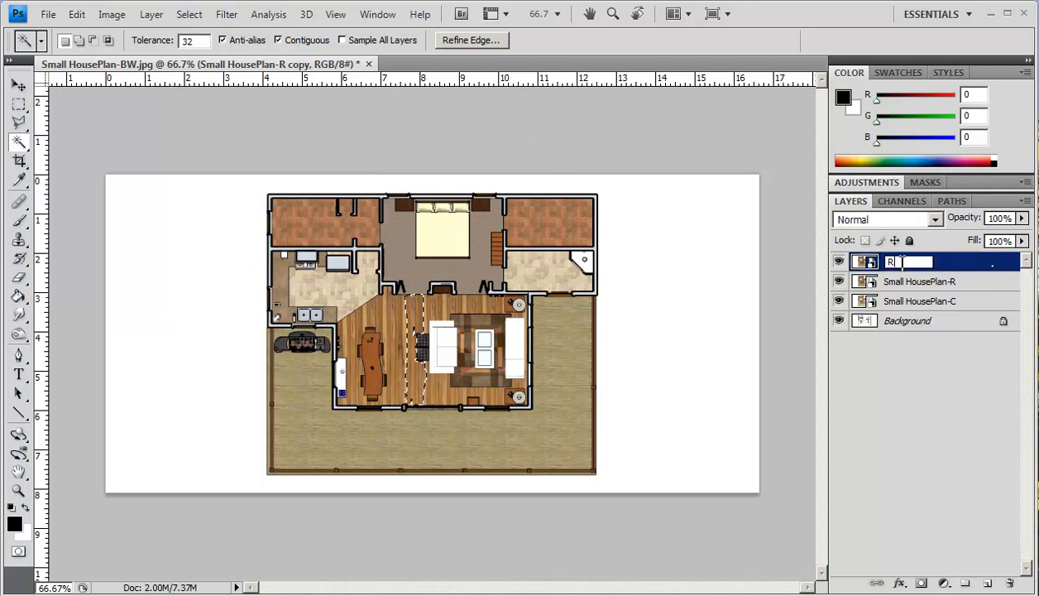
type("endwer")
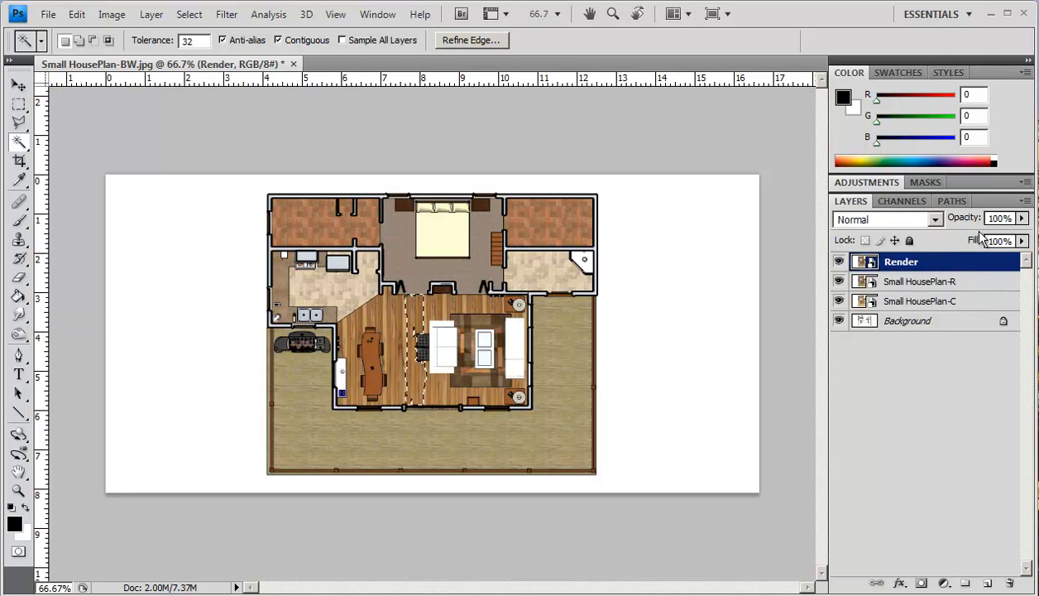
left_click(731, 377)
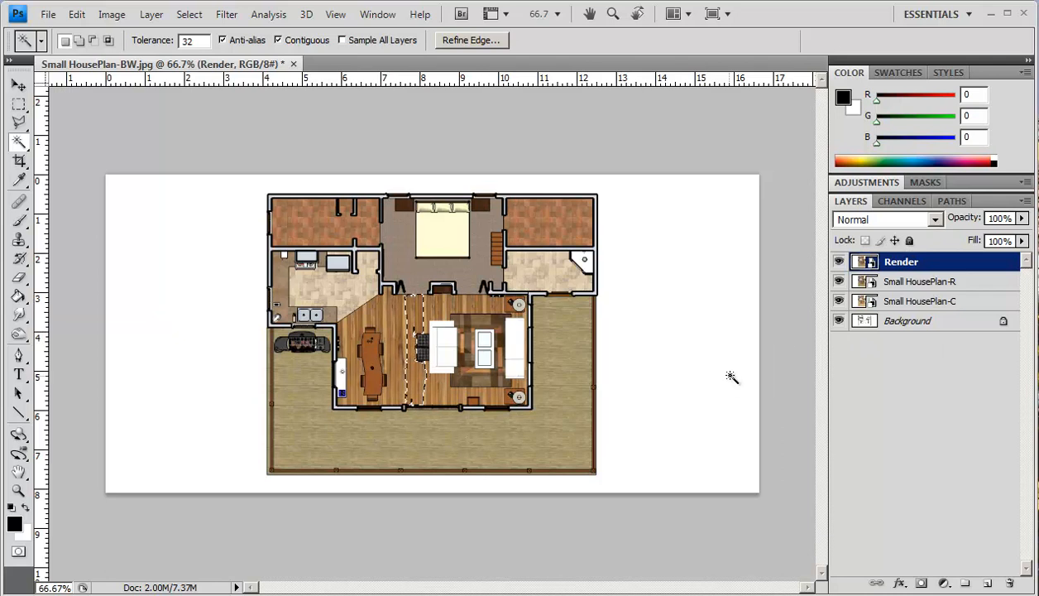
mouse_move(670, 363)
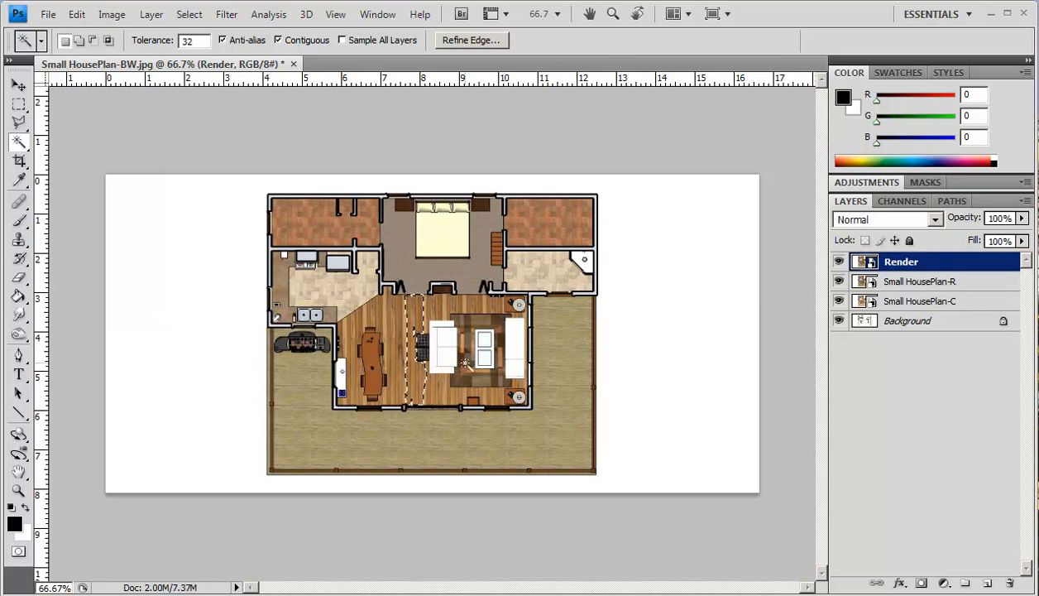
Step: Work from the Background layer, then make Render active and visible again
left_click(907, 321)
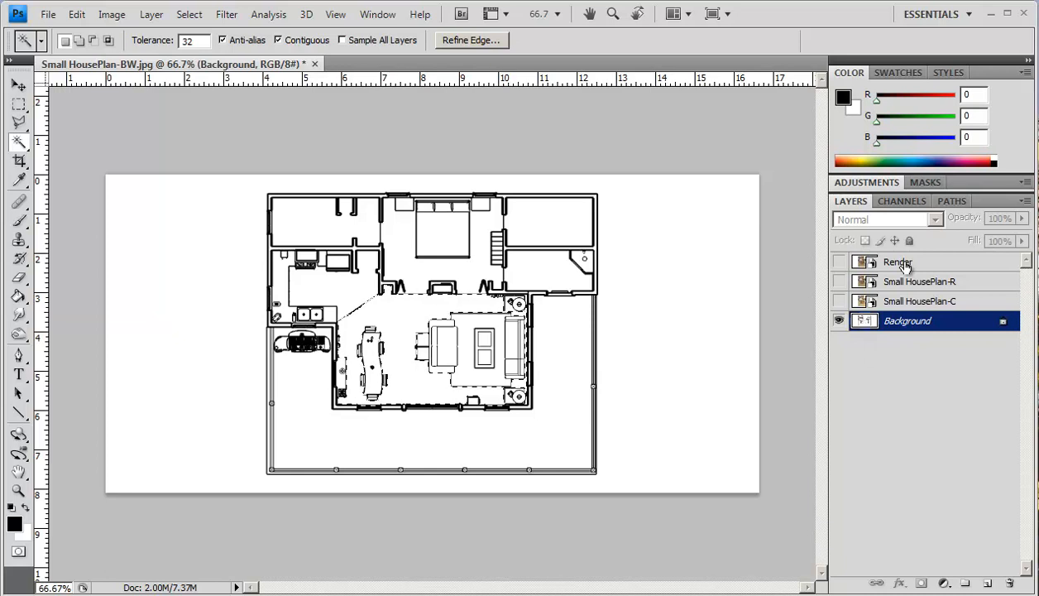
left_click(900, 262)
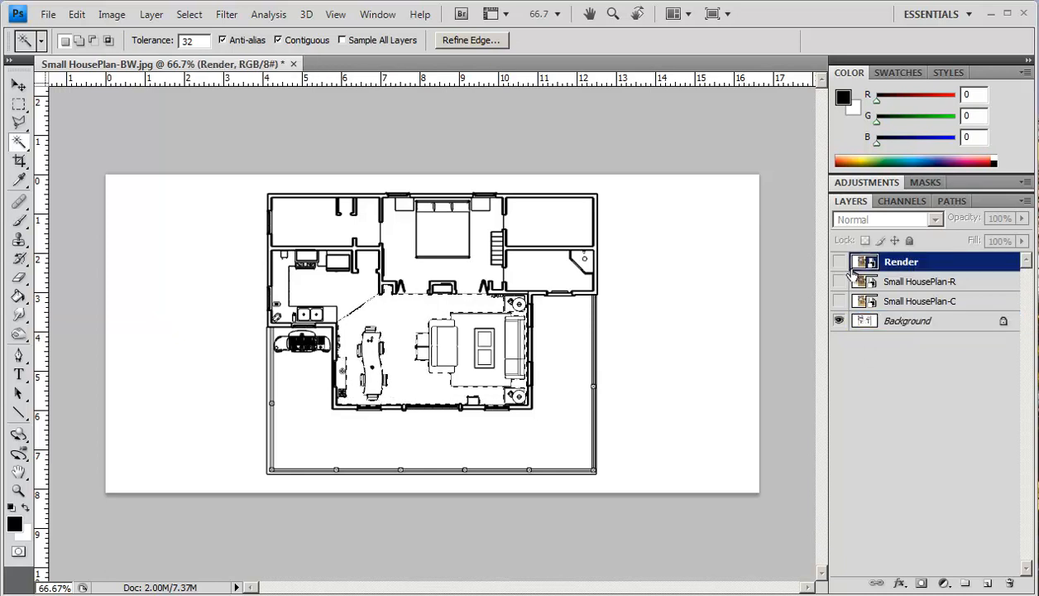
left_click(838, 260)
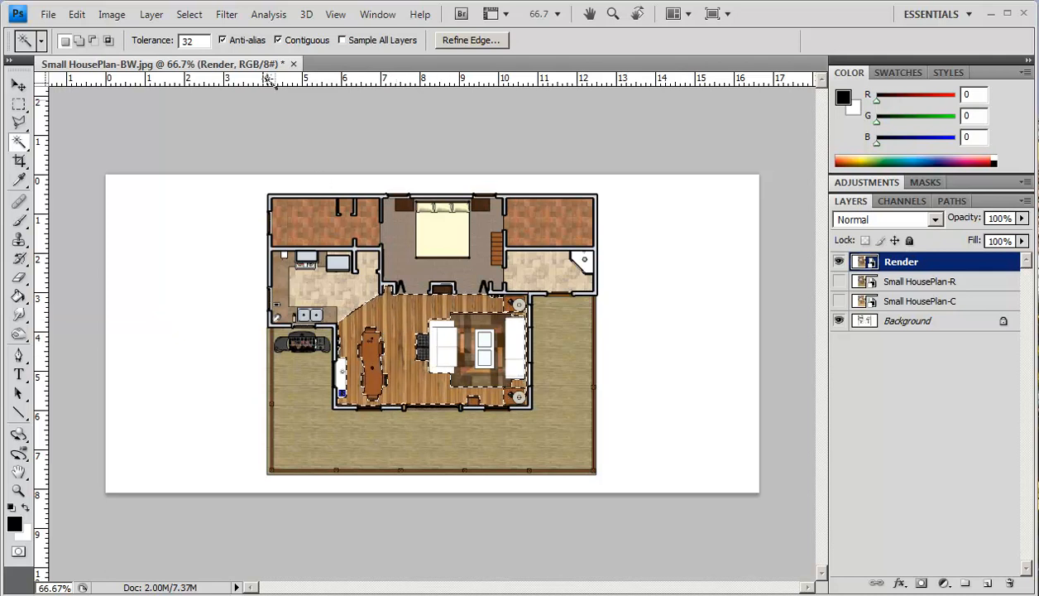
Step: Save the living-room floor selection as channel LR-Floor and reselect the Render layer
left_click(189, 14)
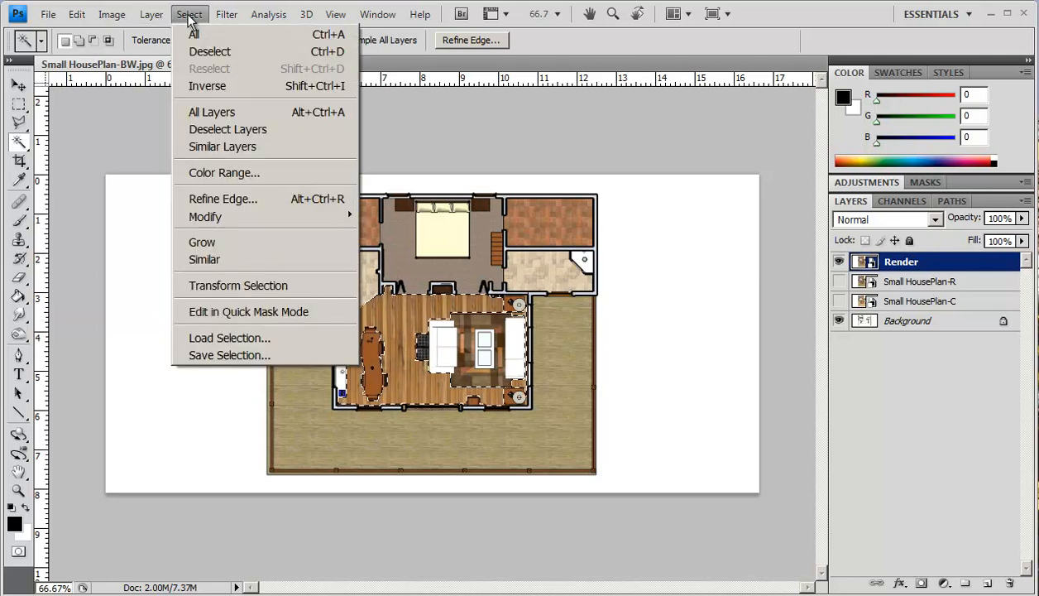
mouse_move(229, 354)
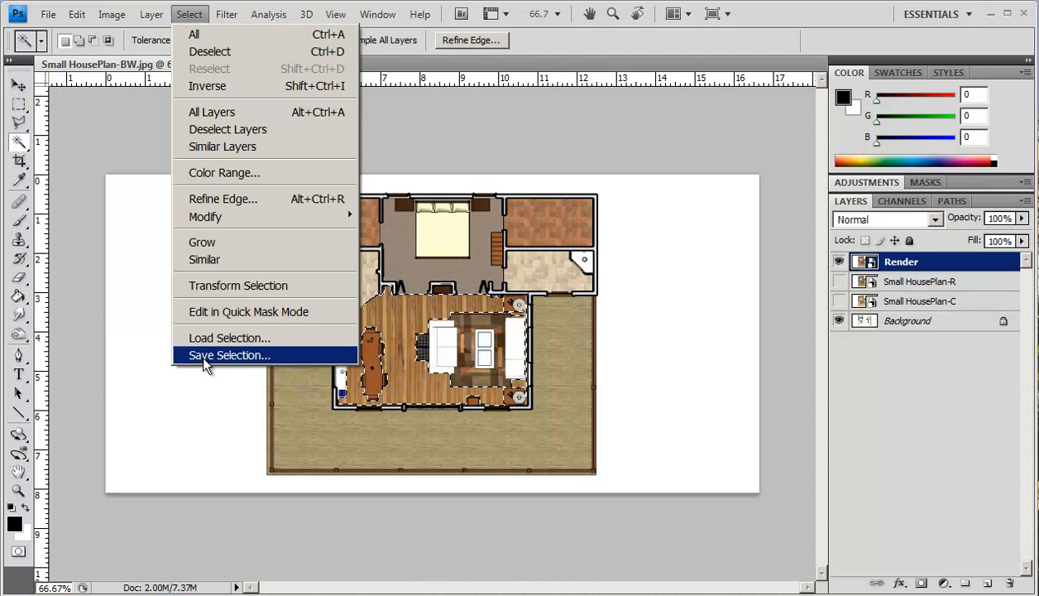
left_click(229, 354)
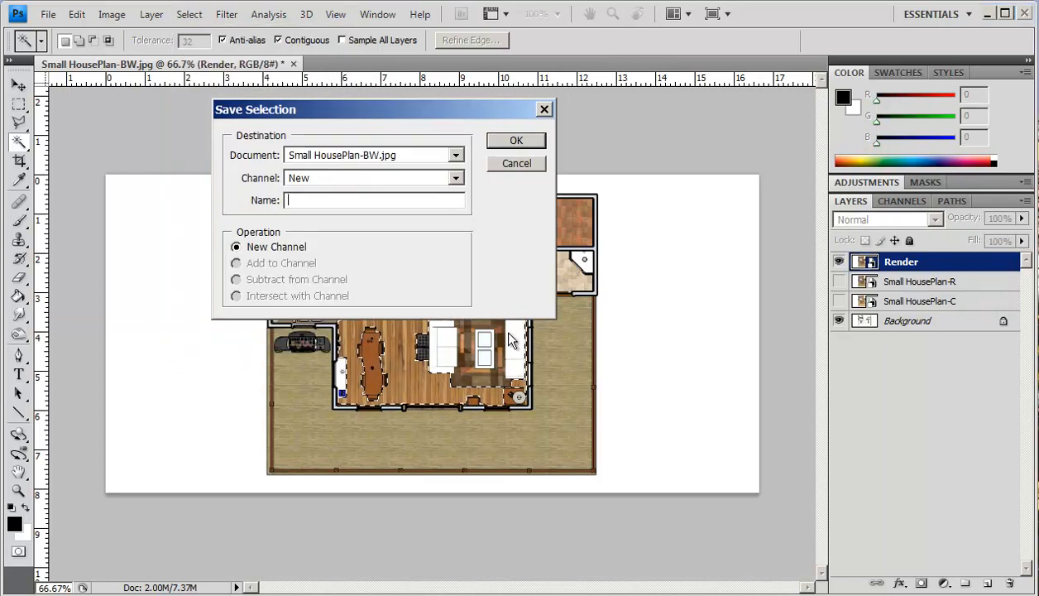
type("LR")
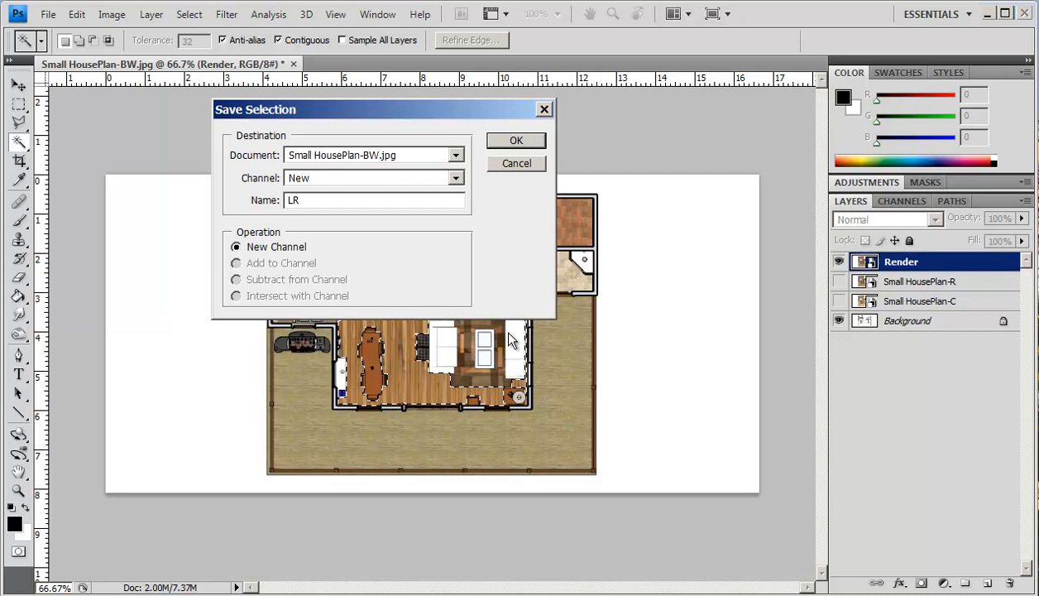
type("-Floor")
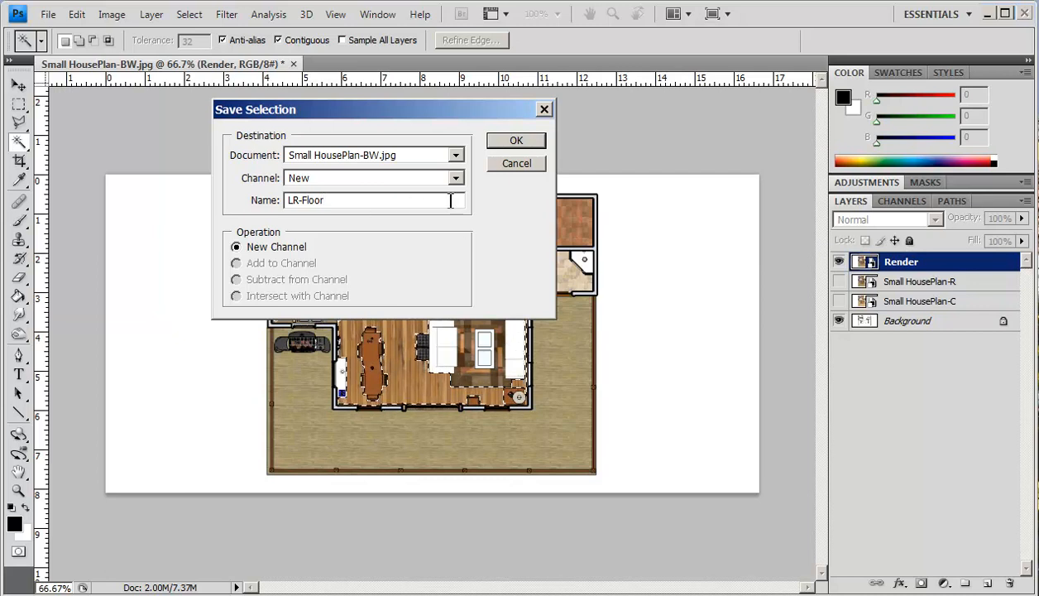
left_click(515, 140)
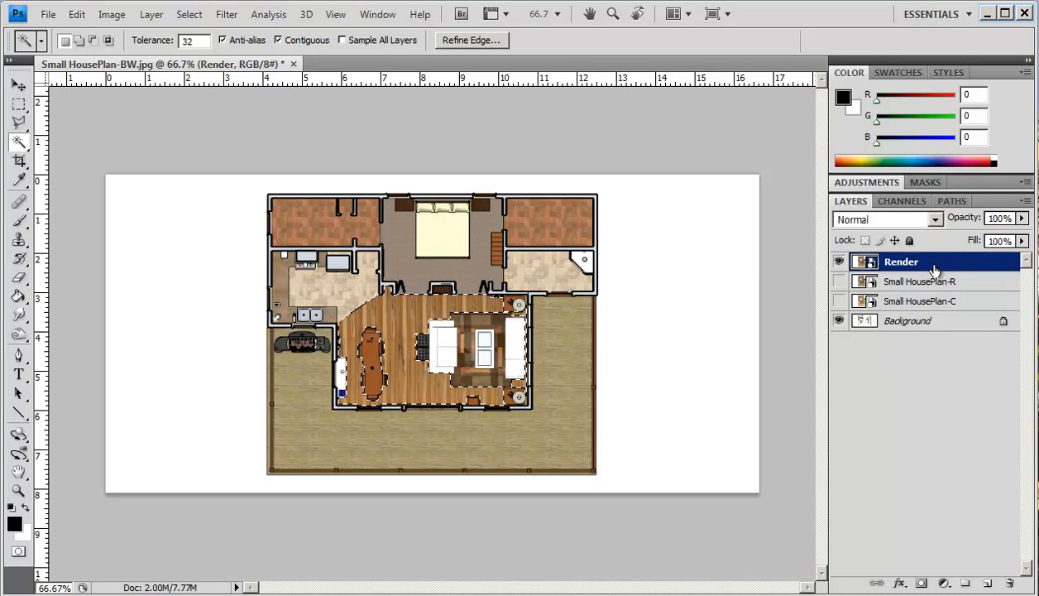
left_click(838, 262)
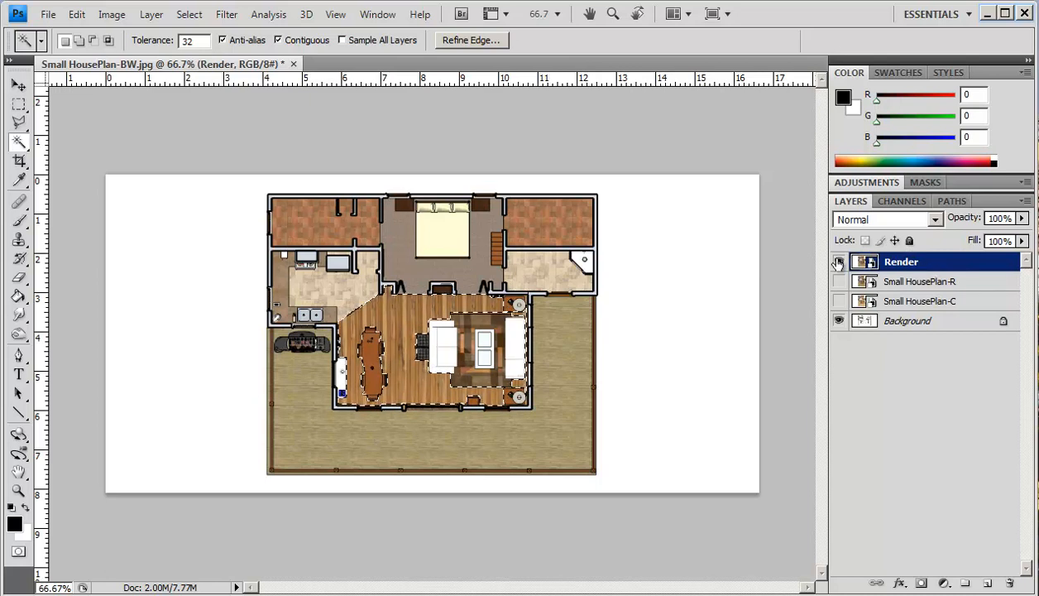
Step: Choose the Burn Tool with a scattered texture brush
left_click(838, 260)
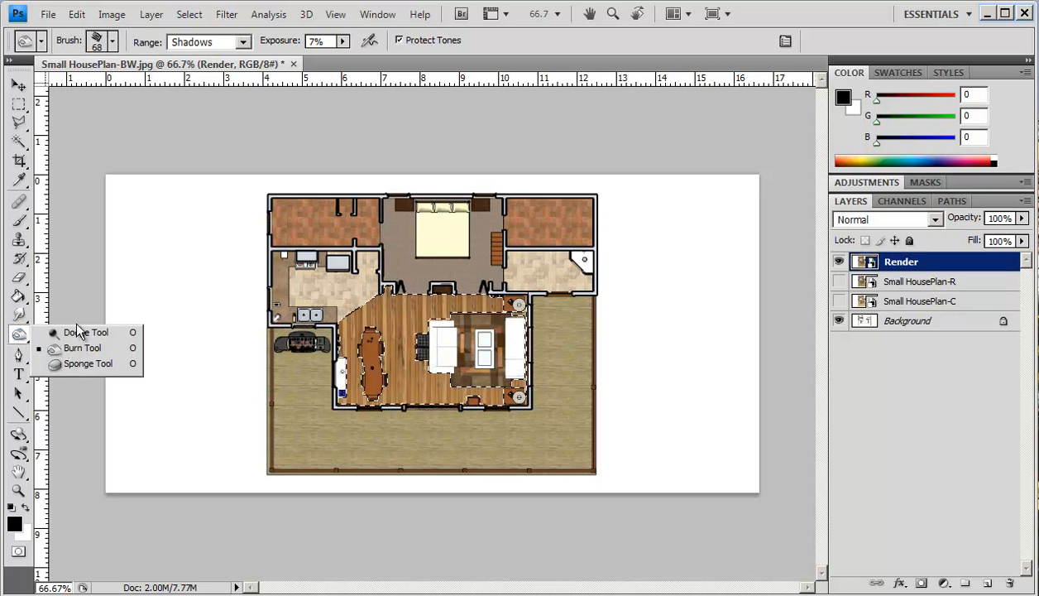
mouse_move(82, 347)
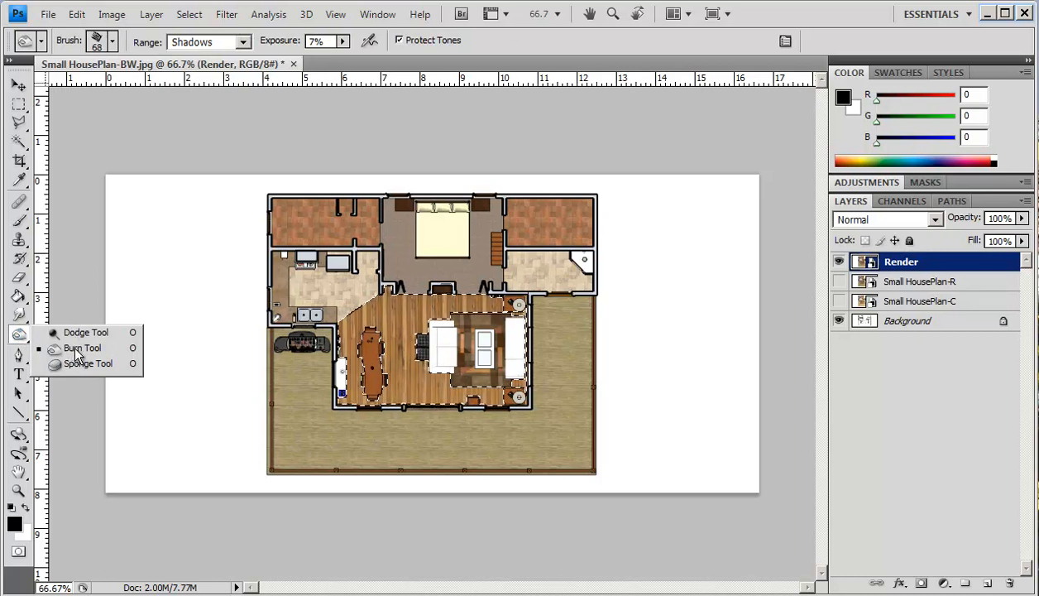
left_click(87, 364)
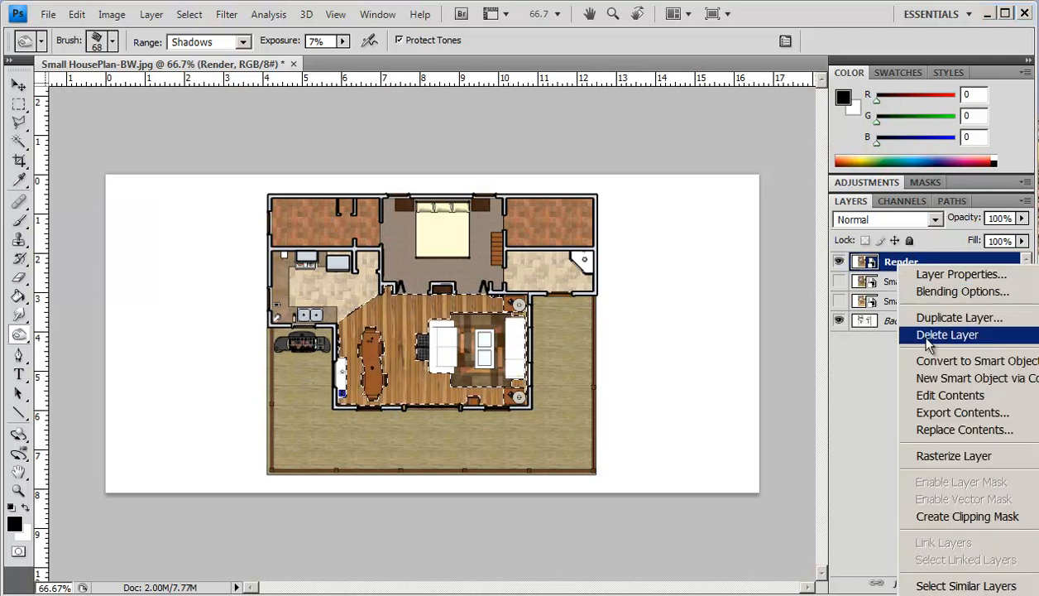
mouse_move(953, 456)
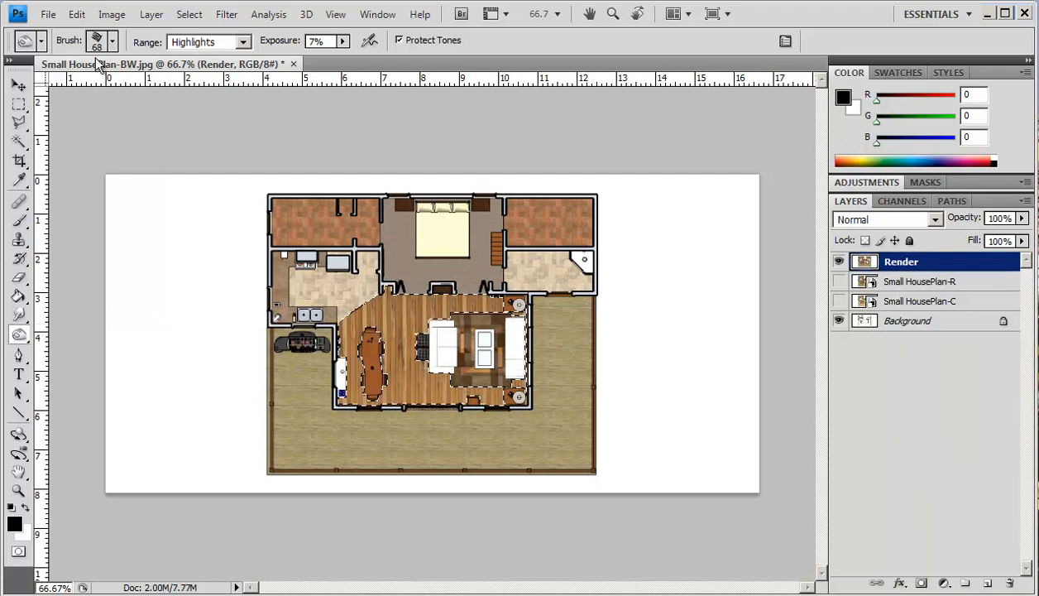
left_click(112, 40)
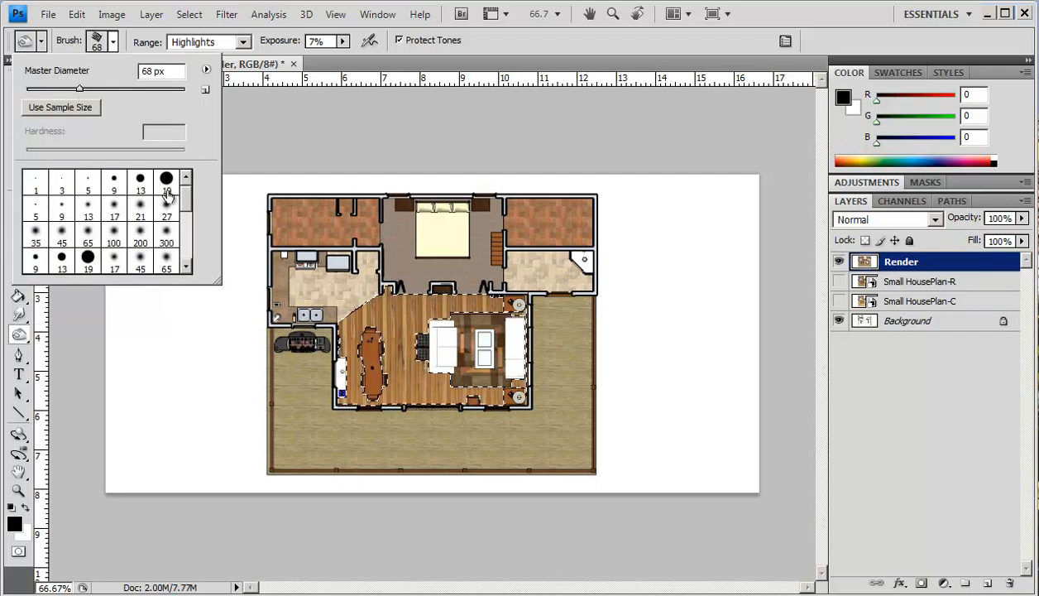
scroll("down", 3)
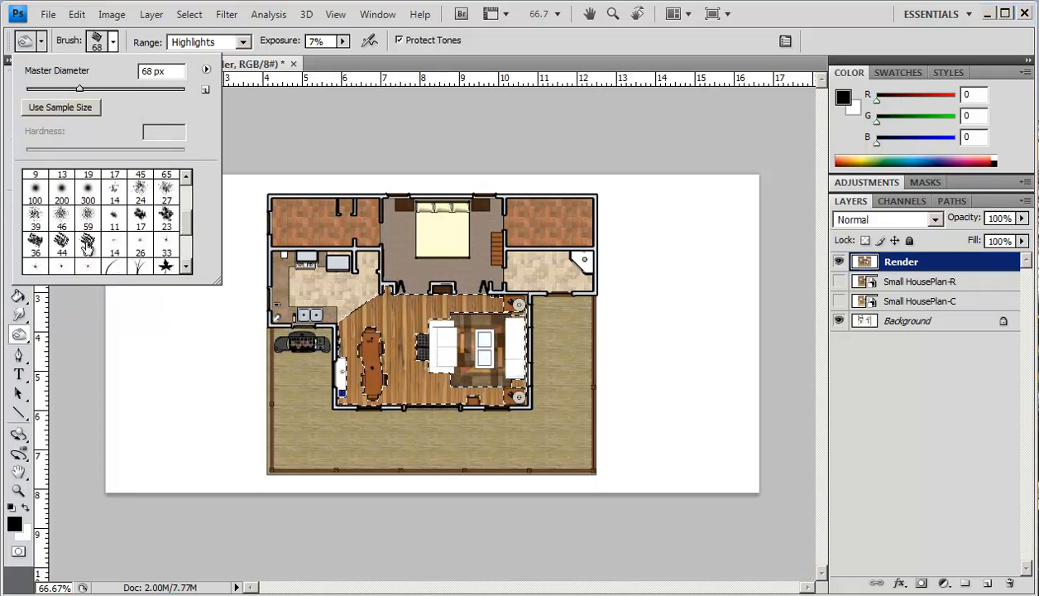
left_click(88, 241)
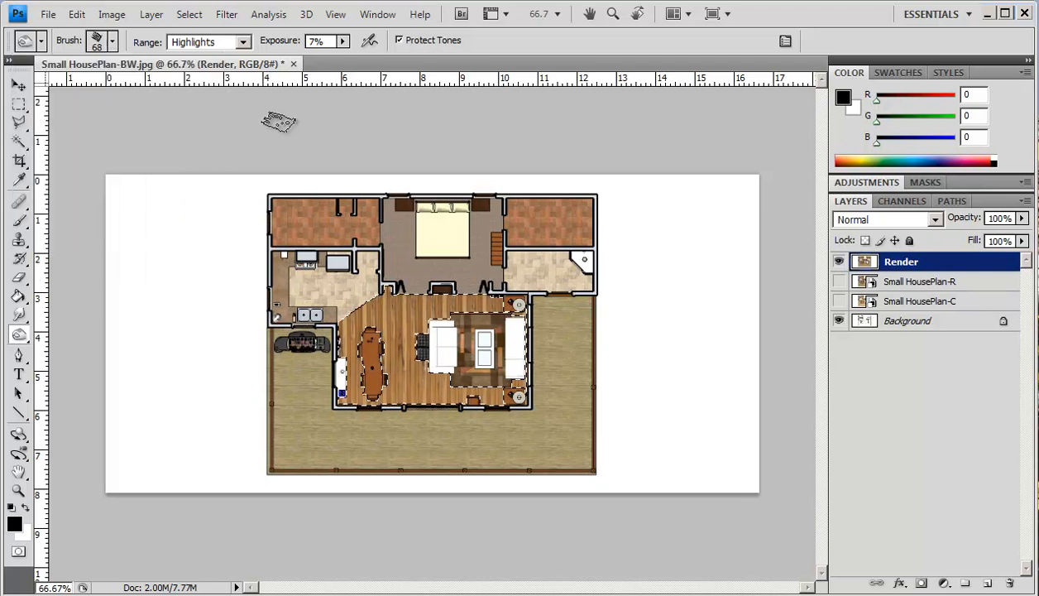
Step: Set the range to Midtones and burn and dodge patches on the living floor
left_click(242, 42)
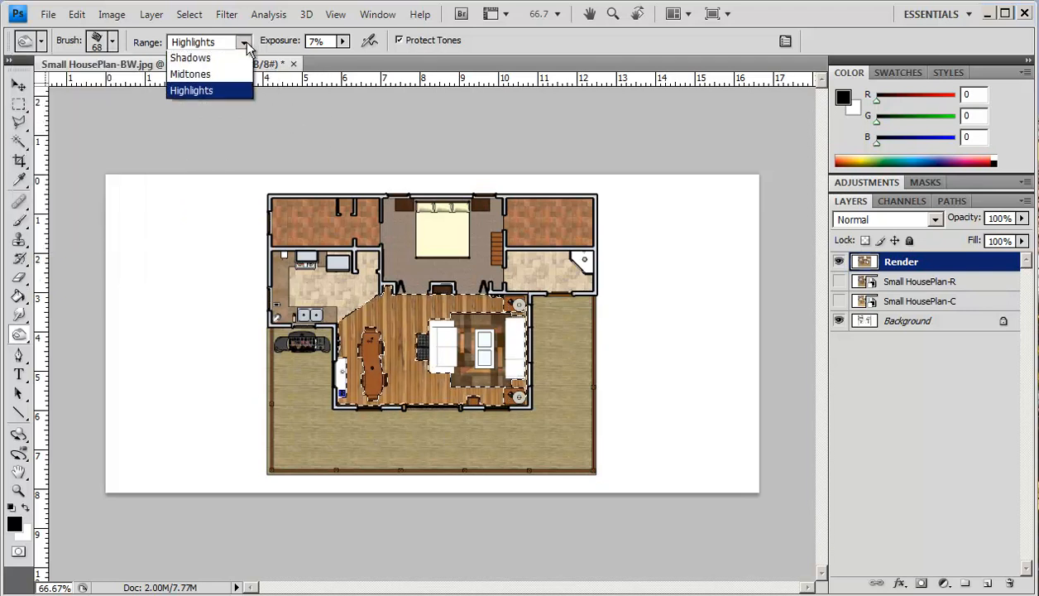
mouse_move(189, 76)
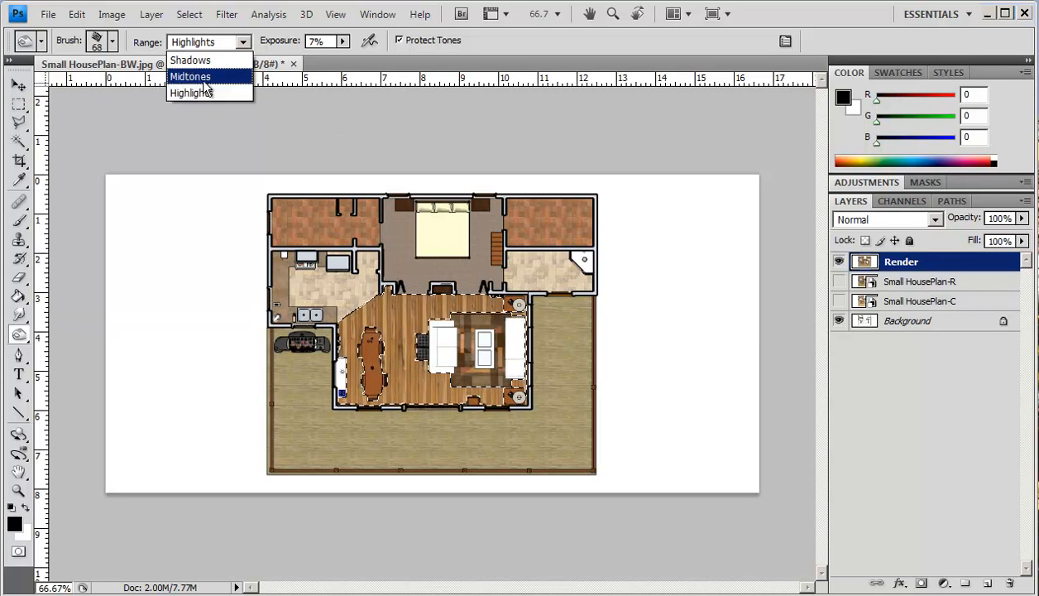
left_click(189, 77)
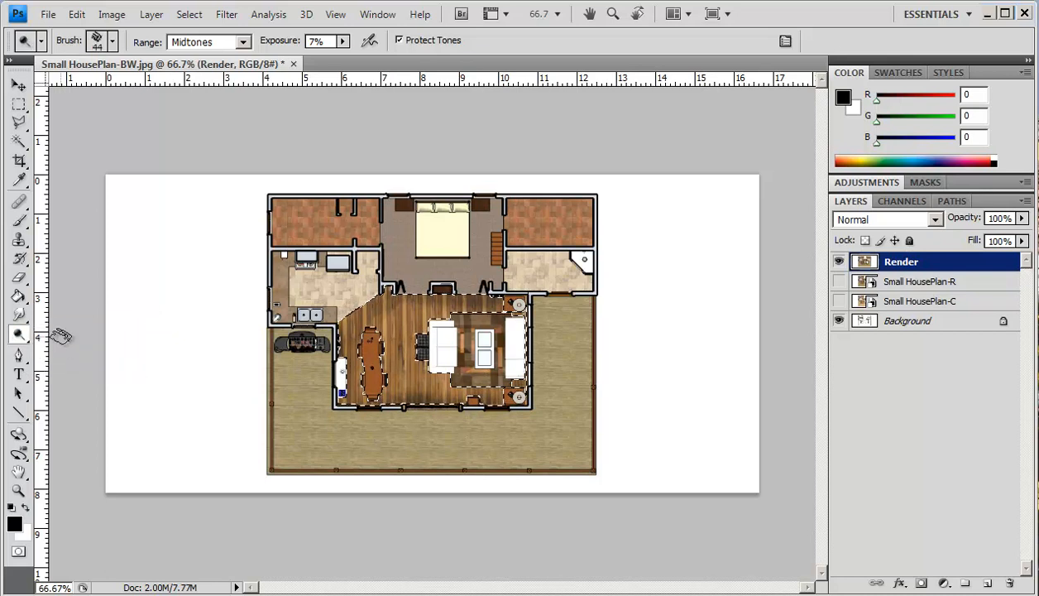
mouse_move(345, 72)
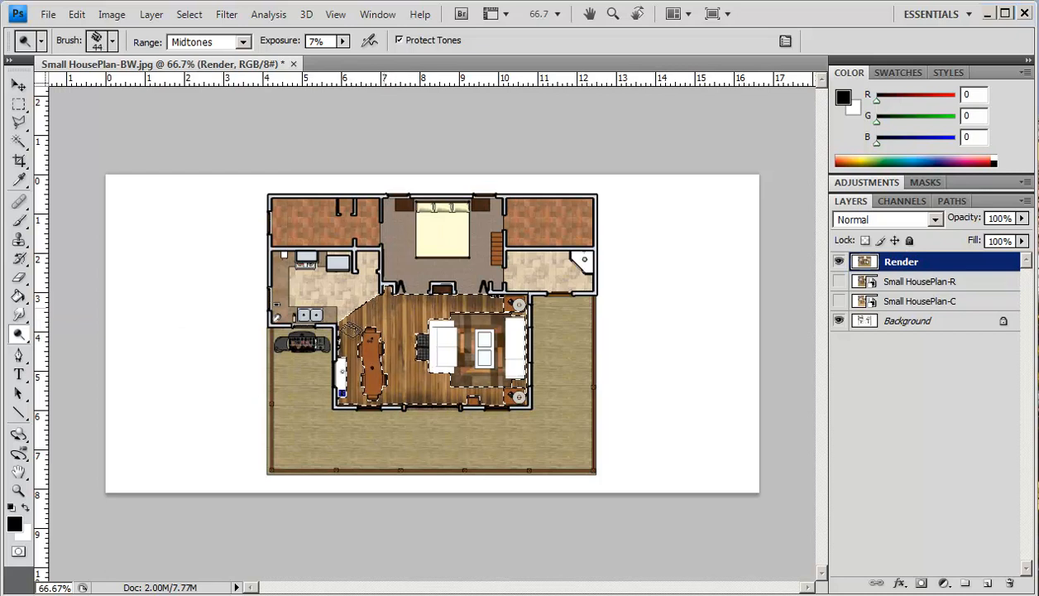
left_click(207, 42)
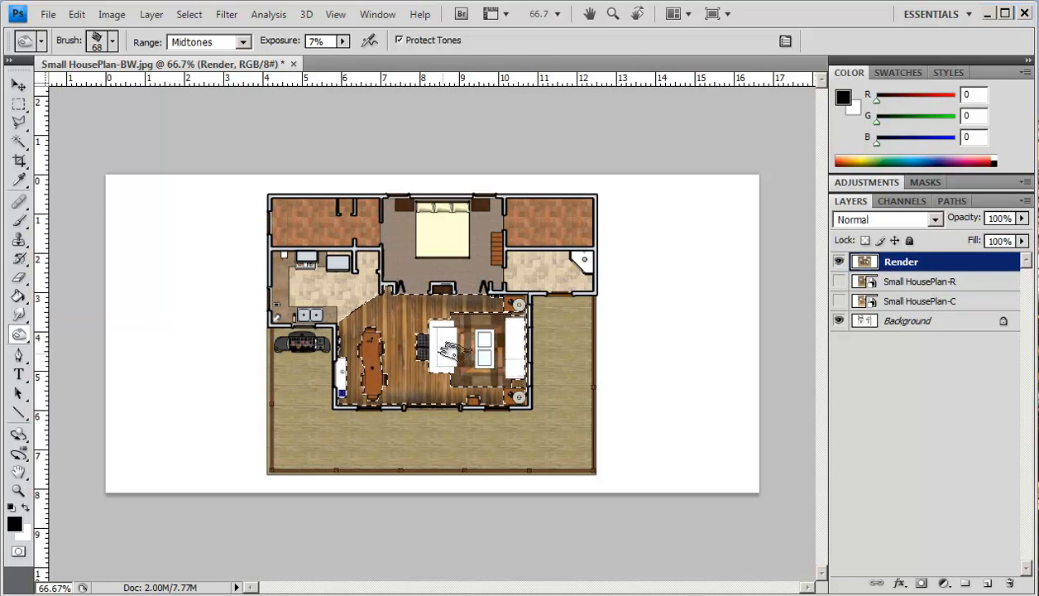
left_click(446, 347)
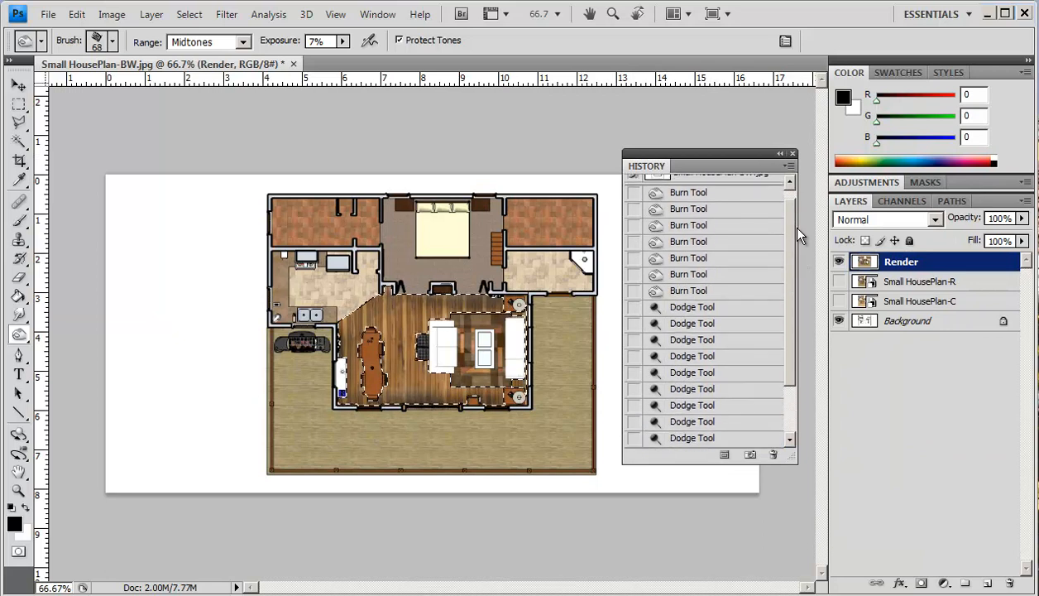
Step: Revert to an earlier burn step and dodge the floor shadows at 7% exposure
left_click(693, 203)
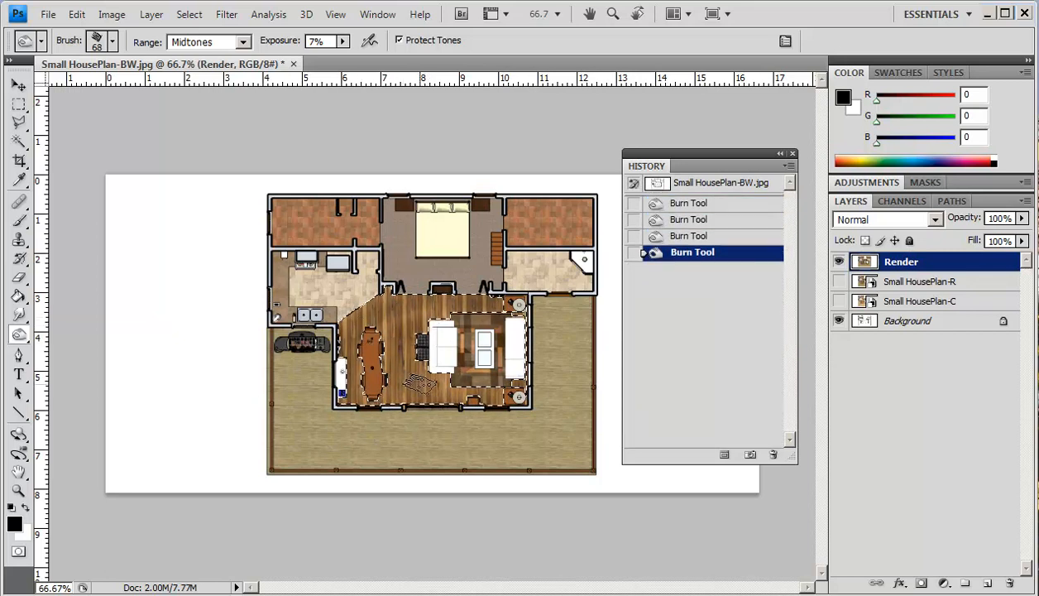
left_click(372, 364)
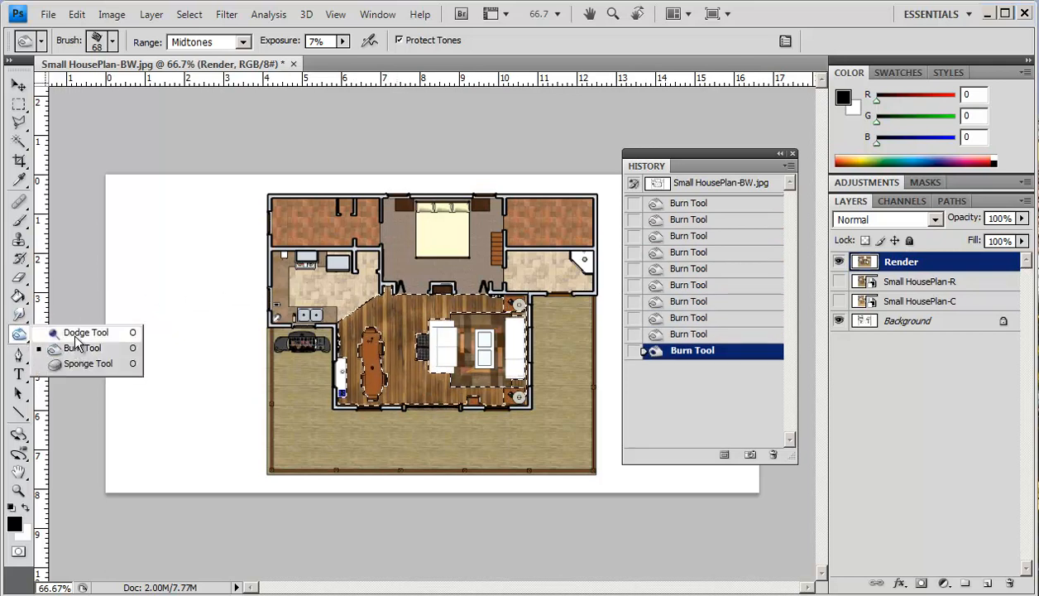
left_click(86, 331)
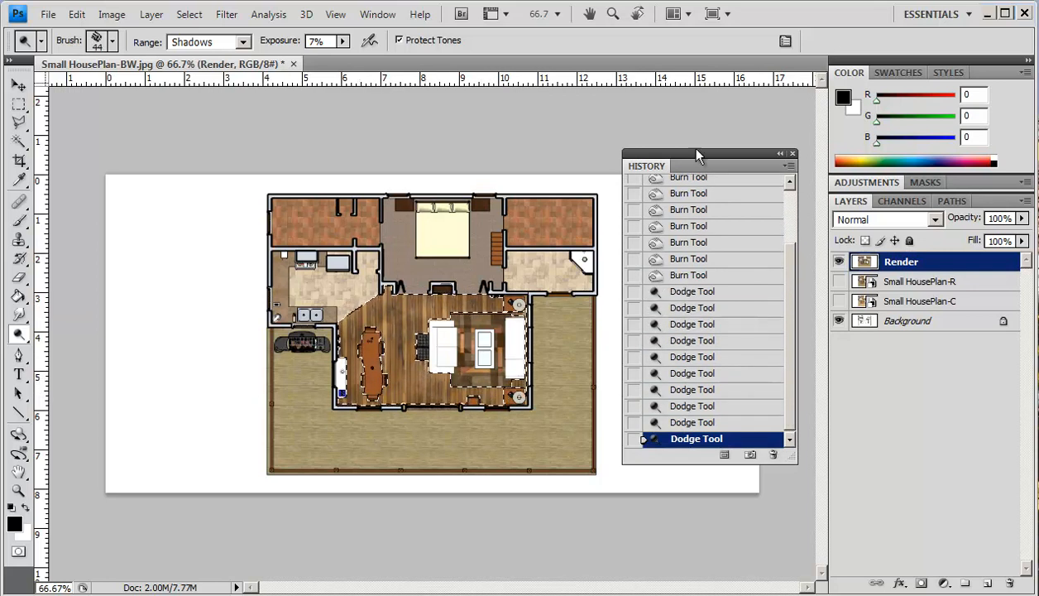
left_click(792, 154)
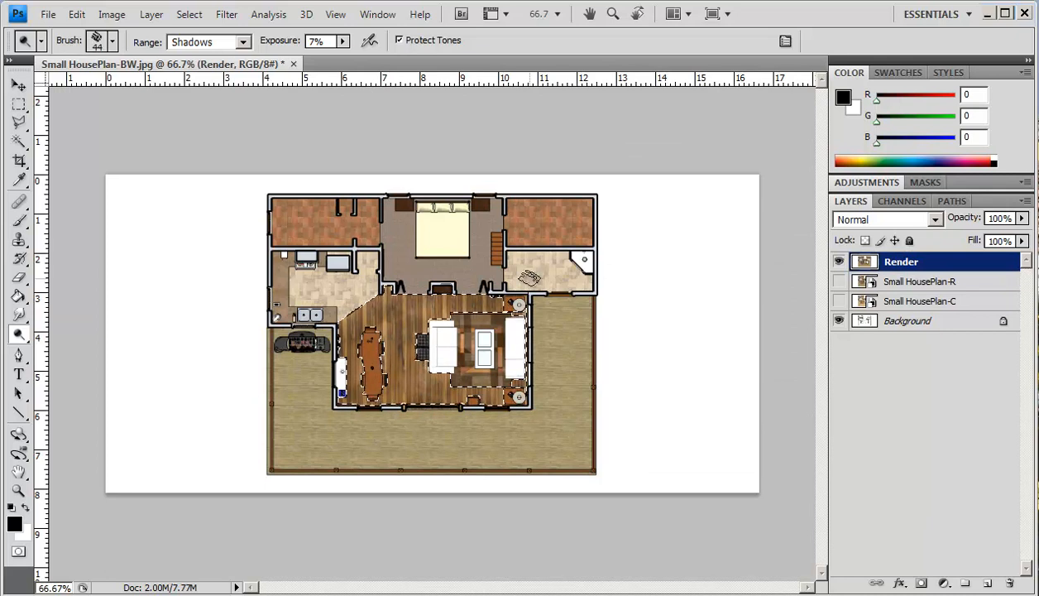
Step: Magic Wand the kitchen floor on the line drawing, then reactivate the visible Render layer
left_click(907, 321)
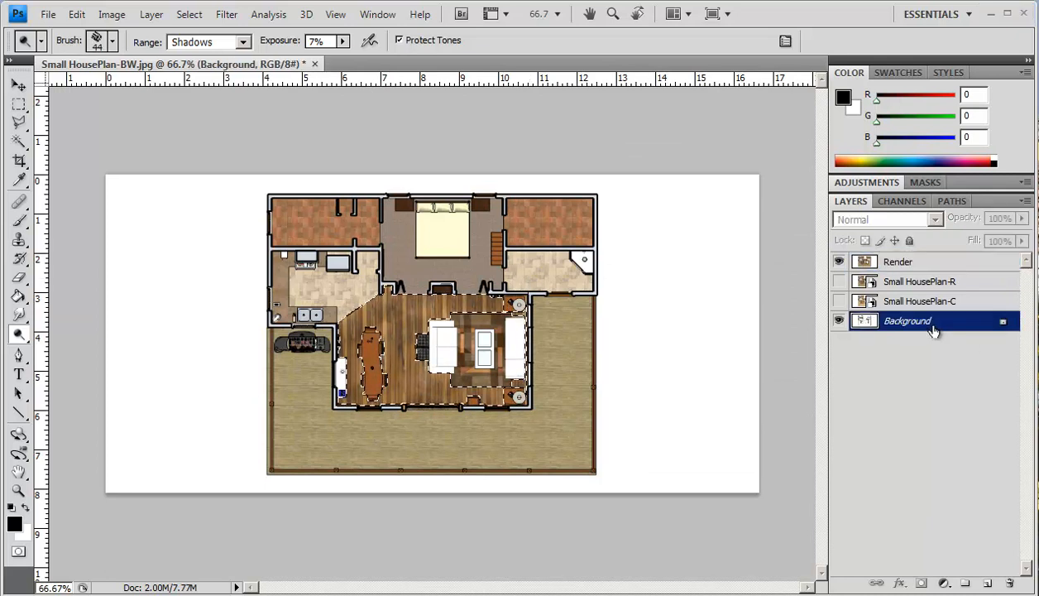
left_click(839, 262)
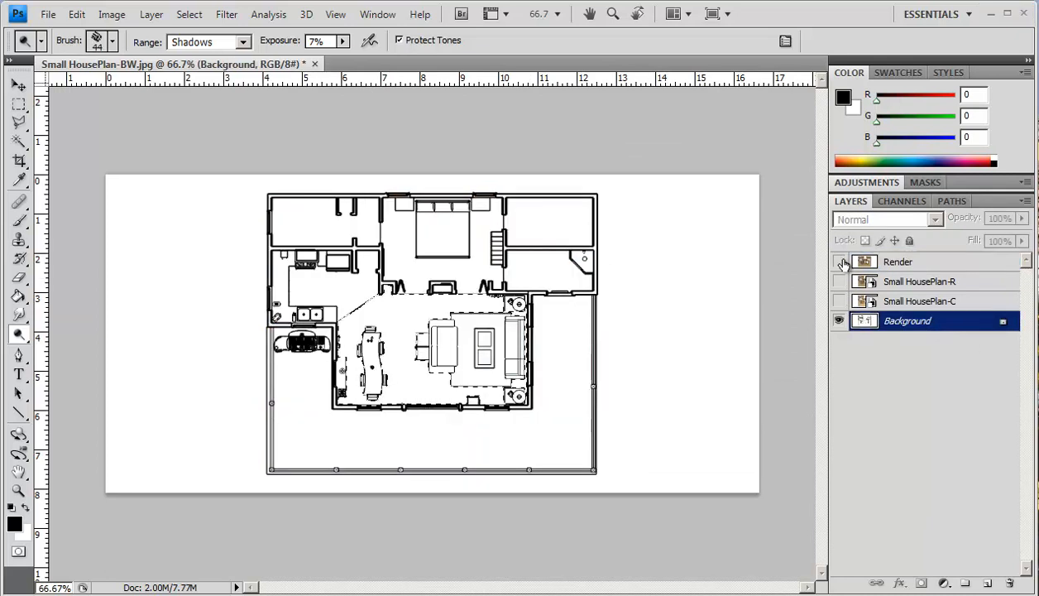
left_click(838, 262)
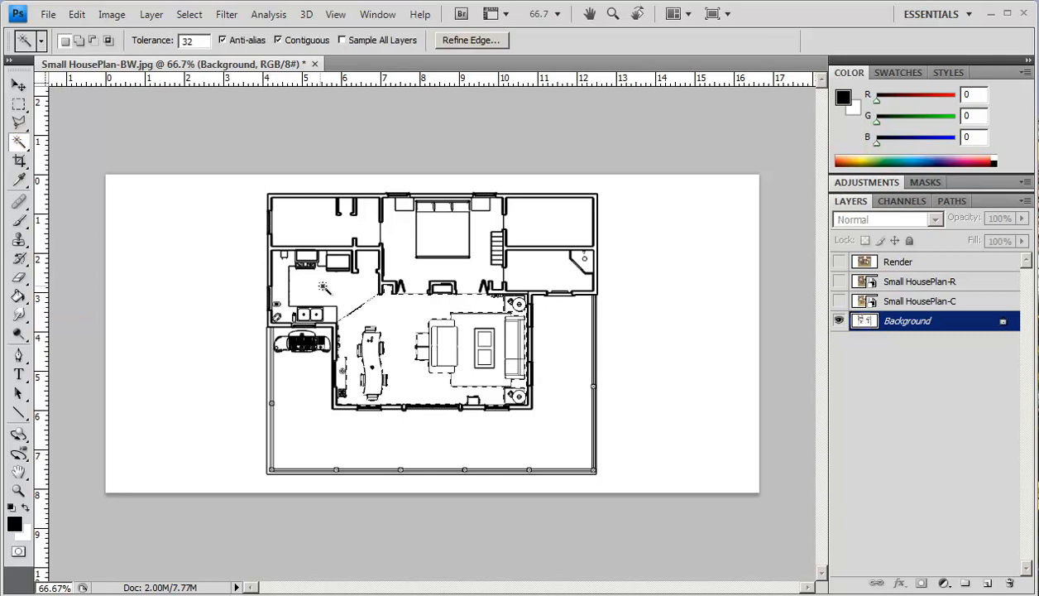
left_click(337, 285)
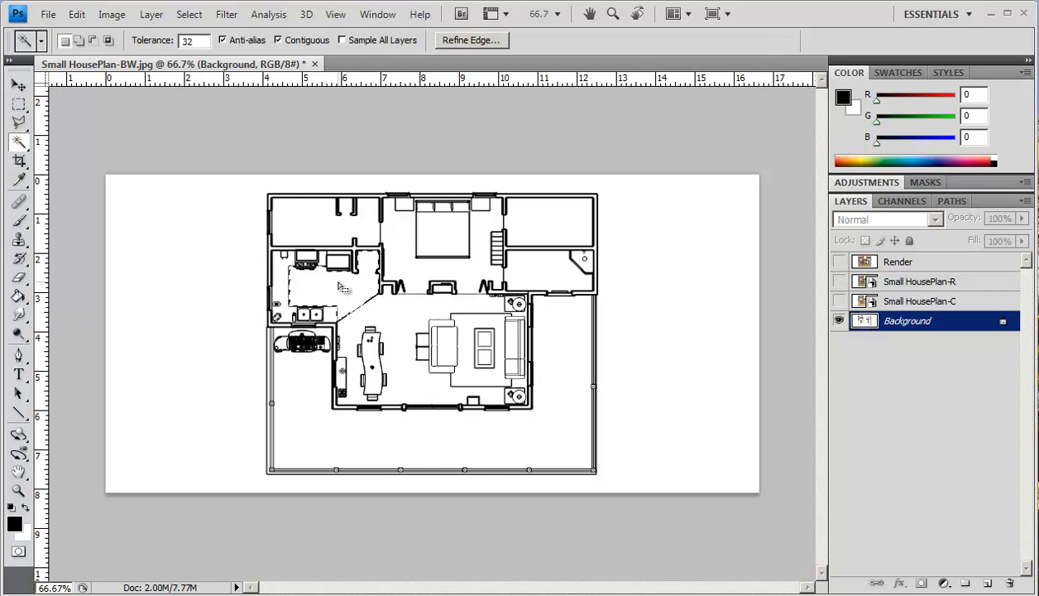
left_click(838, 262)
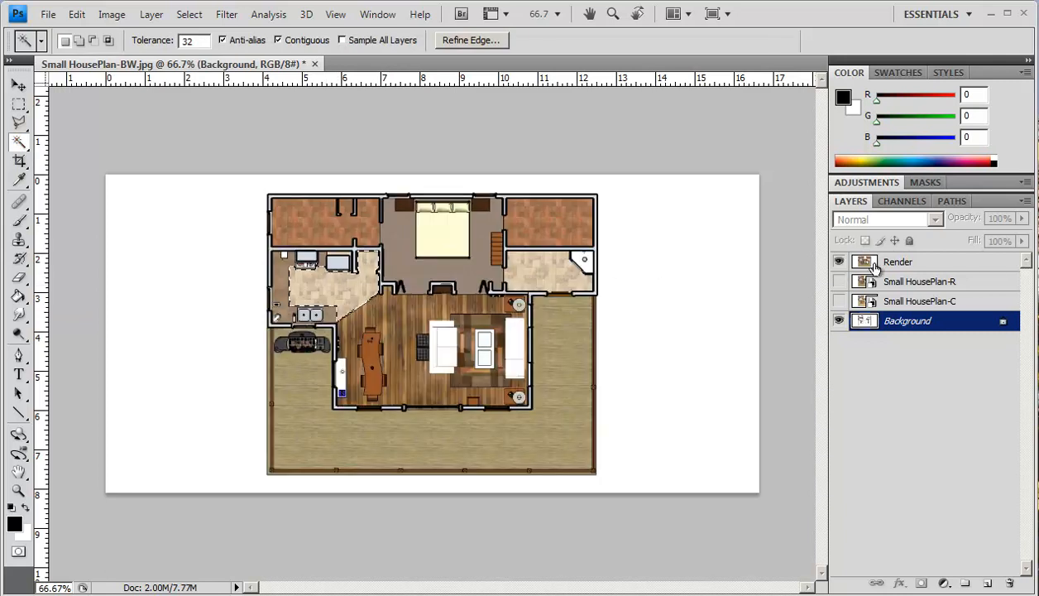
left_click(898, 262)
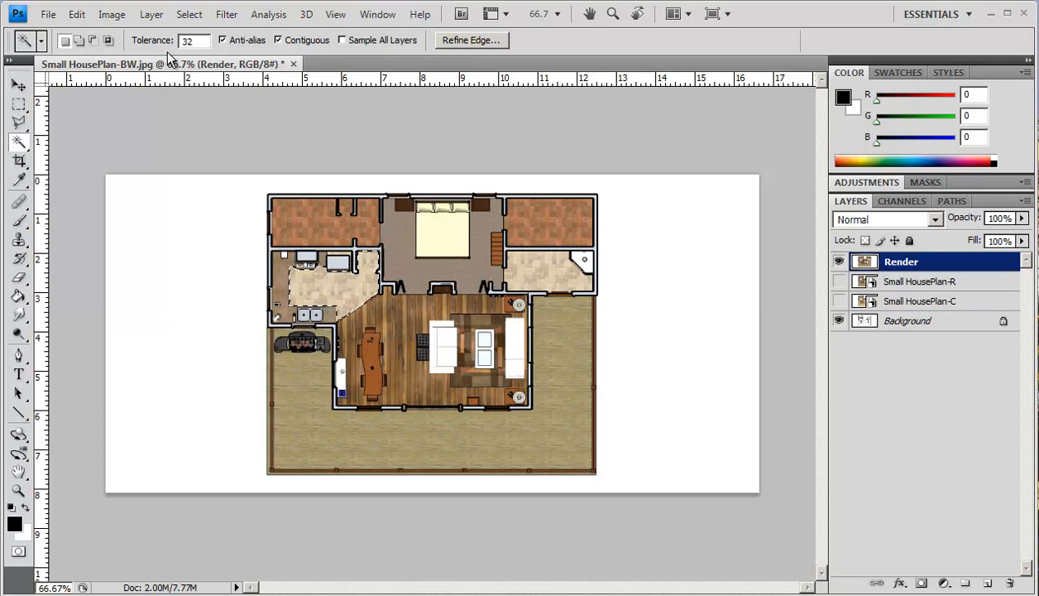
Step: Save the kitchen selection as a new channel named K-Floor
left_click(189, 14)
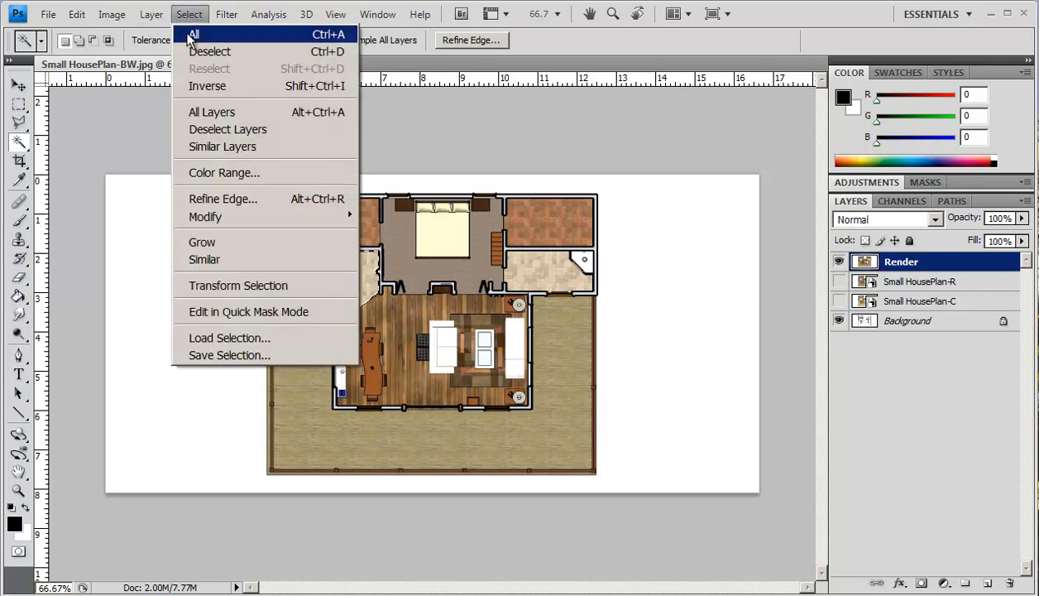
mouse_move(230, 338)
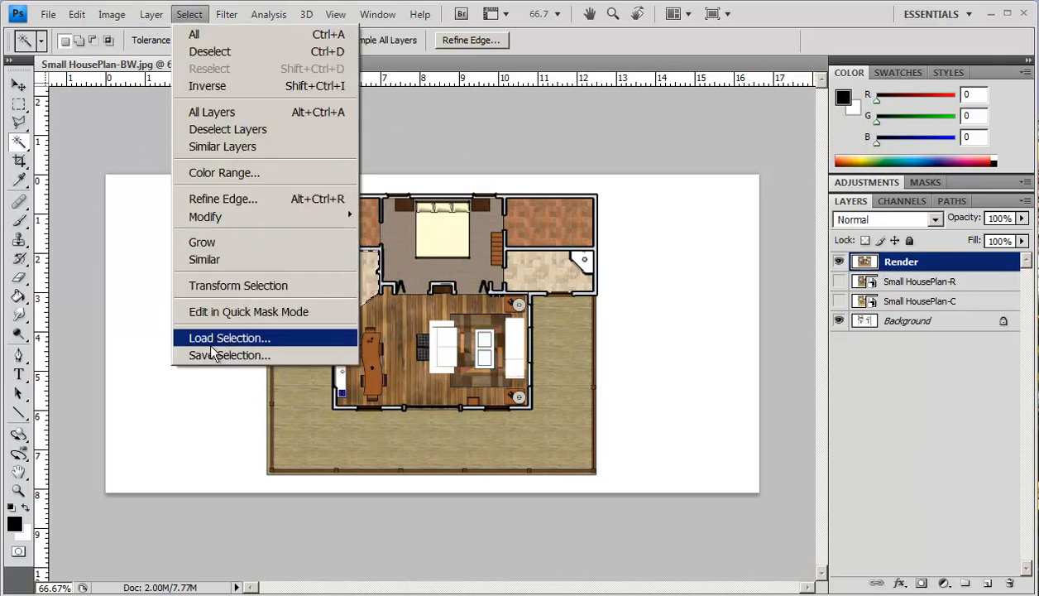
left_click(229, 354)
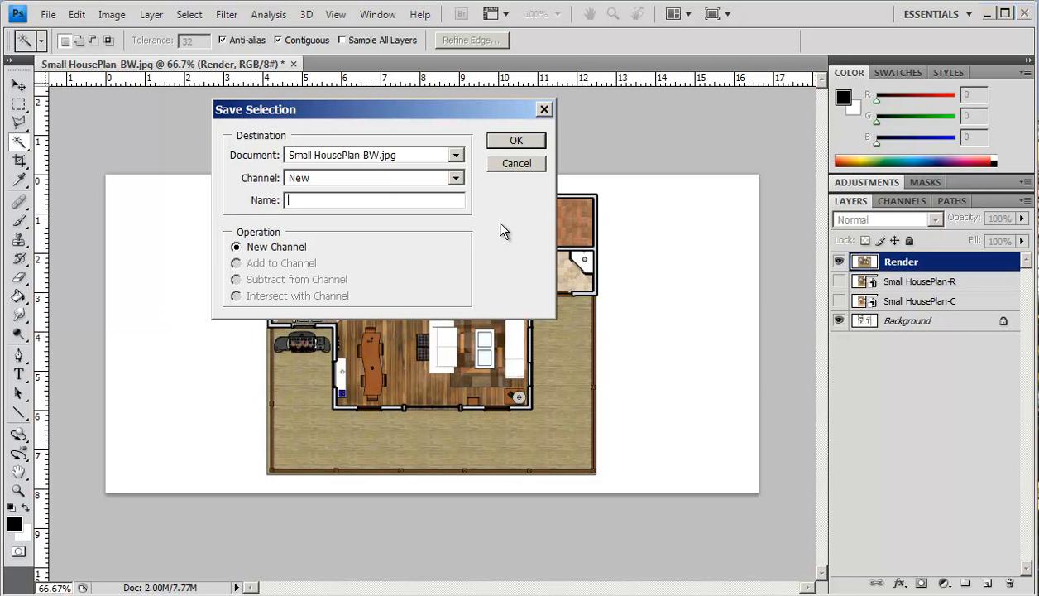
type("K-F")
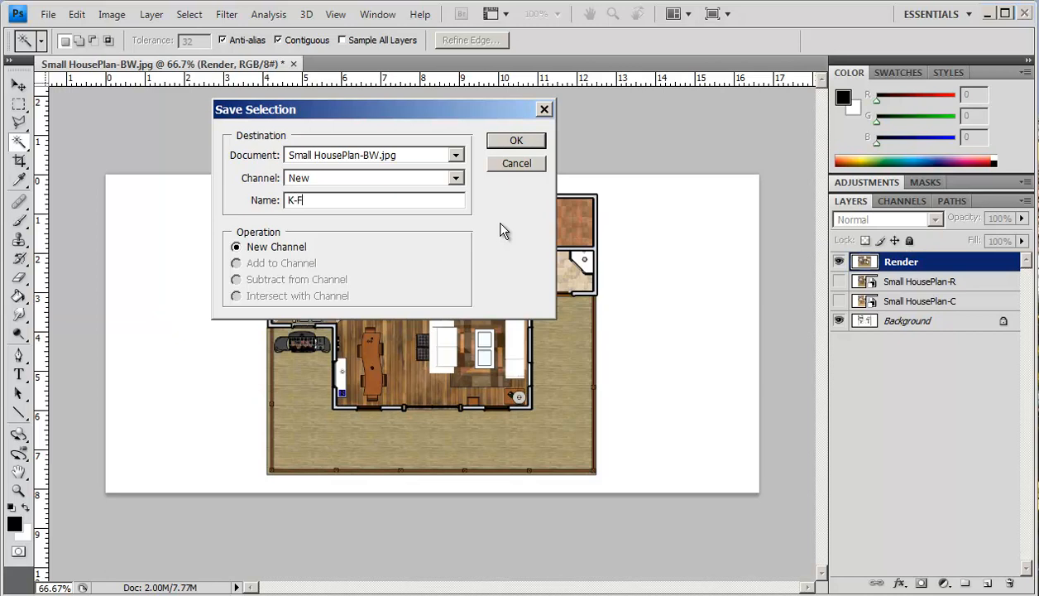
type("loor")
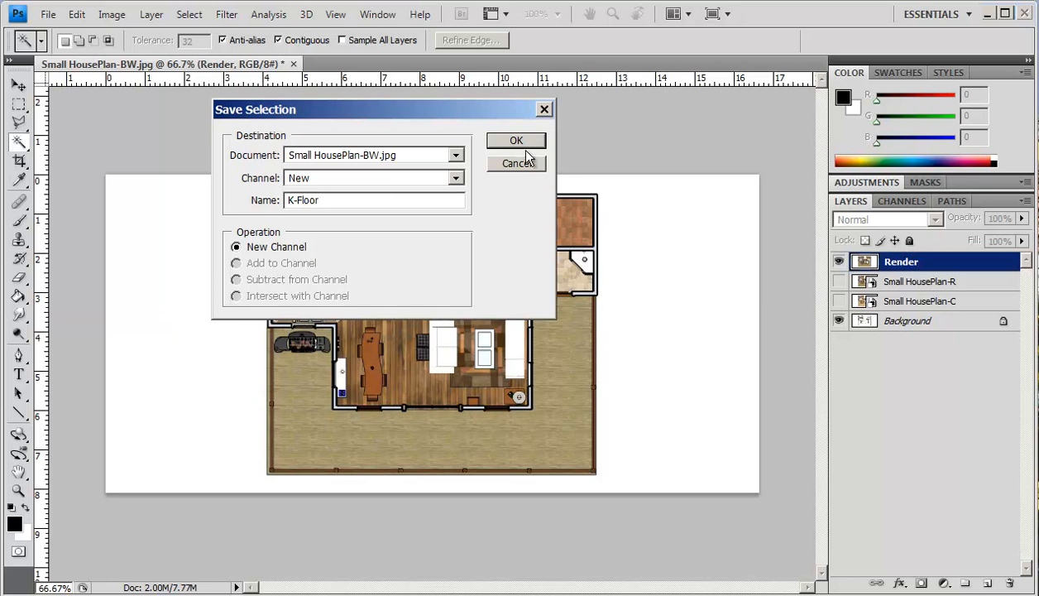
left_click(515, 140)
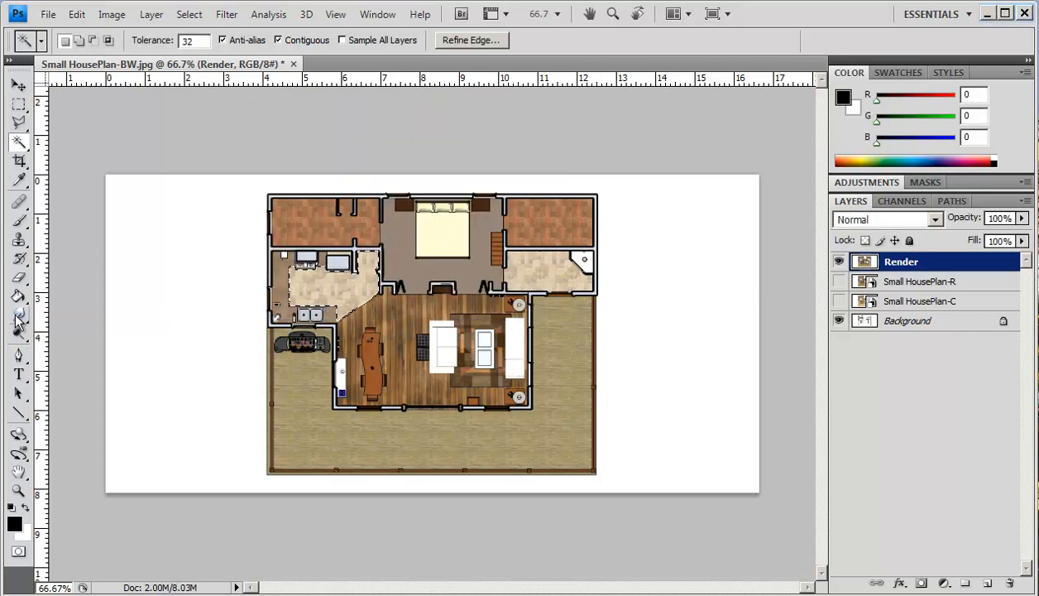
Step: Switch to the Burn Tool and darken the selected kitchen floor
left_click(18, 318)
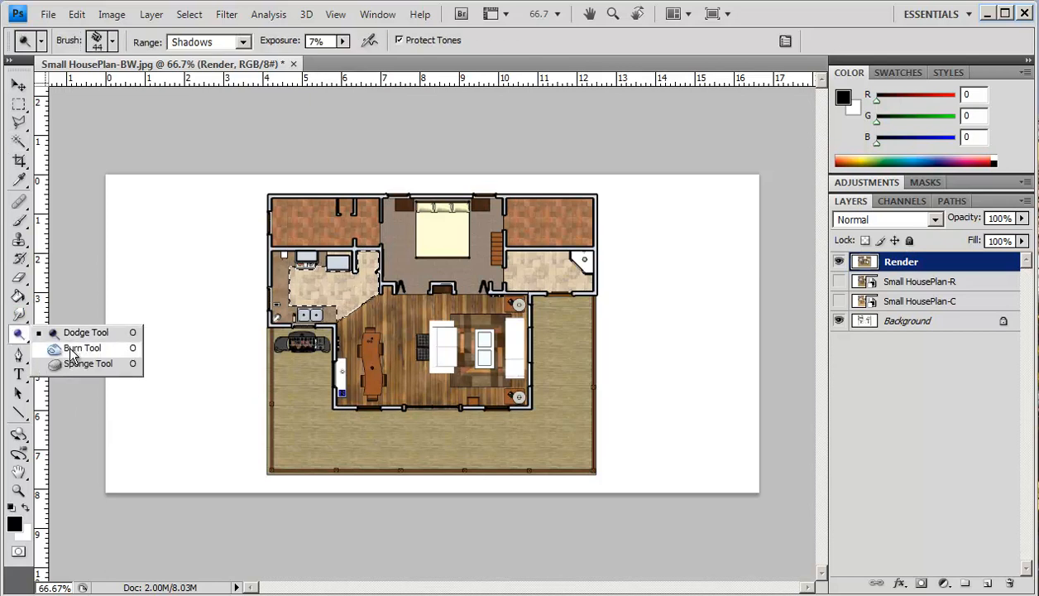
left_click(89, 364)
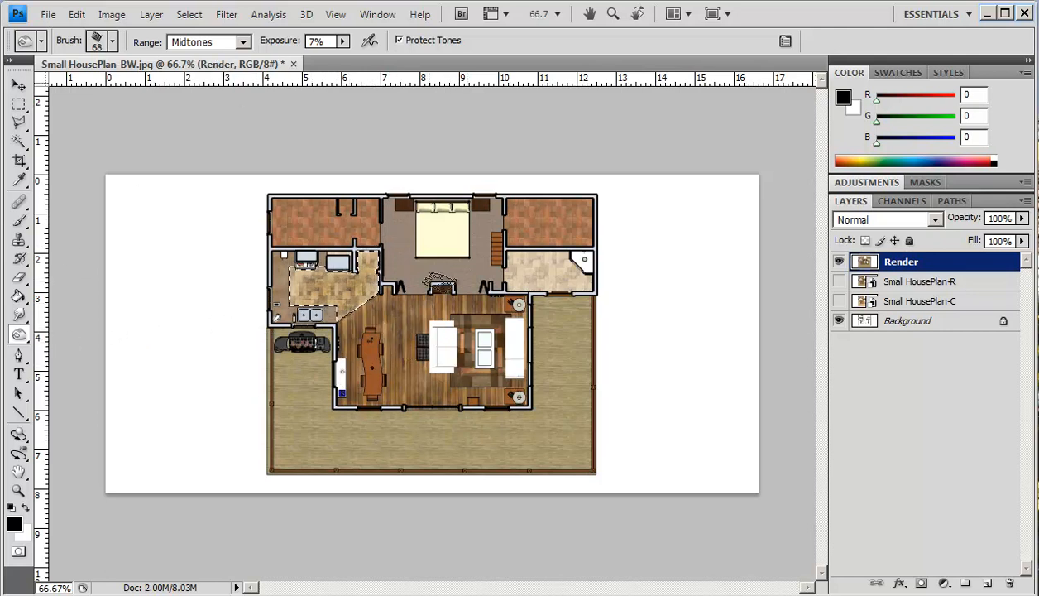
left_click(906, 320)
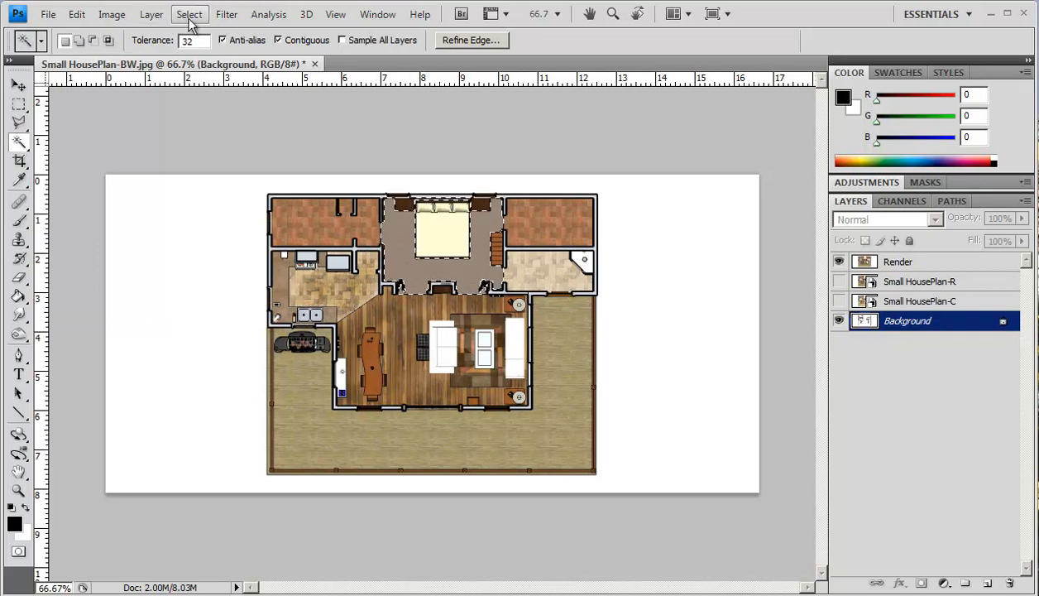
Step: Save the Magic Wand bedroom selection as a new channel named BRoom
left_click(189, 14)
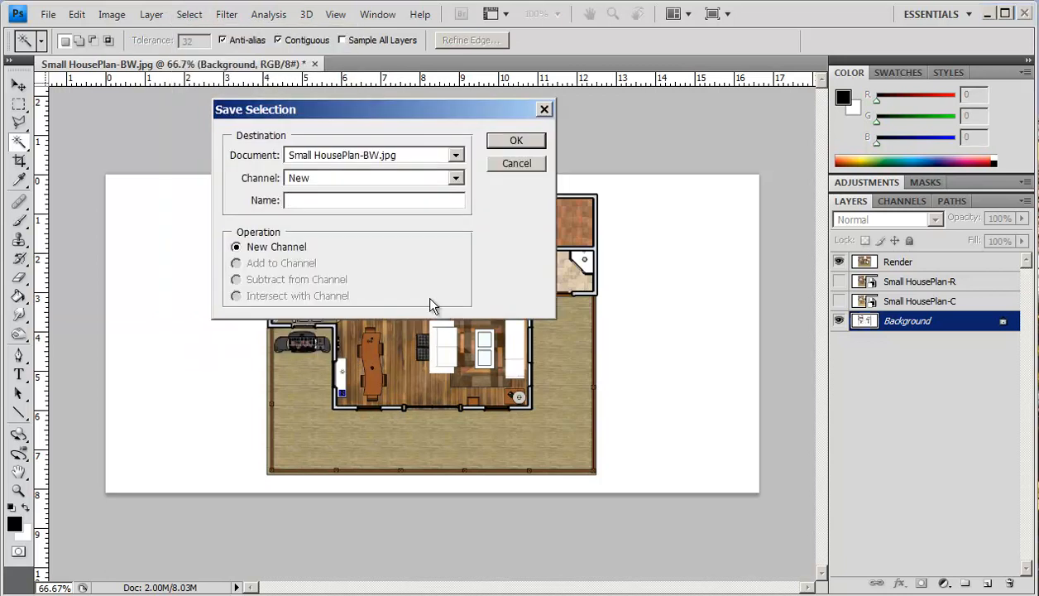
type("B")
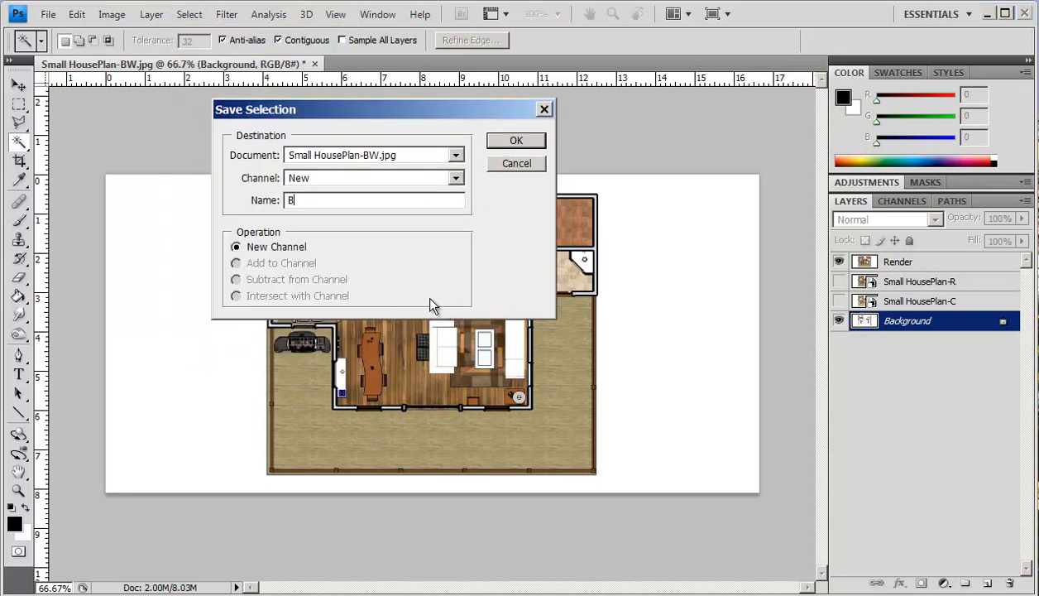
type("R")
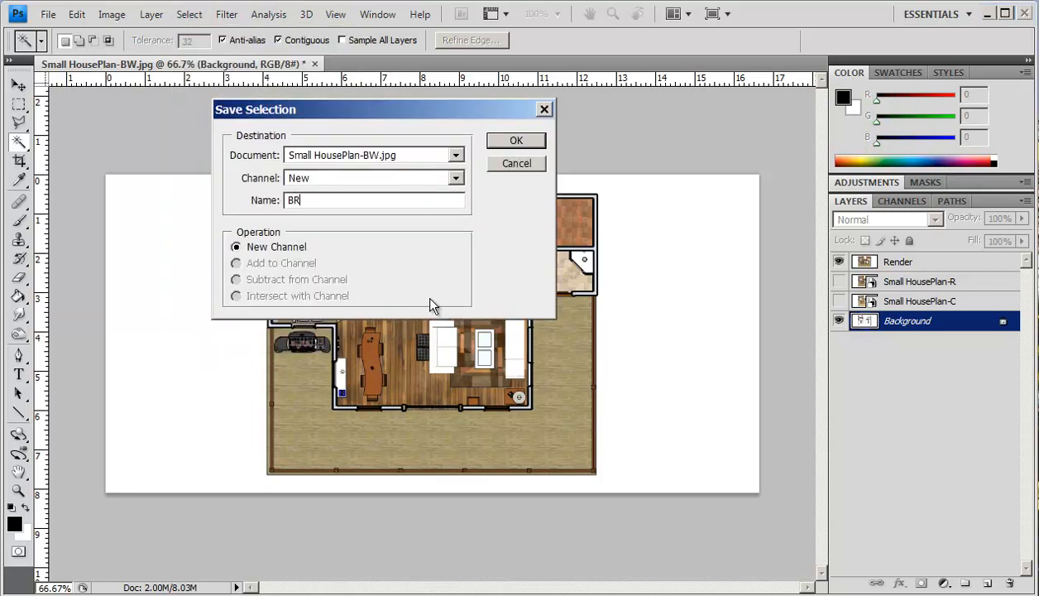
type("oo")
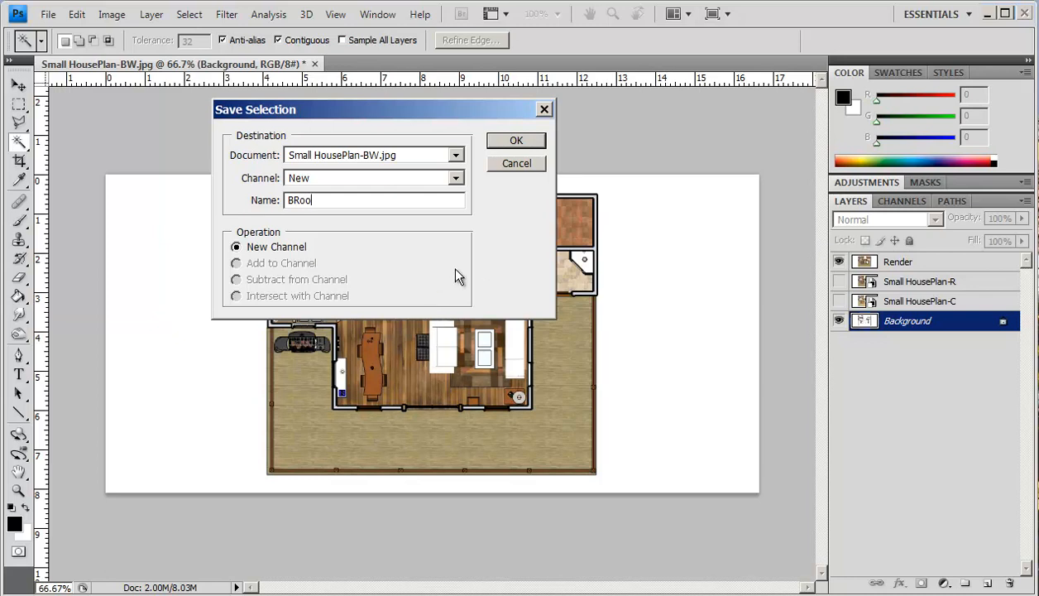
type("m")
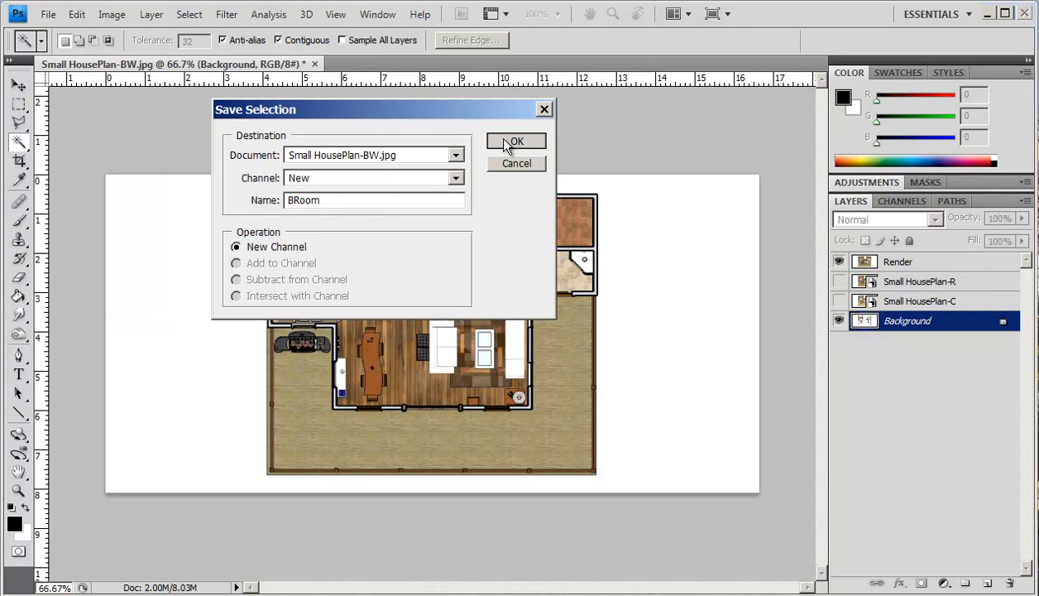
left_click(516, 141)
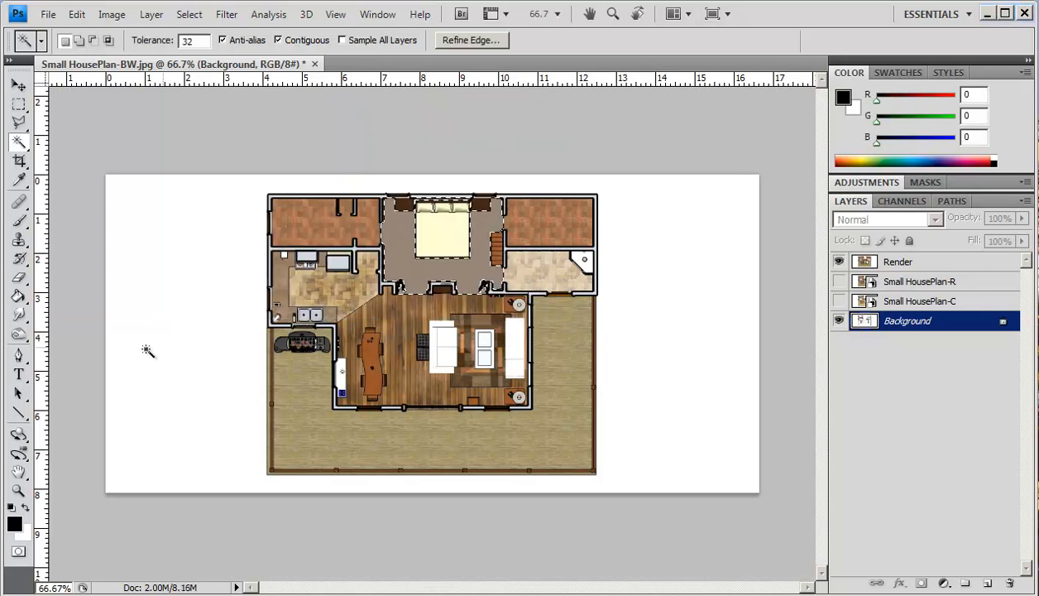
Step: Make the Render layer active and choose the Burn Tool from the toning tools
left_click(901, 261)
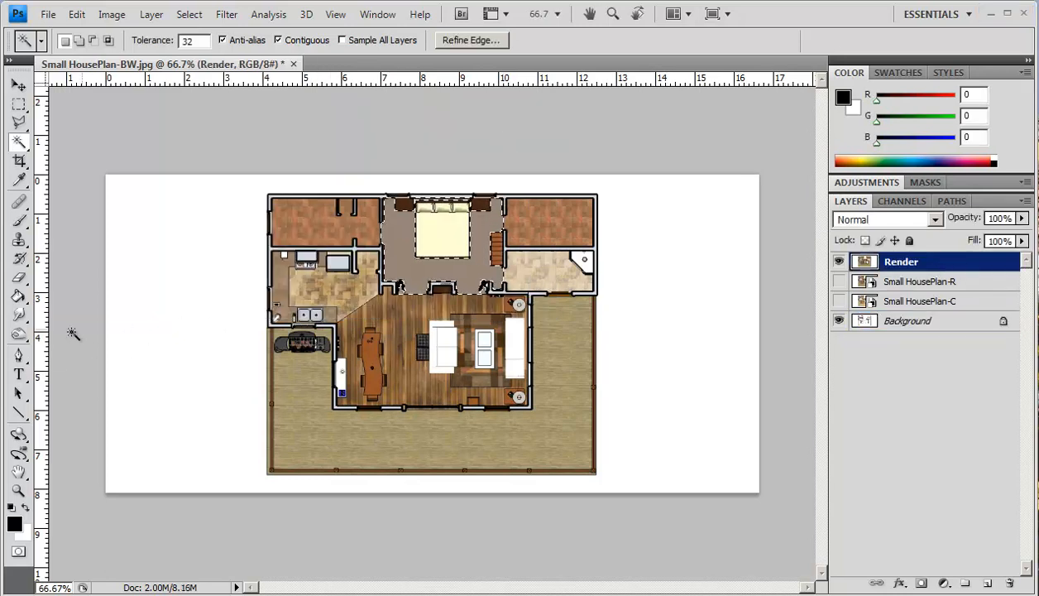
left_click(18, 334)
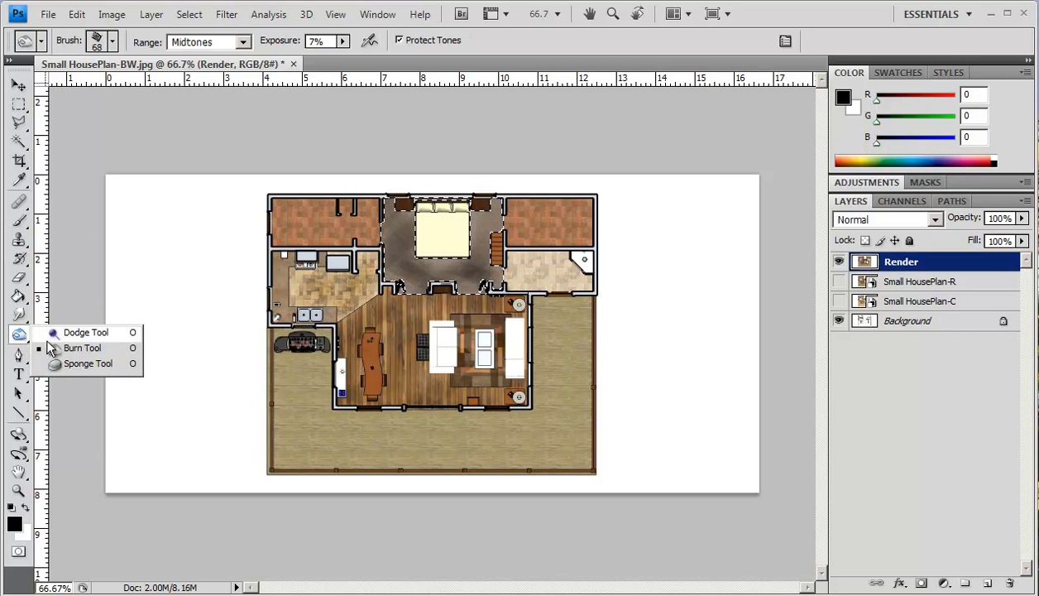
left_click(86, 331)
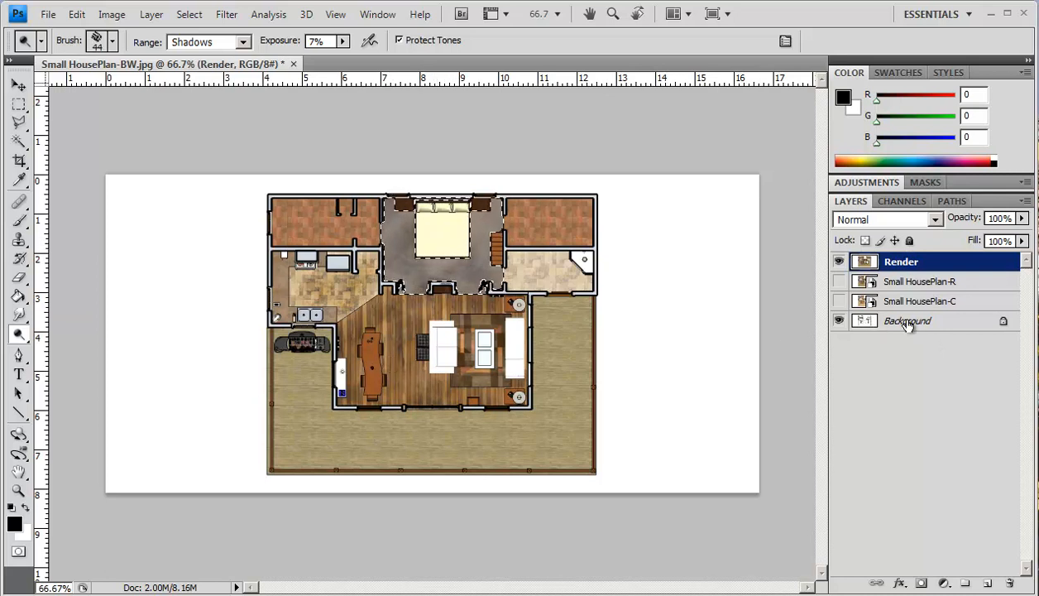
Step: Click in the Layers panel to begin selecting the living room furniture
left_click(907, 320)
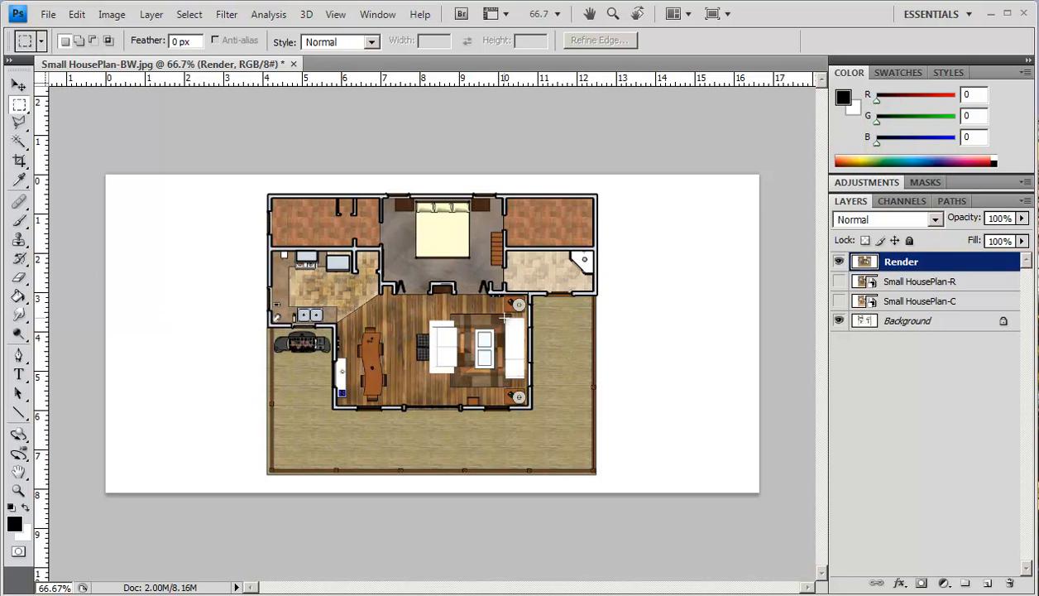
mouse_move(480, 320)
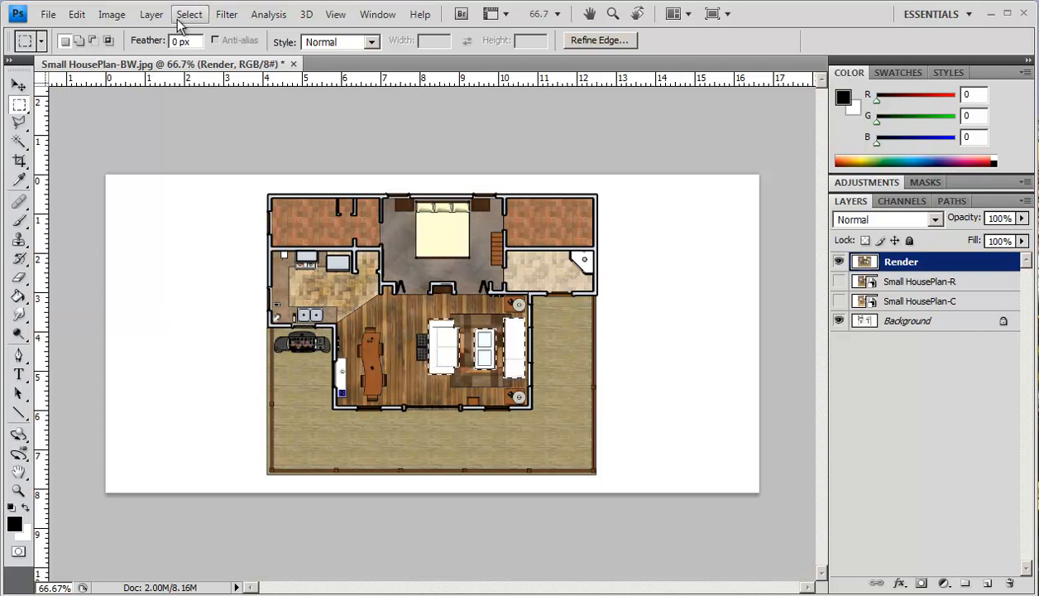
Step: Save the current living room furniture selection as a channel named L-Furn
left_click(189, 14)
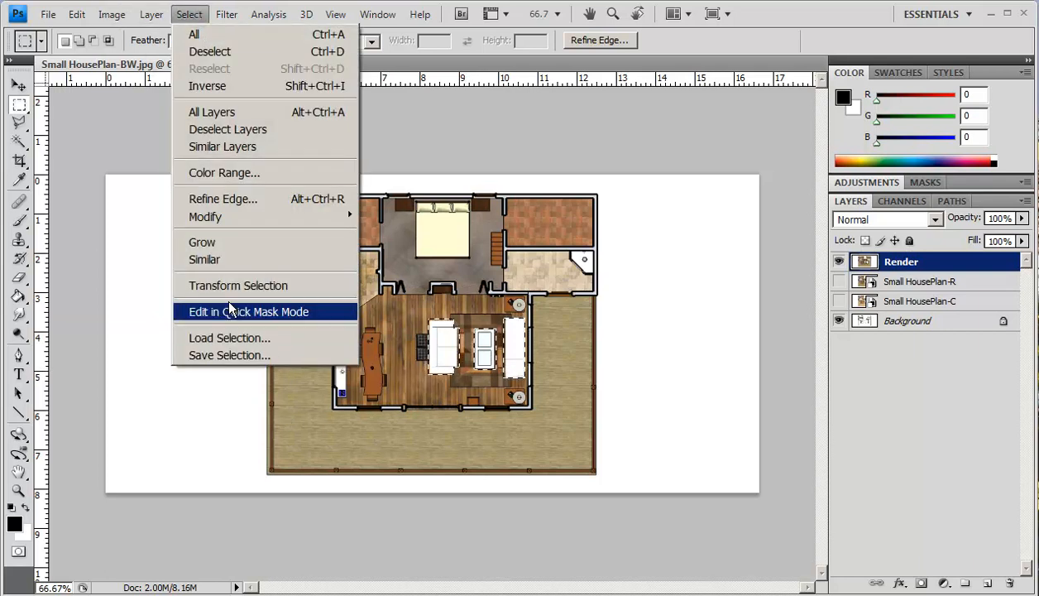
left_click(229, 354)
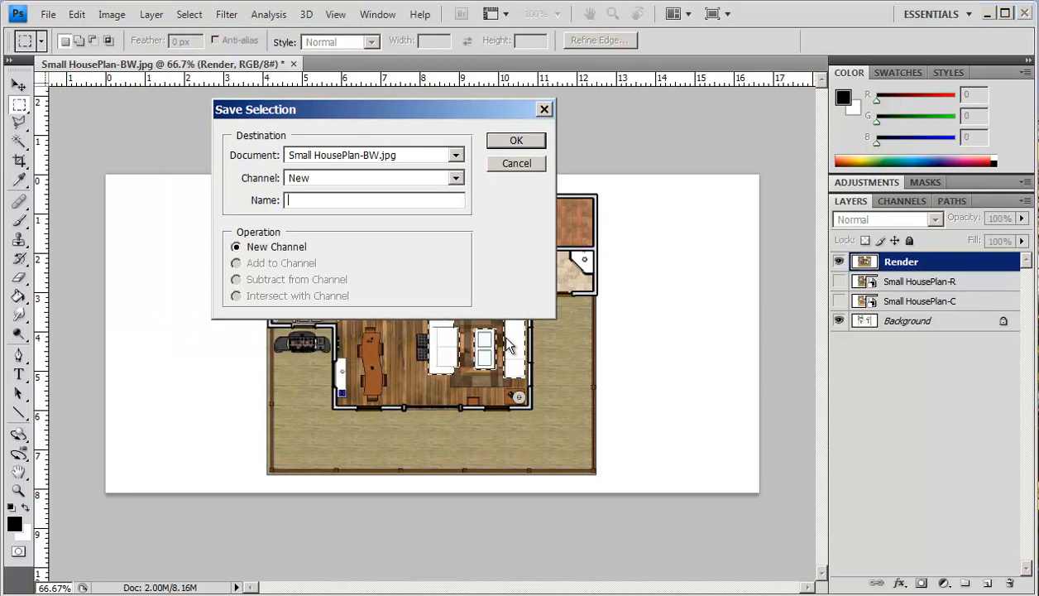
type("L")
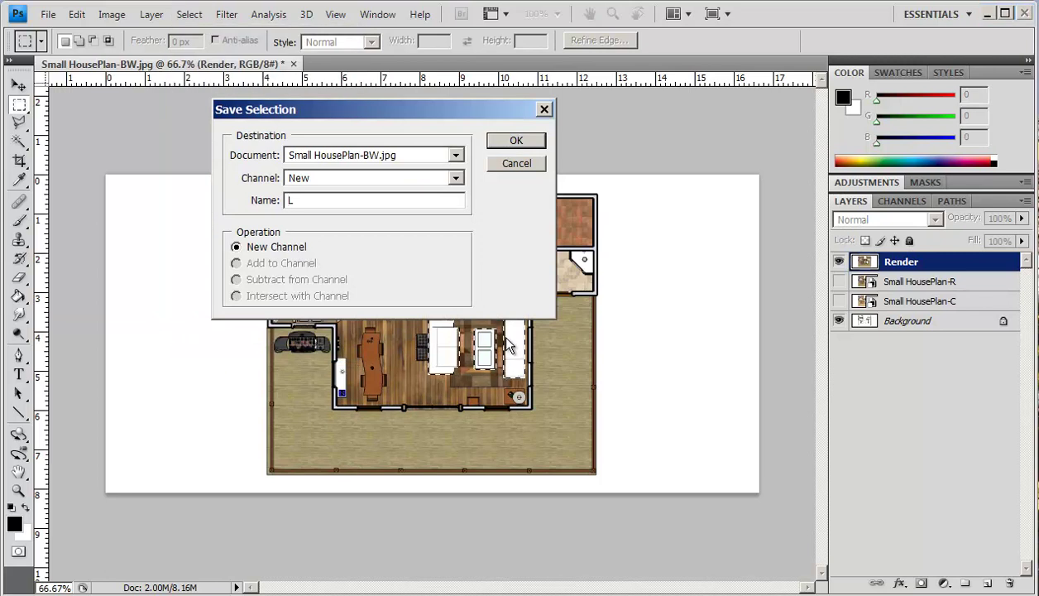
type("-F")
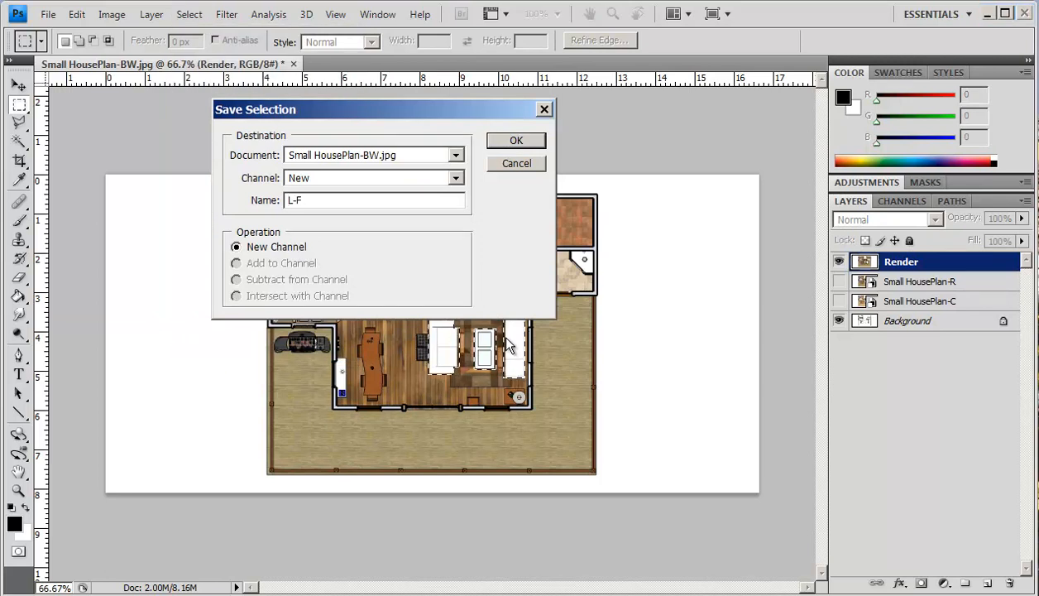
type("urn")
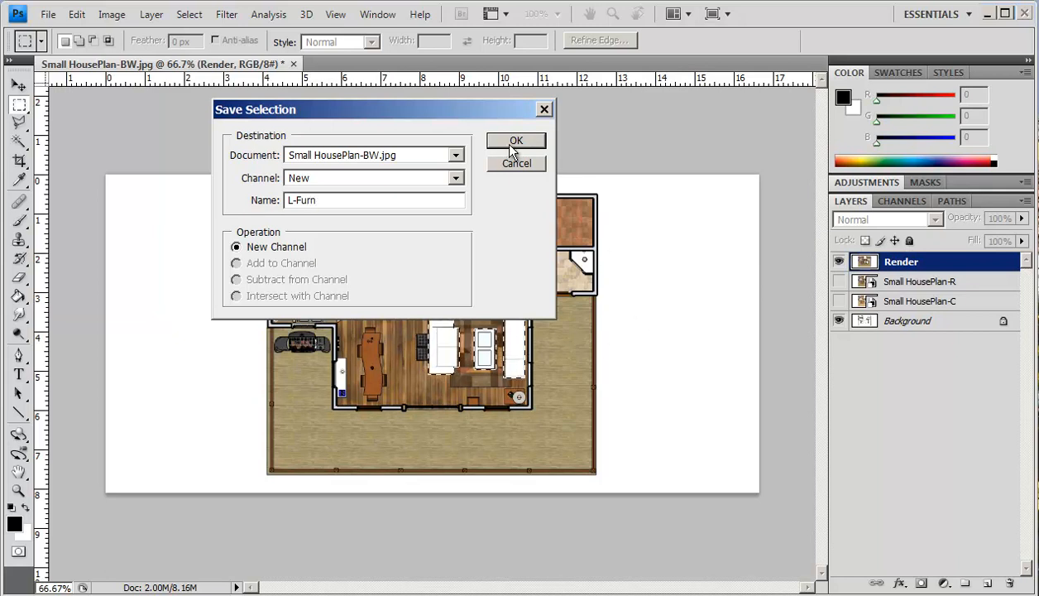
left_click(516, 140)
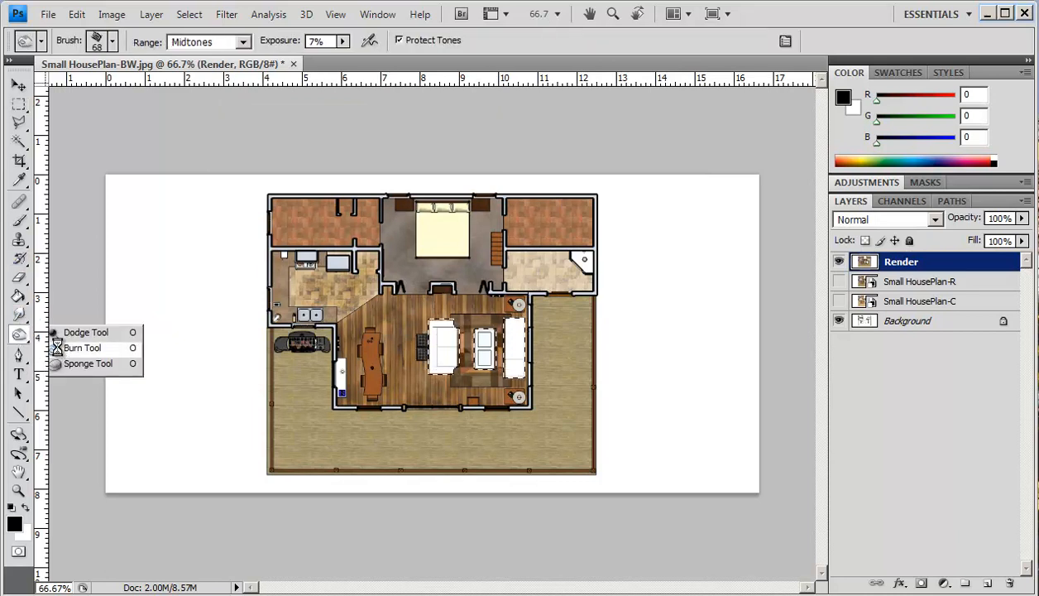
Step: Set the Burn tool's Range to Highlights for shading the white sofas
left_click(243, 41)
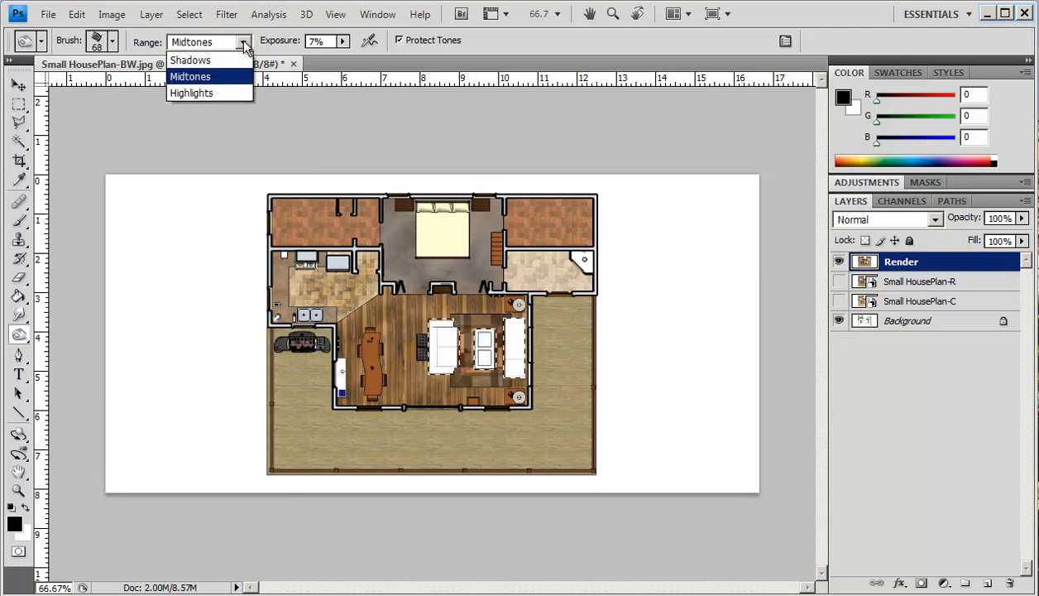
mouse_move(191, 93)
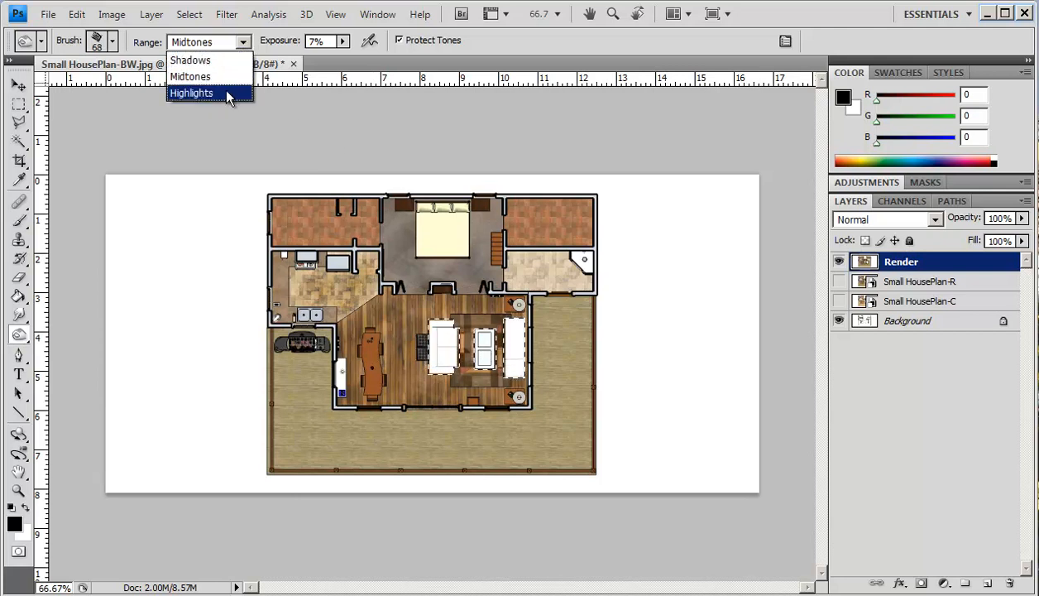
left_click(192, 93)
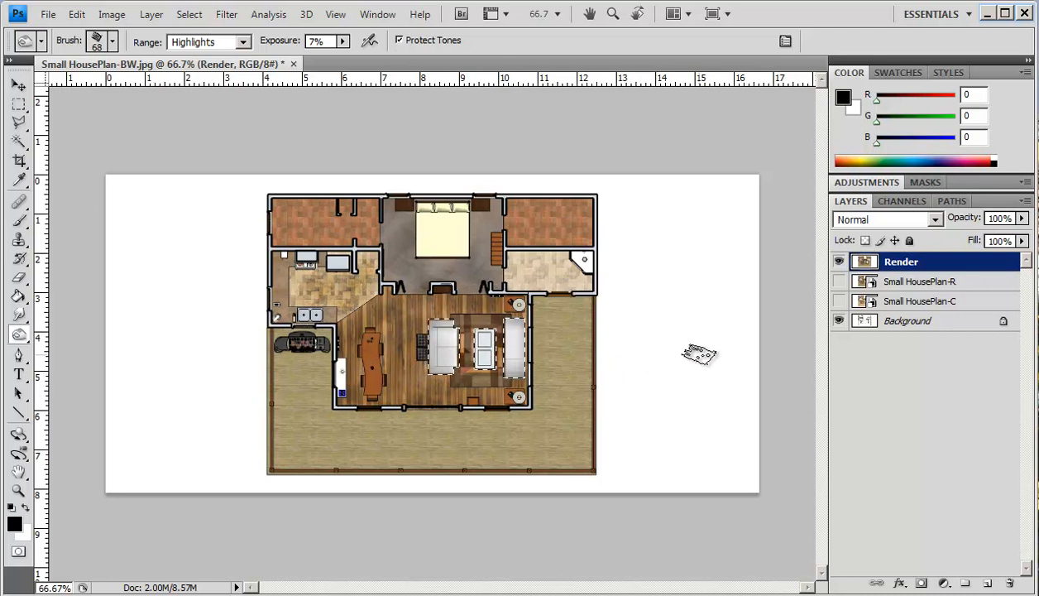
mouse_move(637, 347)
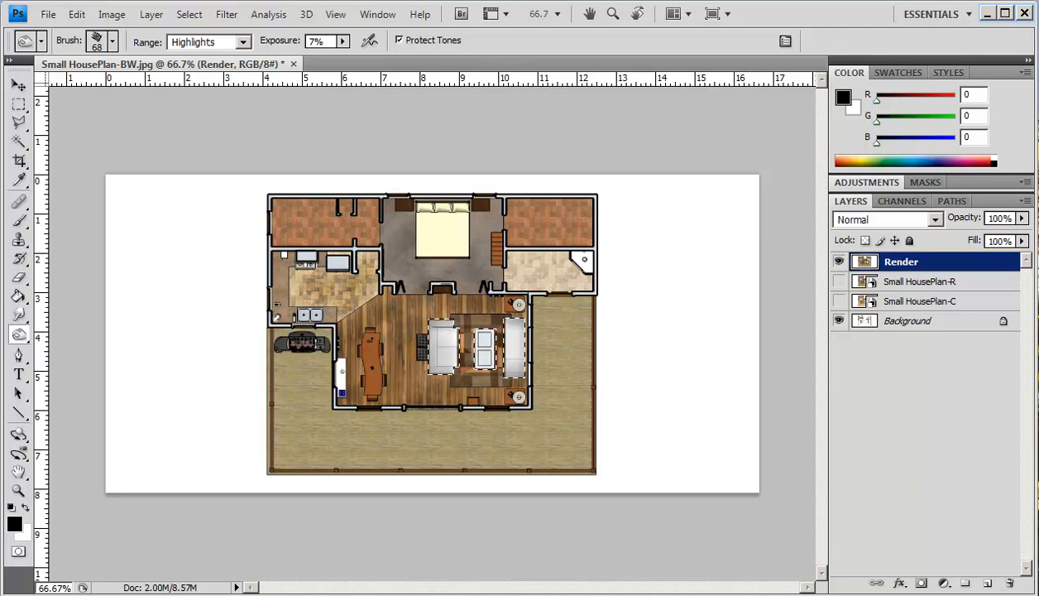
Step: Open Load Selection, review the saved Channel list, and cancel without loading
left_click(189, 14)
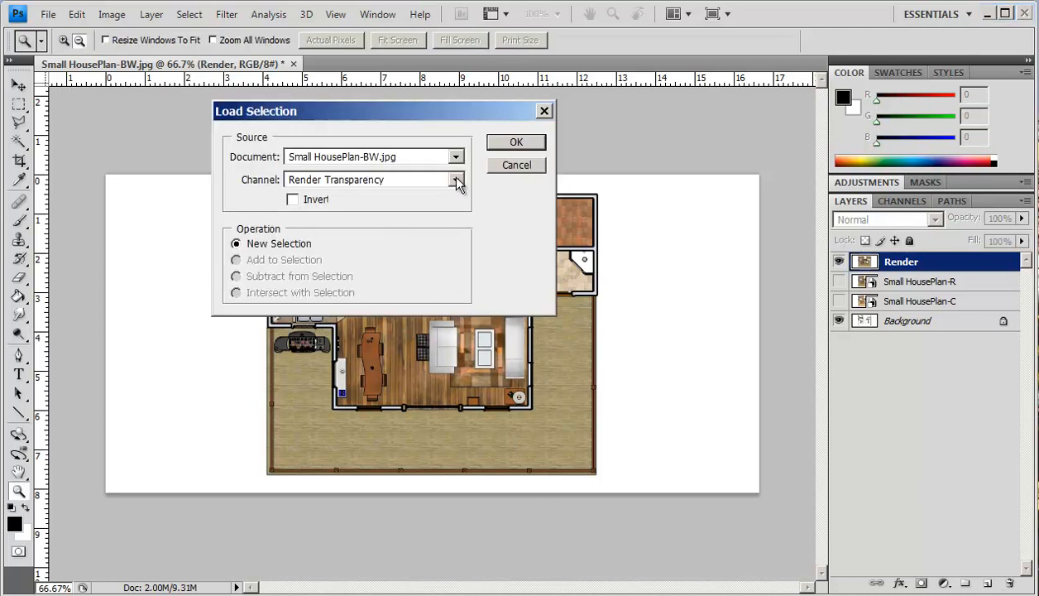
left_click(456, 179)
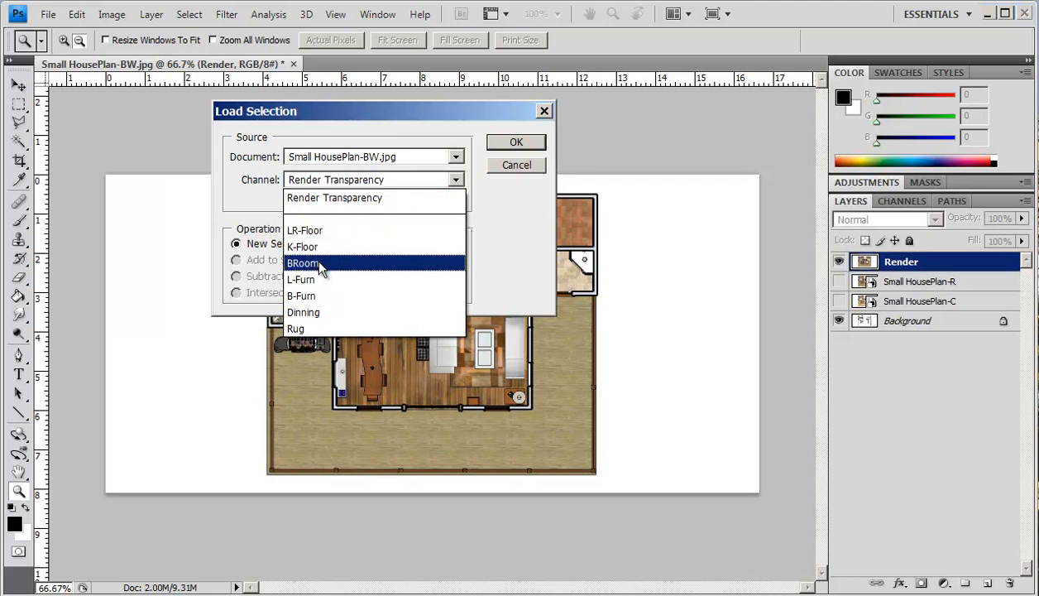
mouse_move(310, 295)
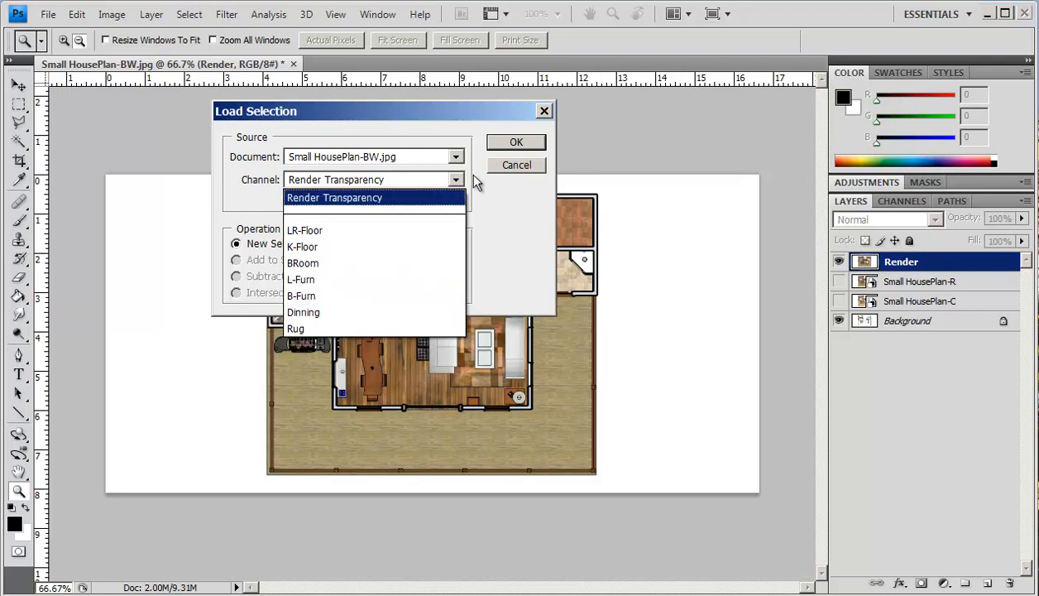
mouse_move(510, 149)
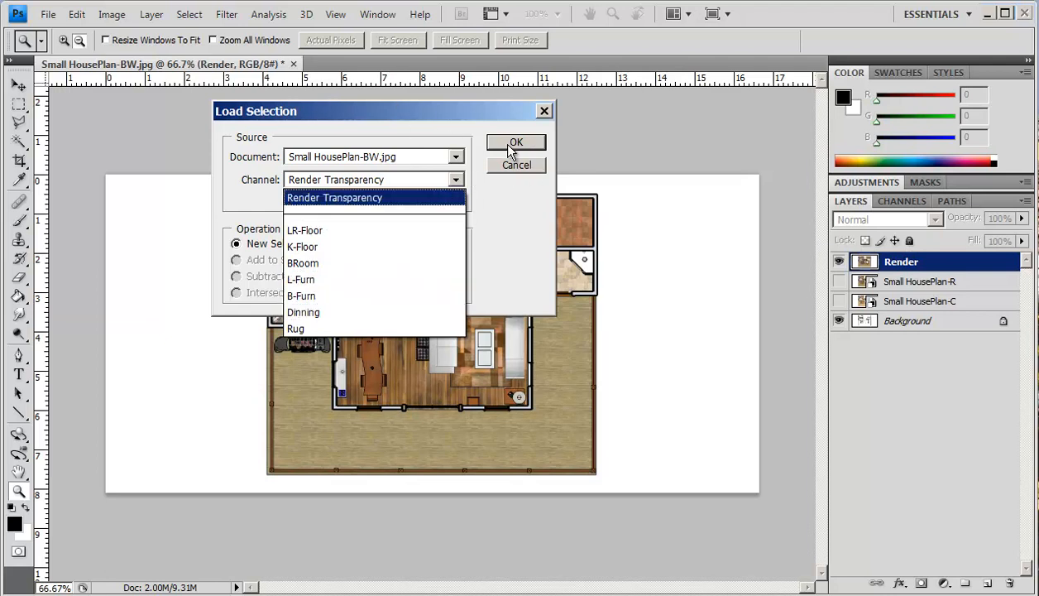
mouse_move(521, 165)
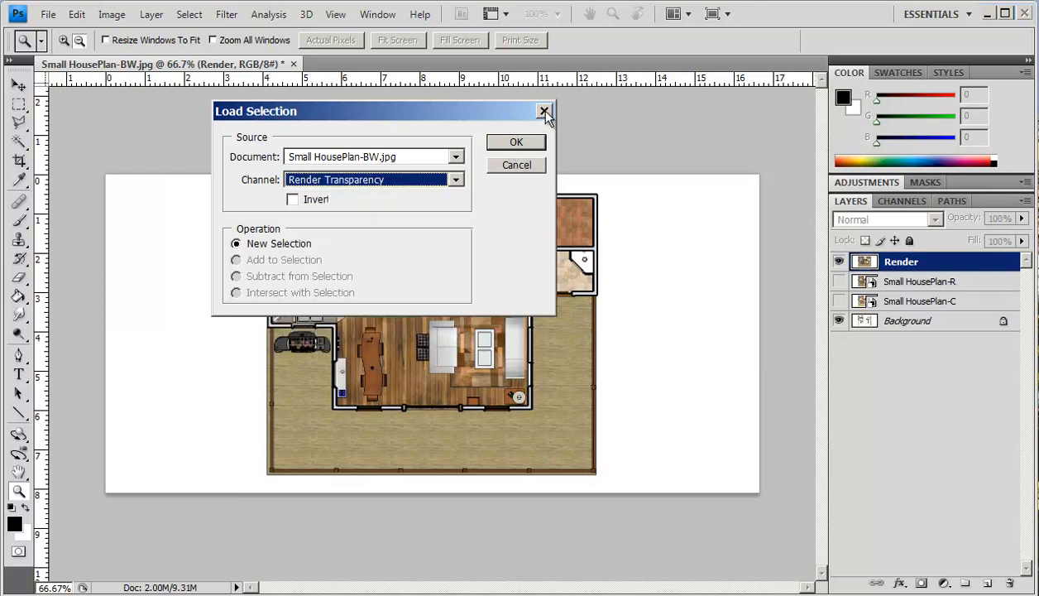
left_click(545, 112)
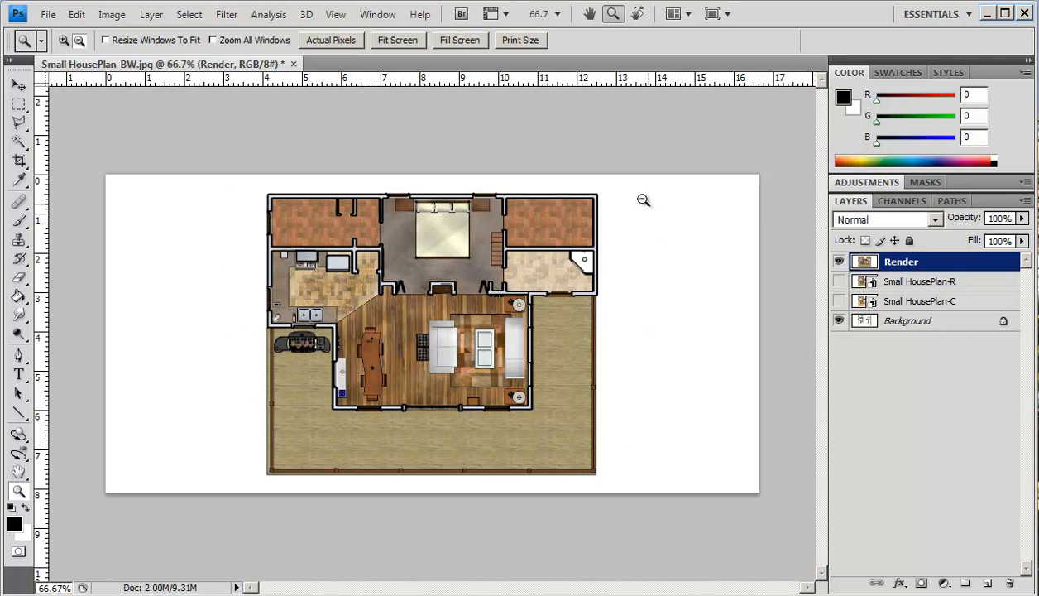
mouse_move(630, 263)
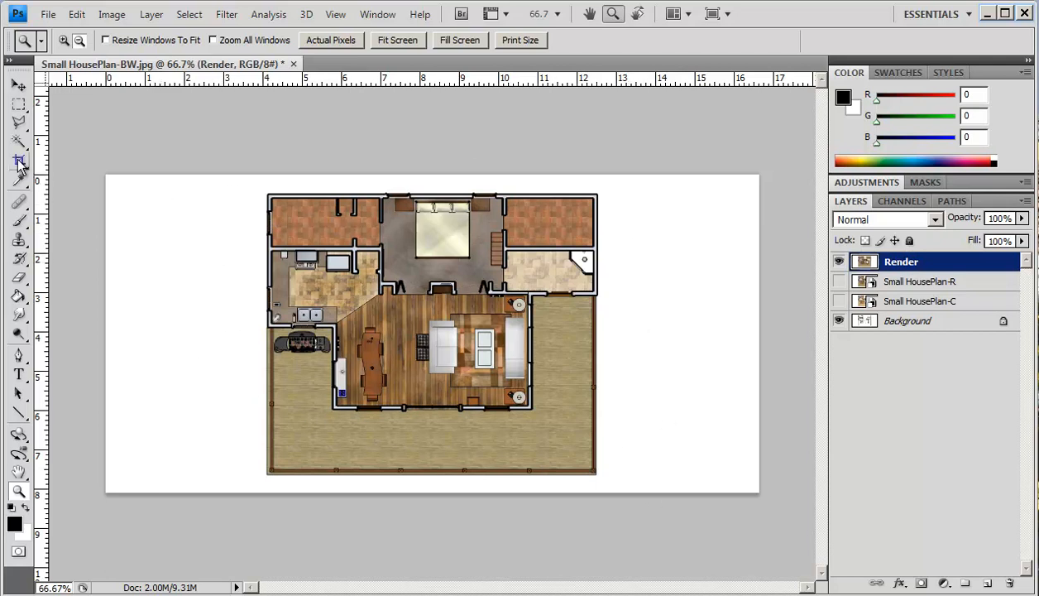
Step: Crop the canvas to the area between the vertical guides and commit
left_click(19, 161)
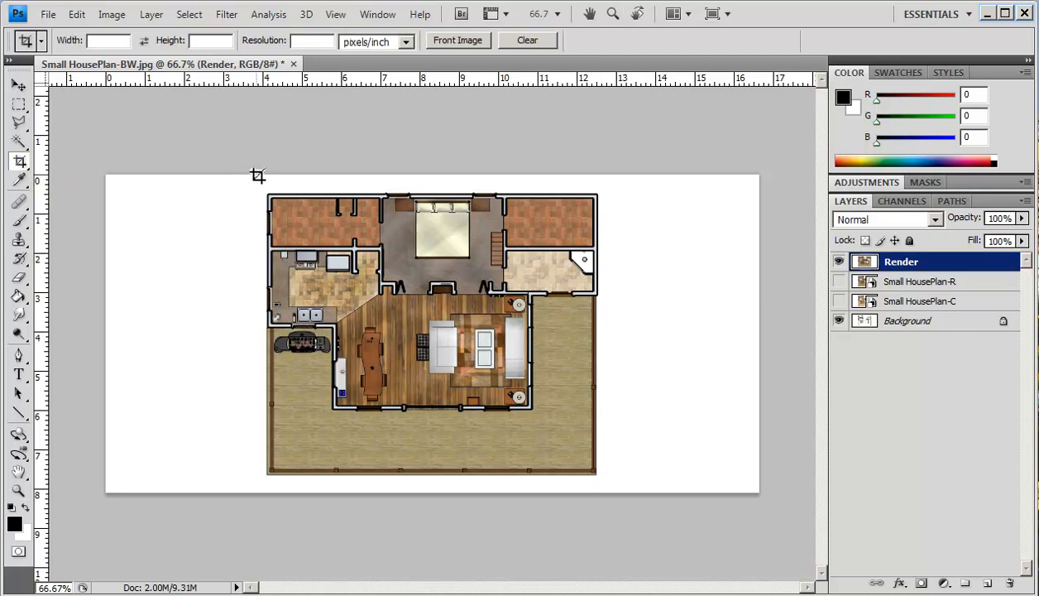
mouse_move(40, 179)
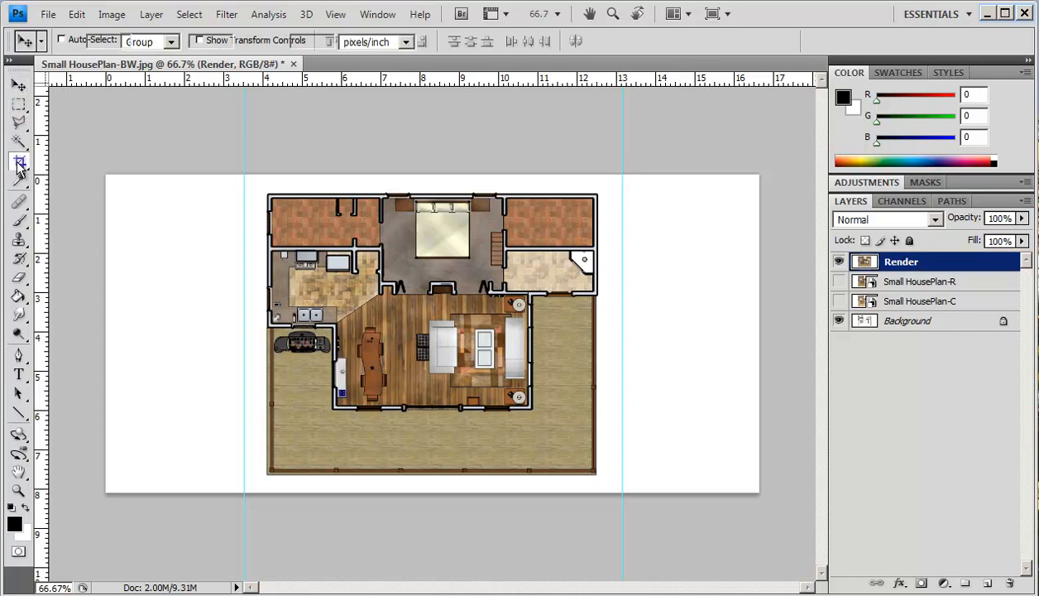
left_click(19, 163)
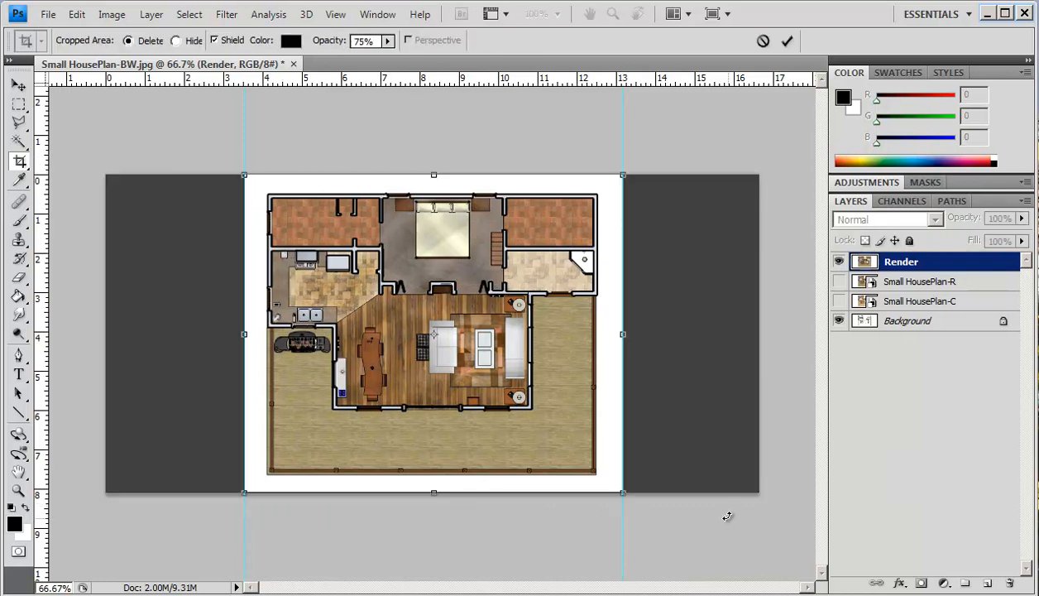
left_click(786, 41)
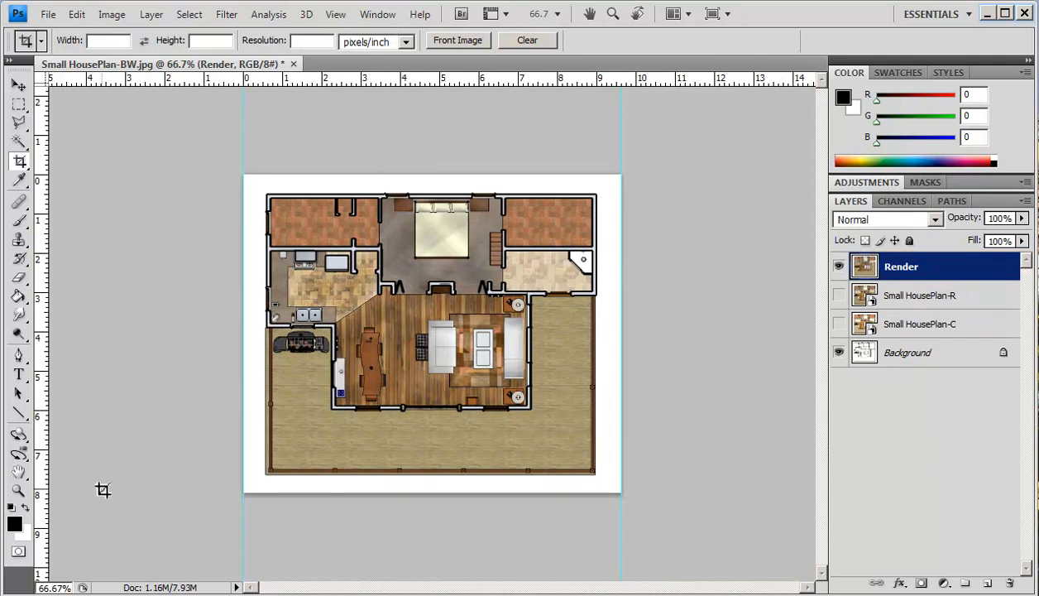
left_click(18, 489)
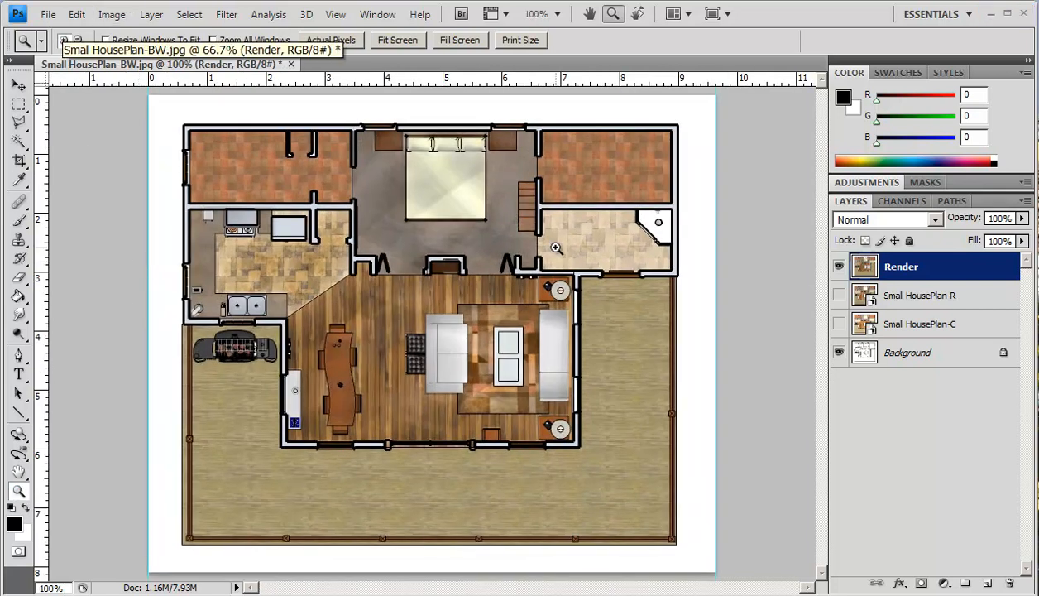
mouse_move(703, 243)
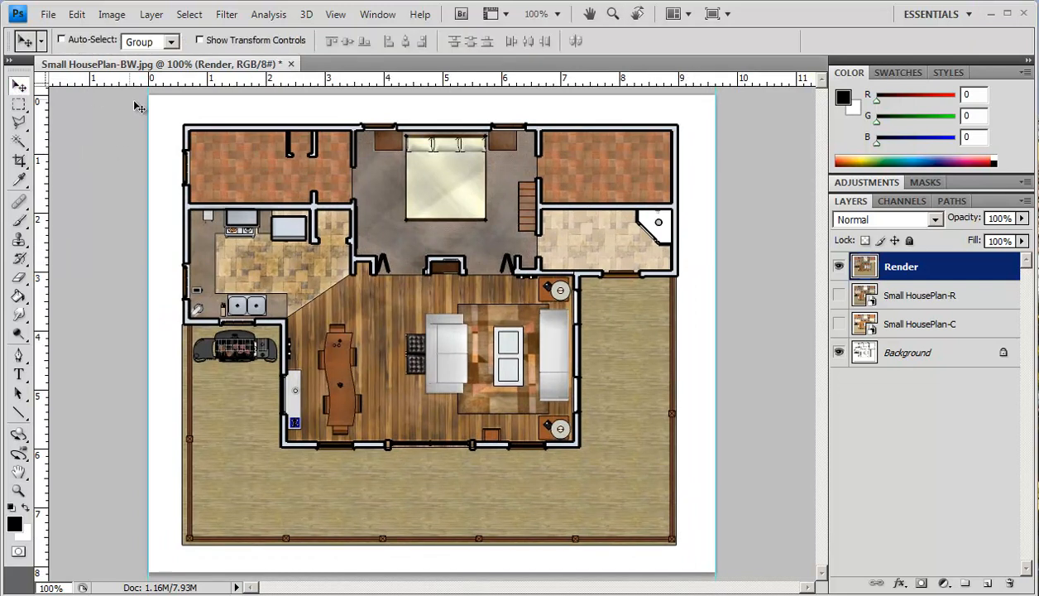
mouse_move(87, 135)
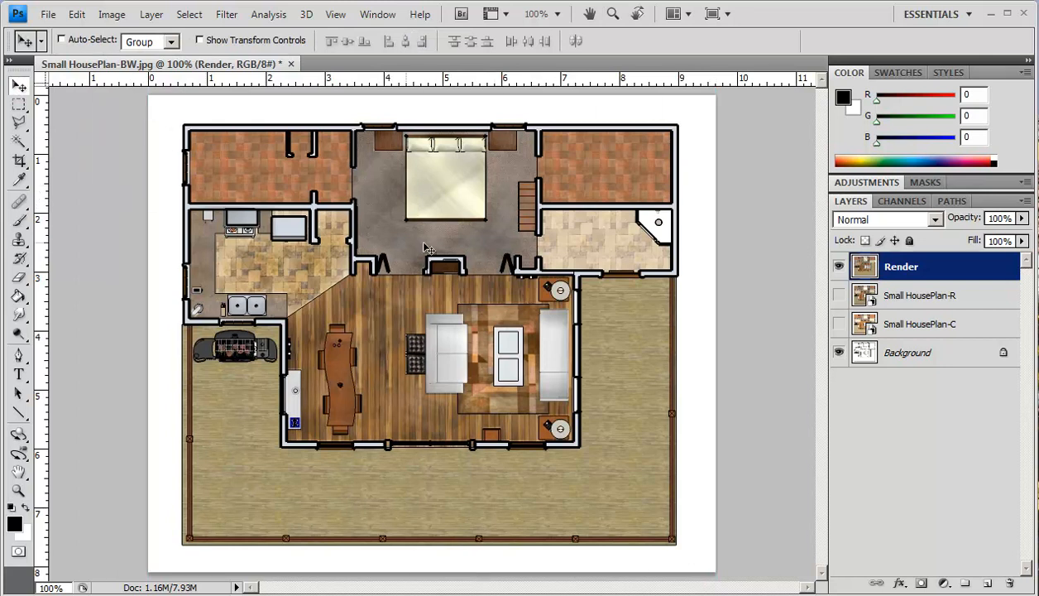
mouse_move(579, 249)
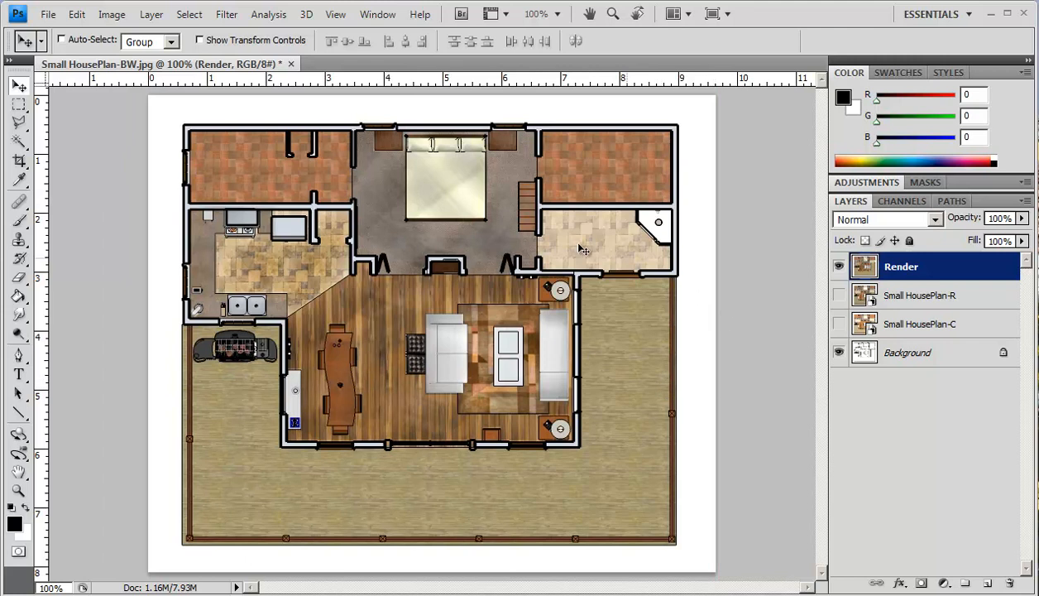
mouse_move(478, 236)
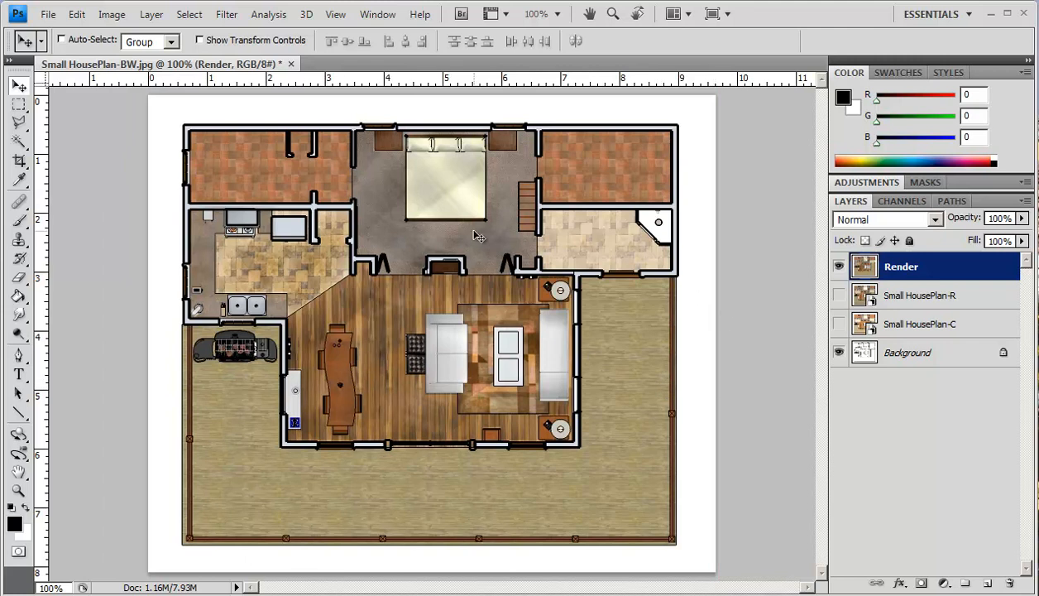
mouse_move(478, 238)
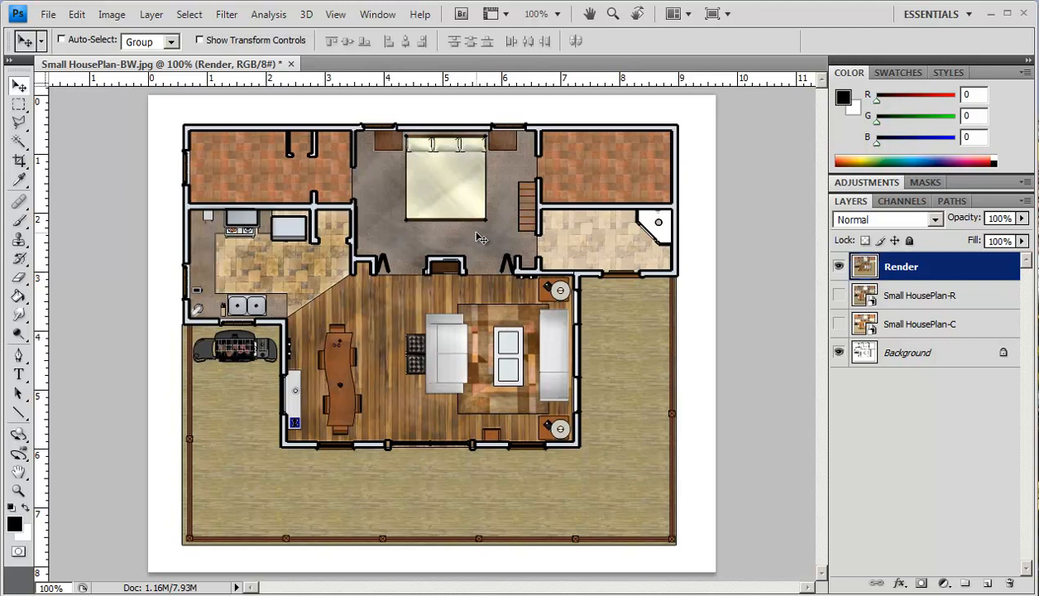
mouse_move(542, 298)
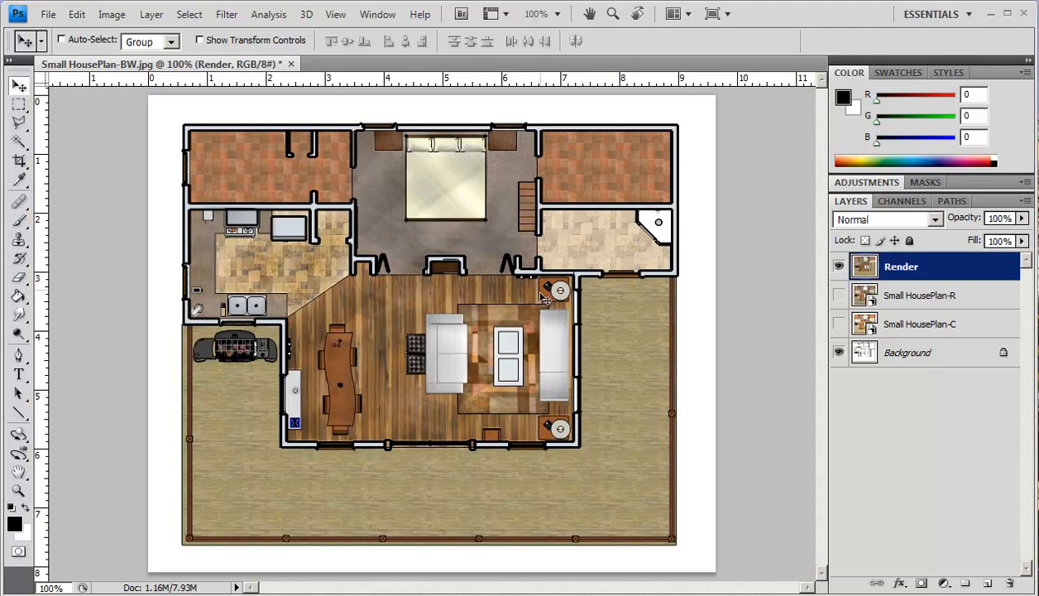
mouse_move(513, 331)
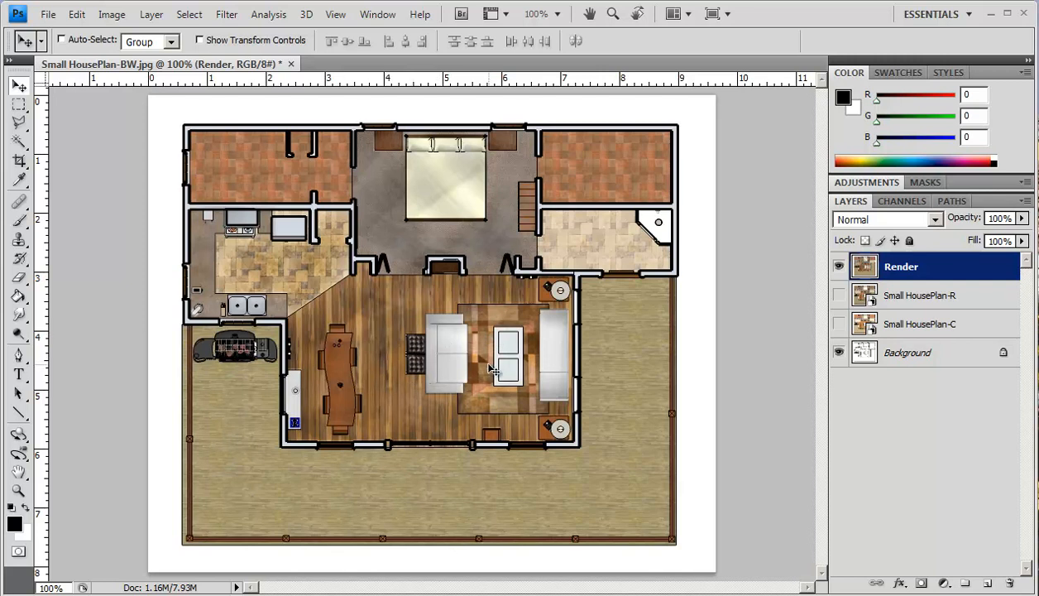
mouse_move(534, 364)
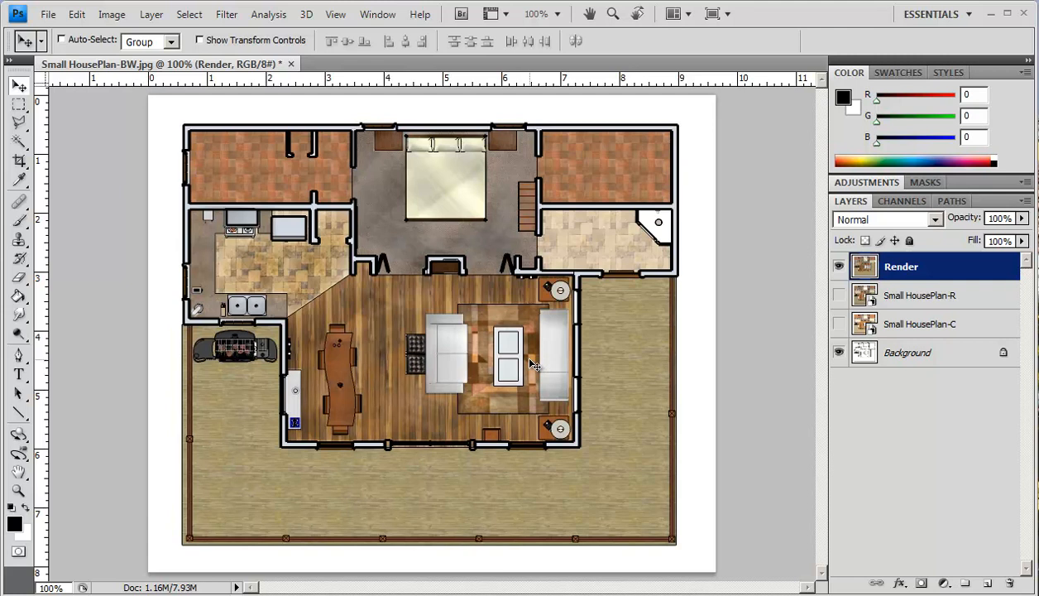
mouse_move(550, 293)
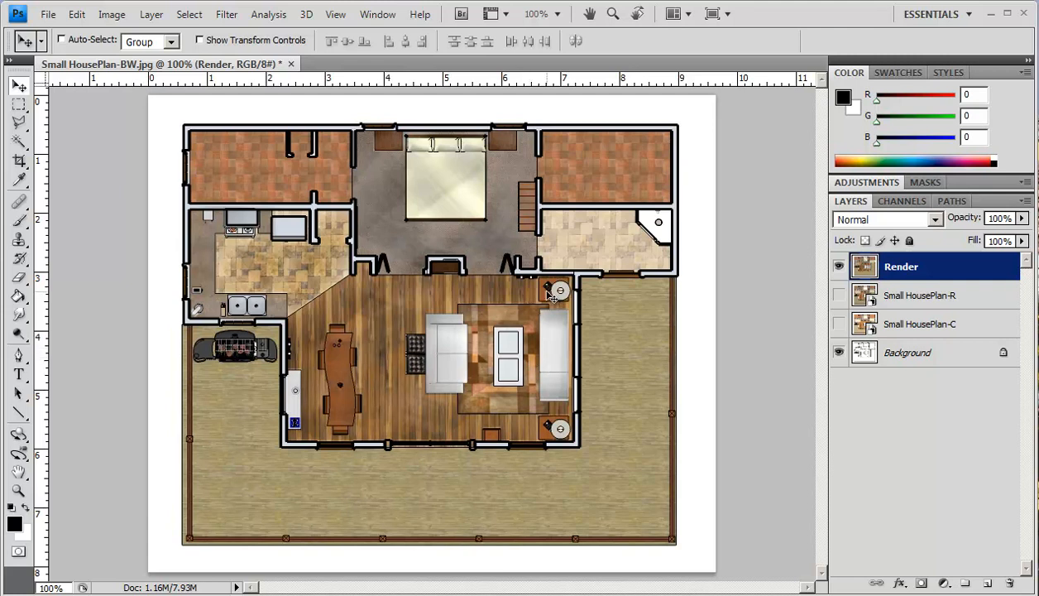
mouse_move(552, 297)
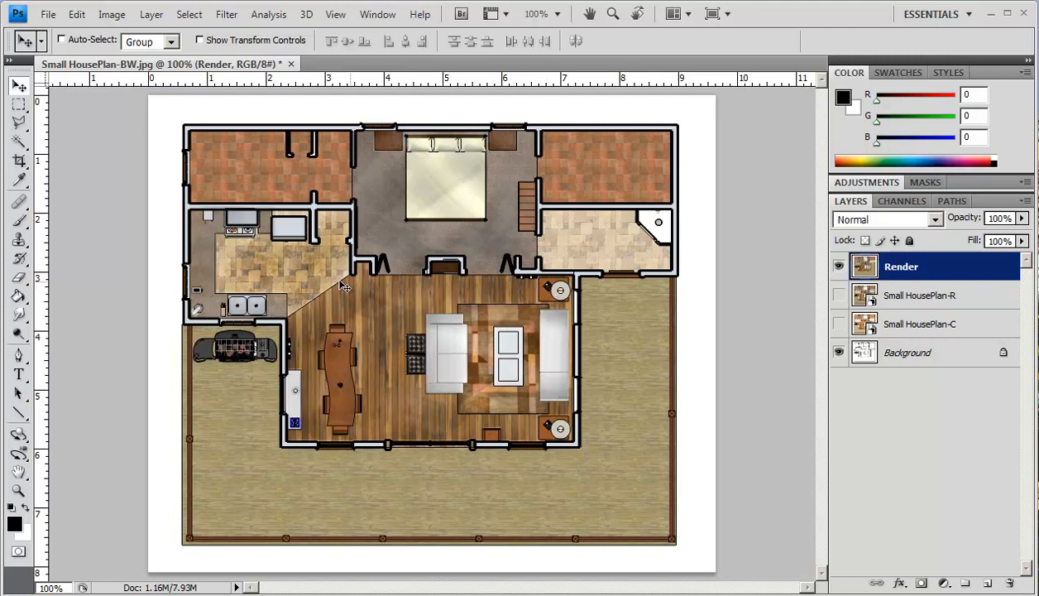
Step: Save the Rectangular Marquee counter selection as a channel named K-Counter
left_click(19, 102)
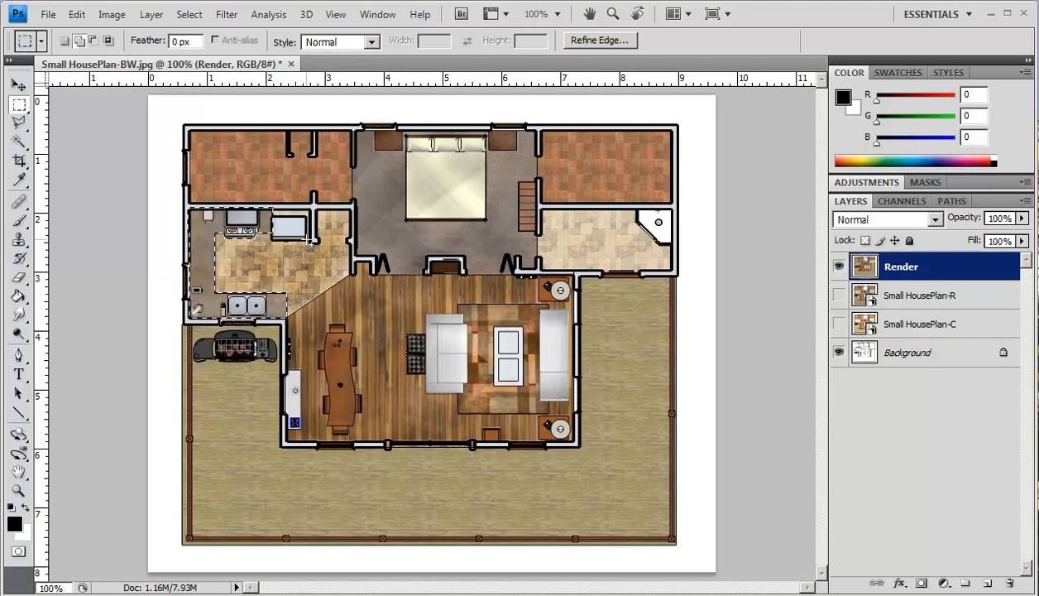
left_click(189, 14)
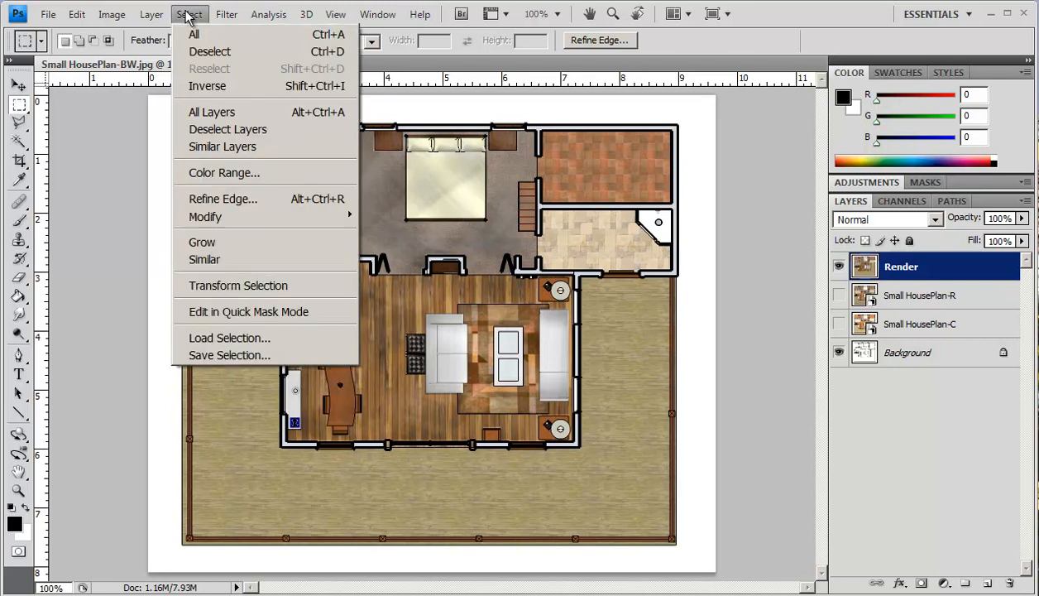
left_click(229, 354)
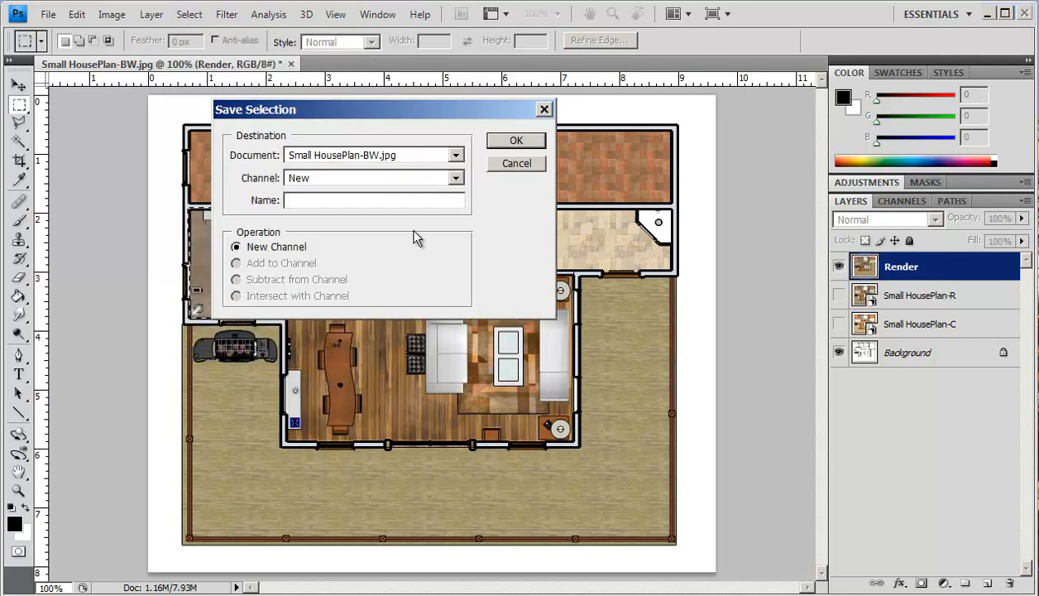
type("K")
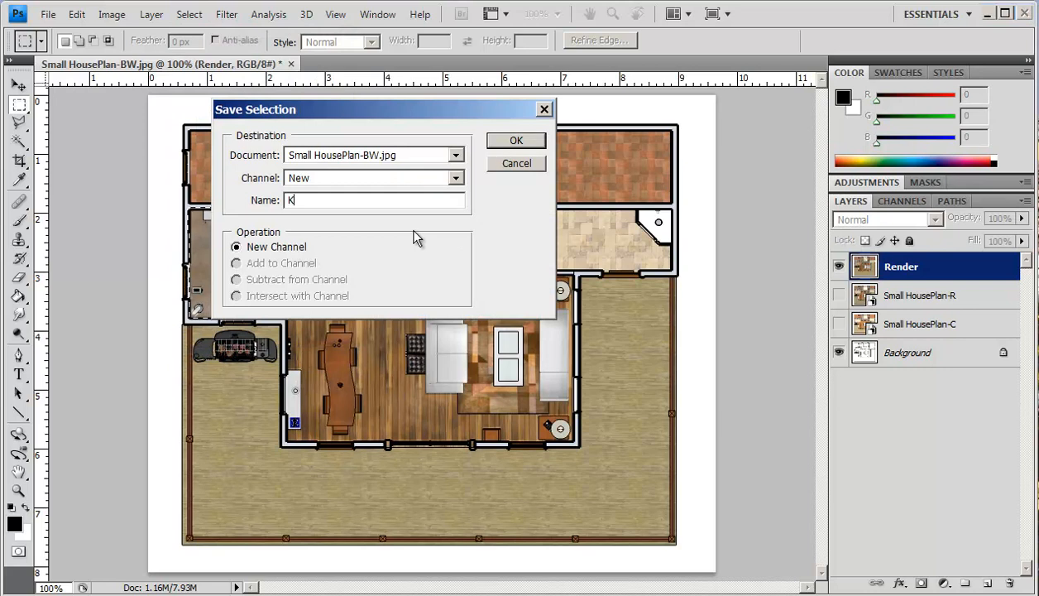
type("-")
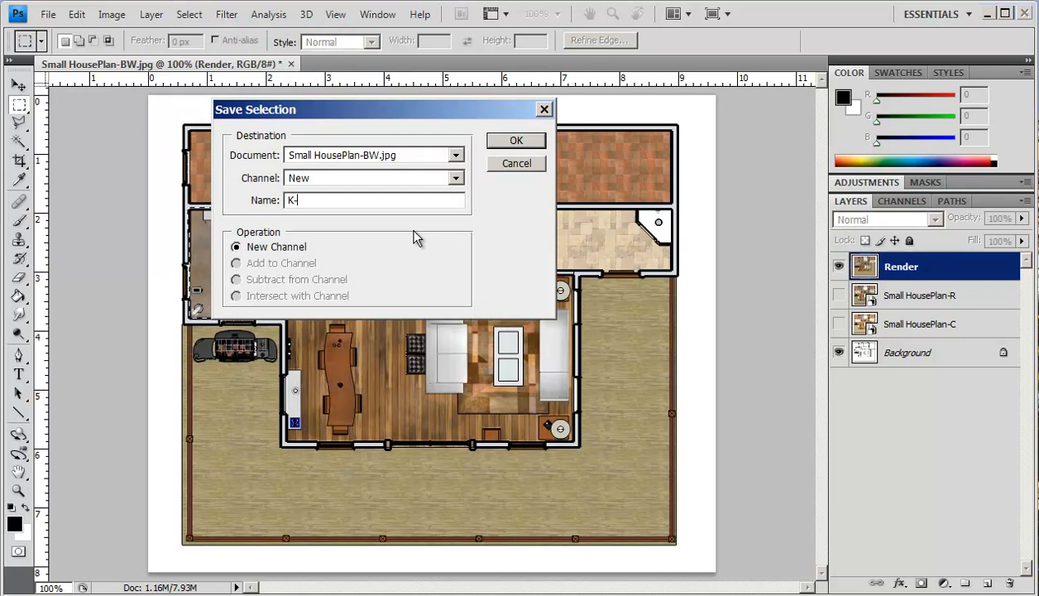
type("Co")
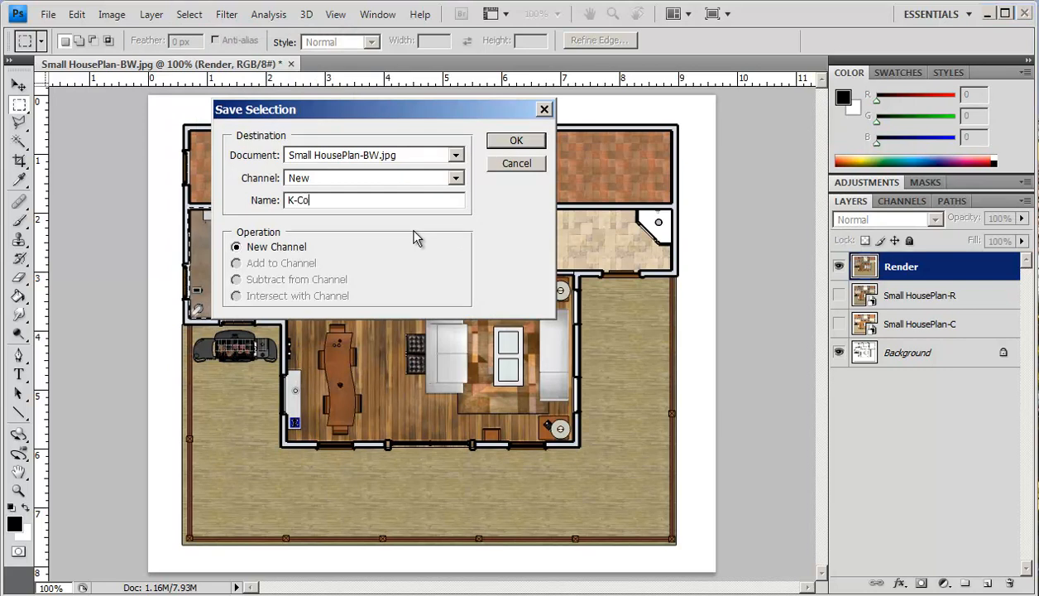
type("un")
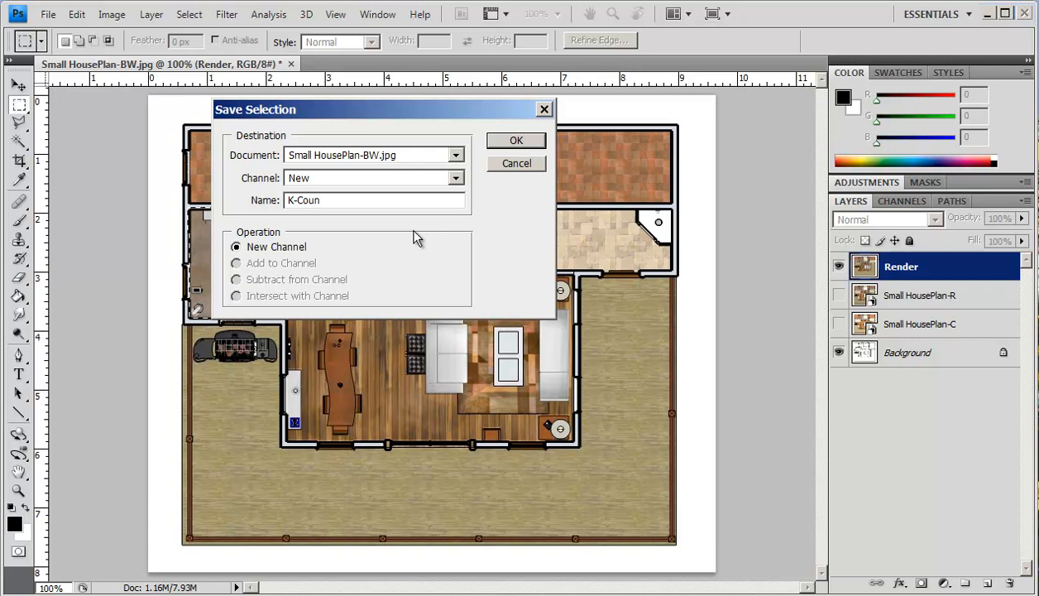
type("ter")
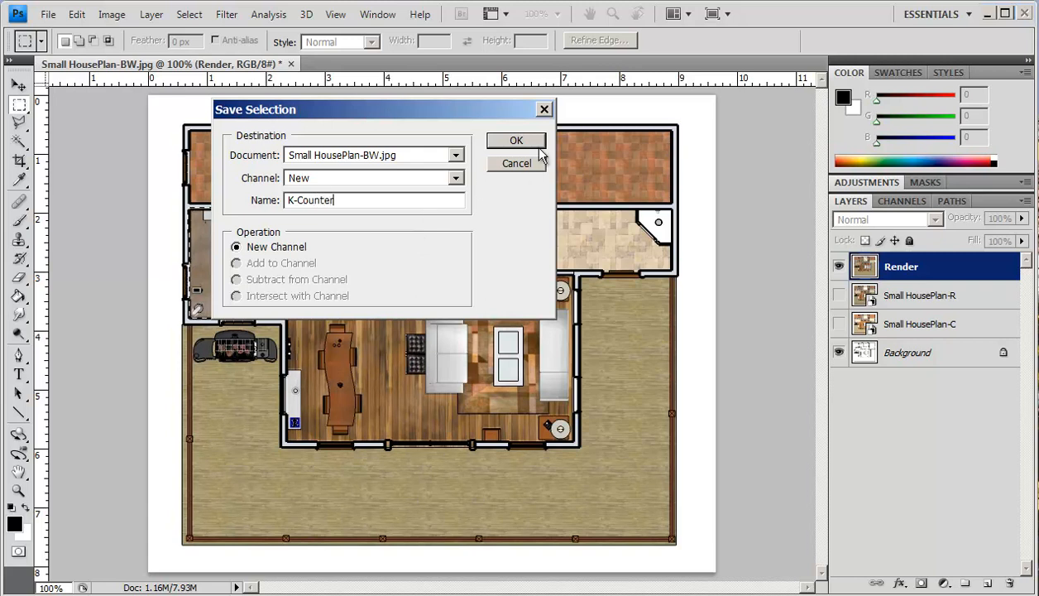
left_click(516, 140)
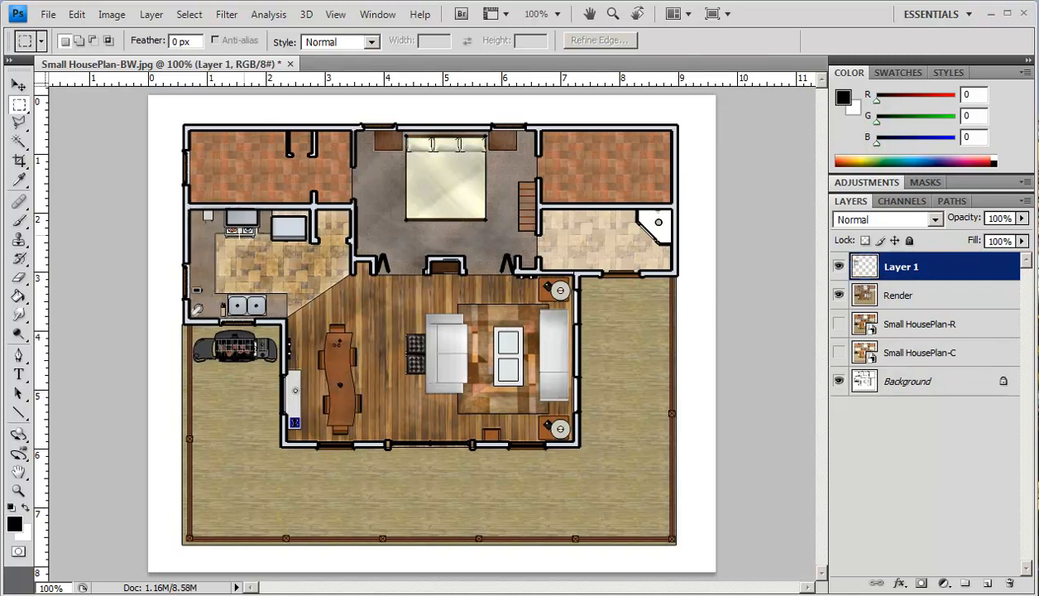
Step: Add Bevel and Emboss plus a Drop Shadow angled toward the upper left to Layer 1
left_click(899, 583)
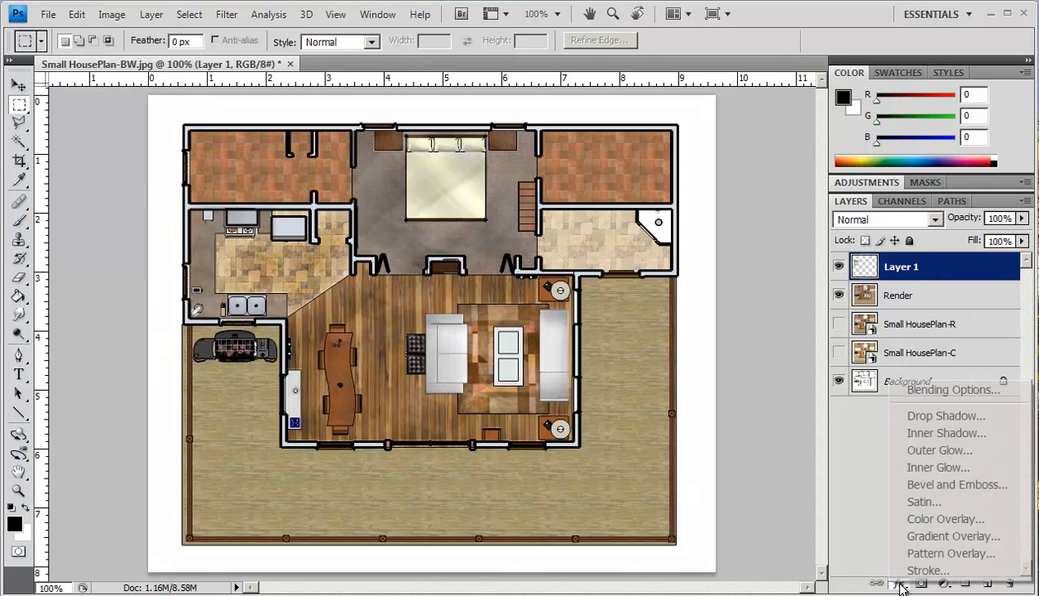
mouse_move(957, 484)
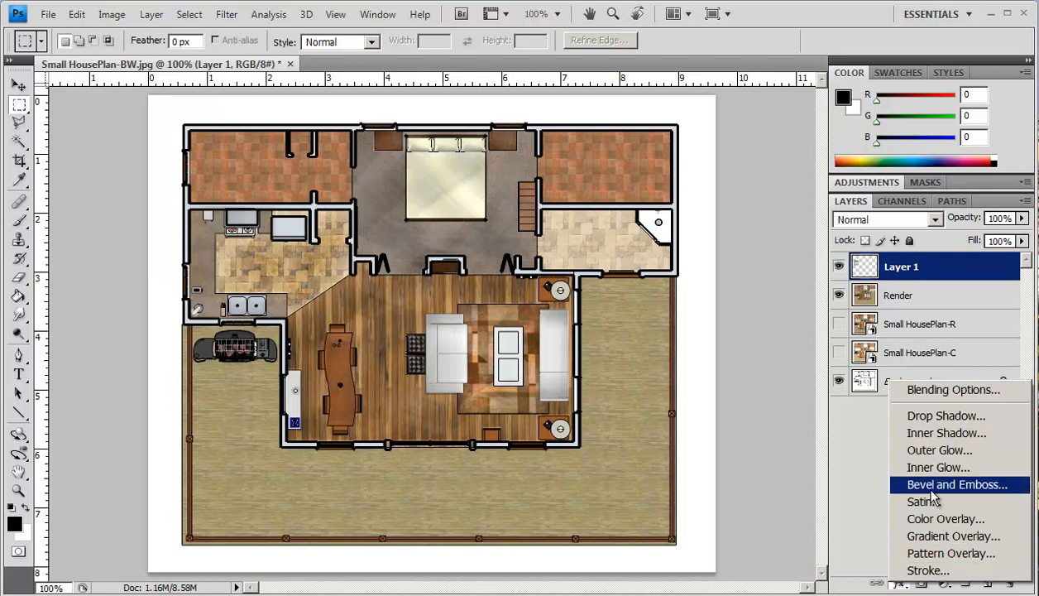
left_click(956, 484)
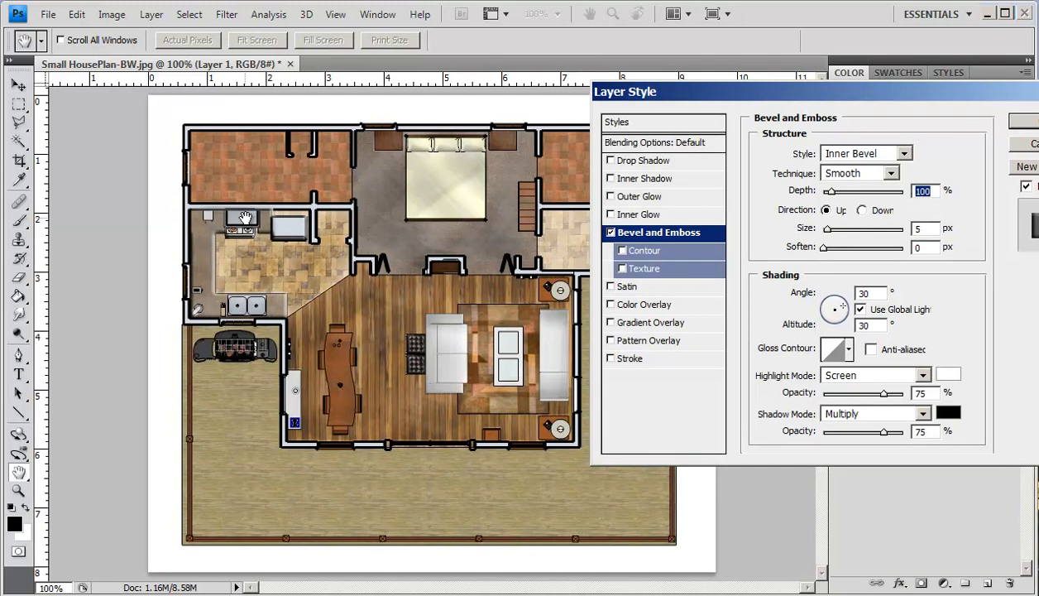
mouse_move(198, 240)
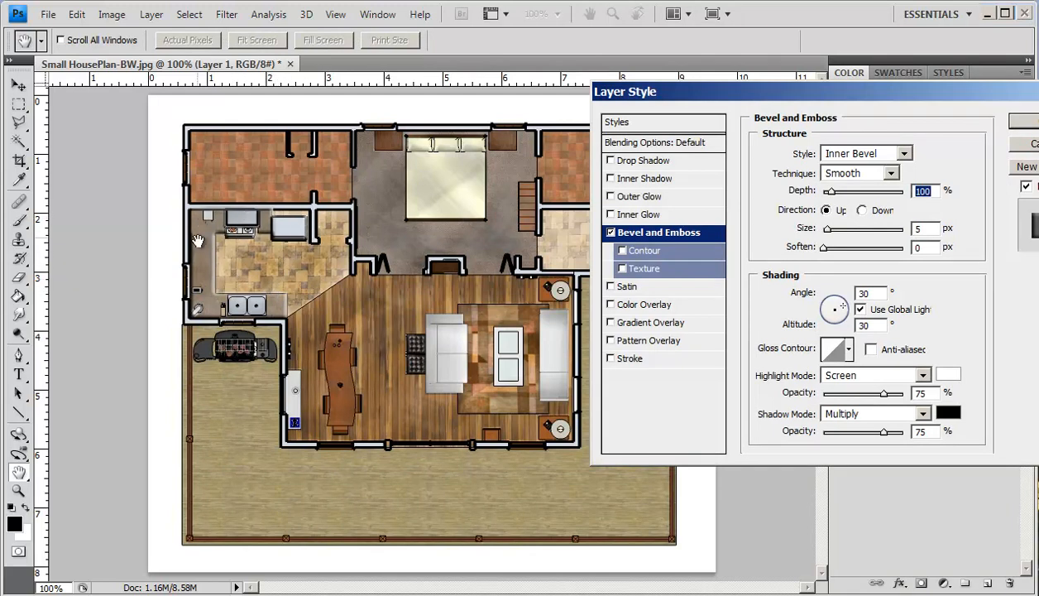
mouse_move(295, 305)
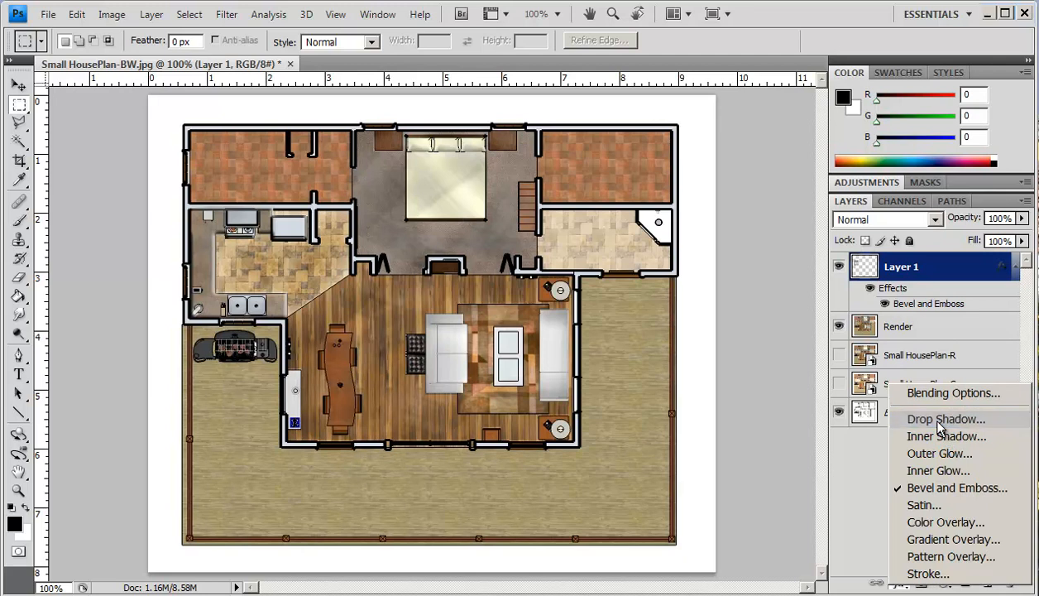
left_click(945, 419)
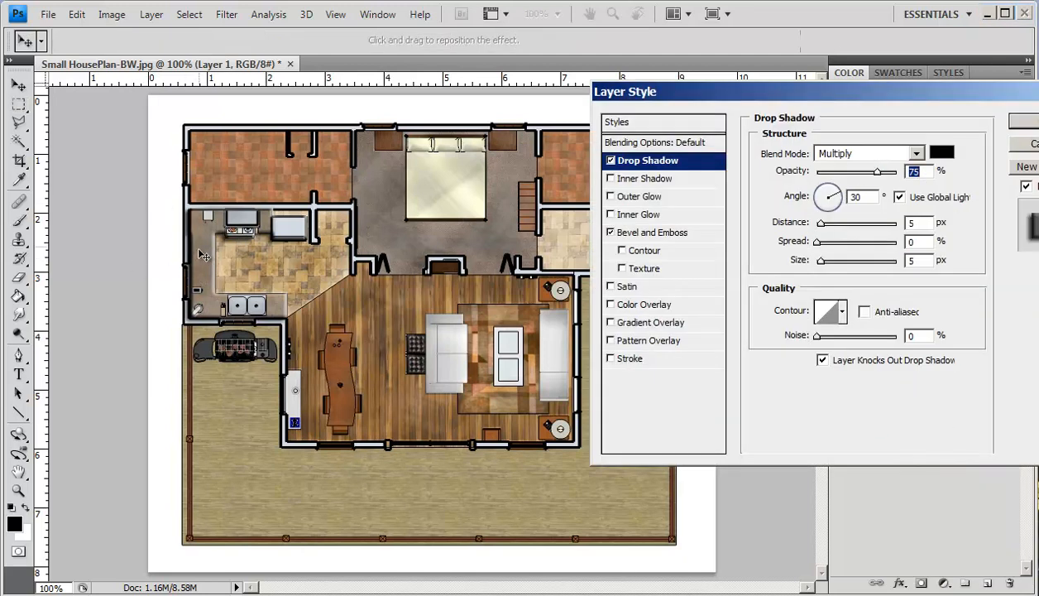
left_click_drag(828, 196, 819, 205)
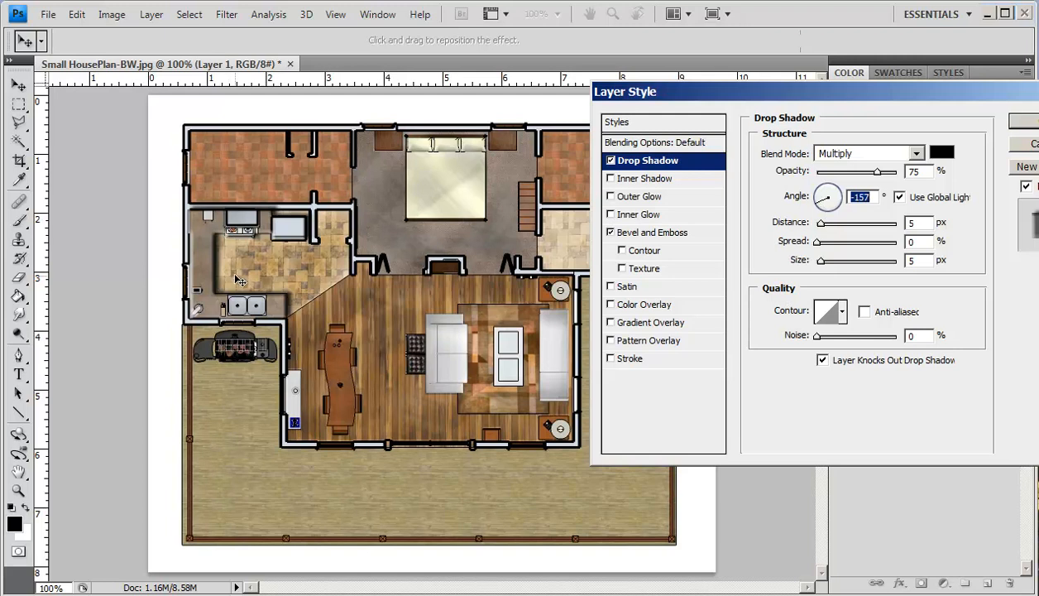
mouse_move(204, 361)
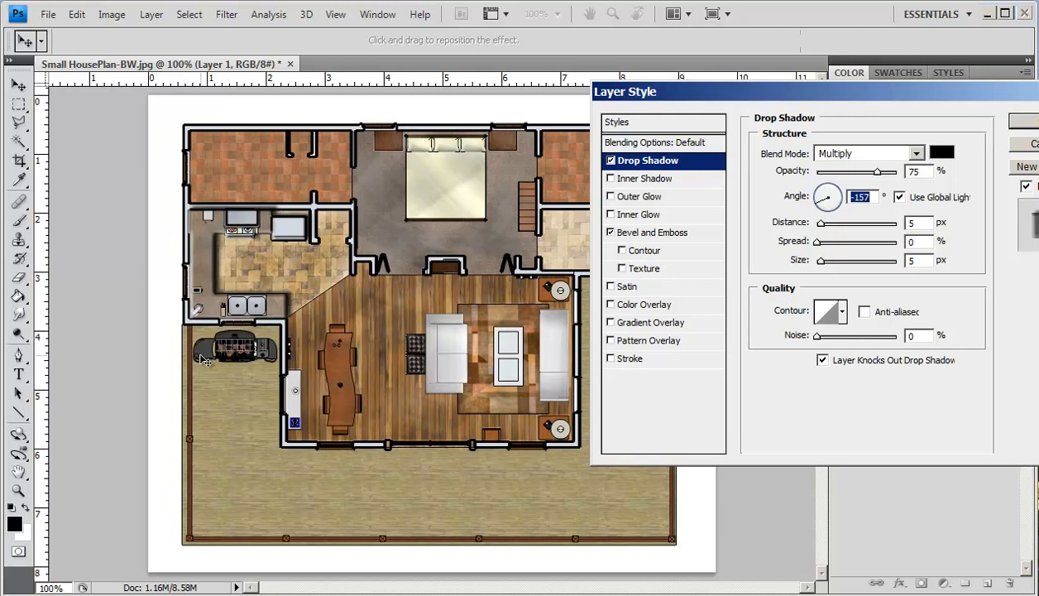
mouse_move(201, 298)
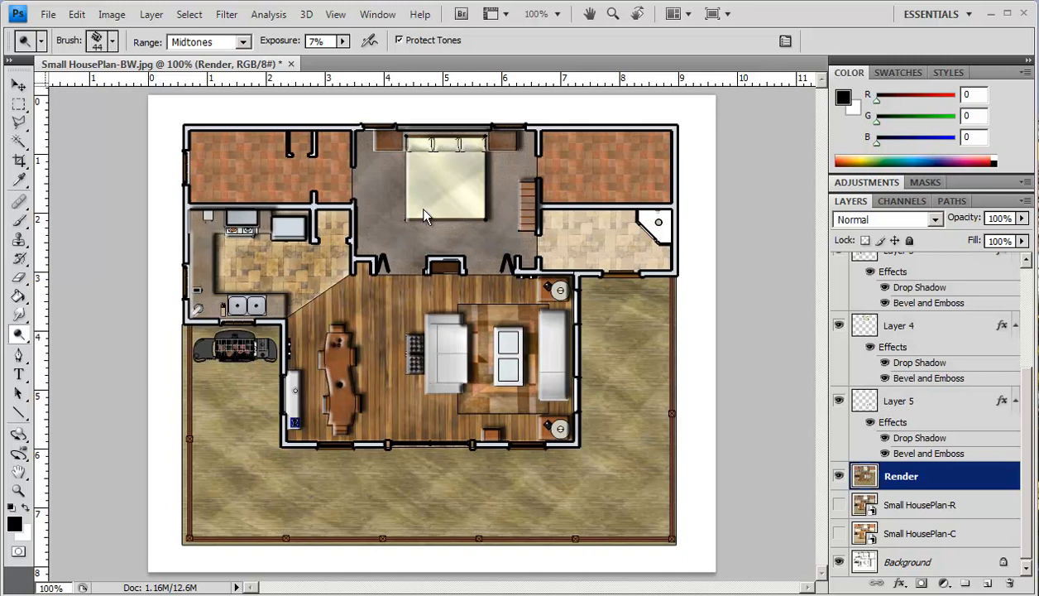
mouse_move(552, 428)
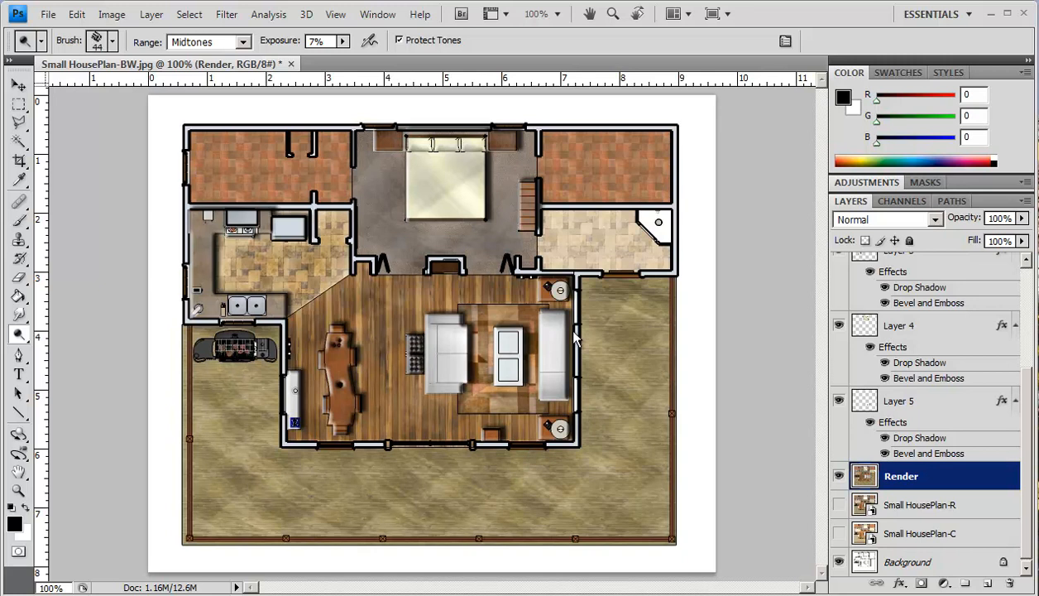
mouse_move(585, 347)
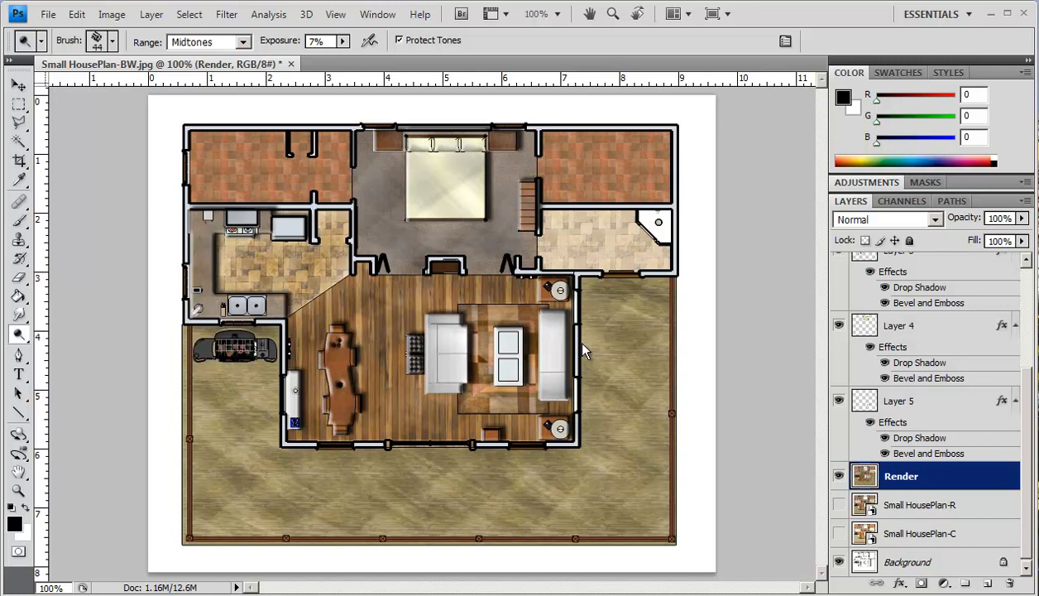
mouse_move(622, 401)
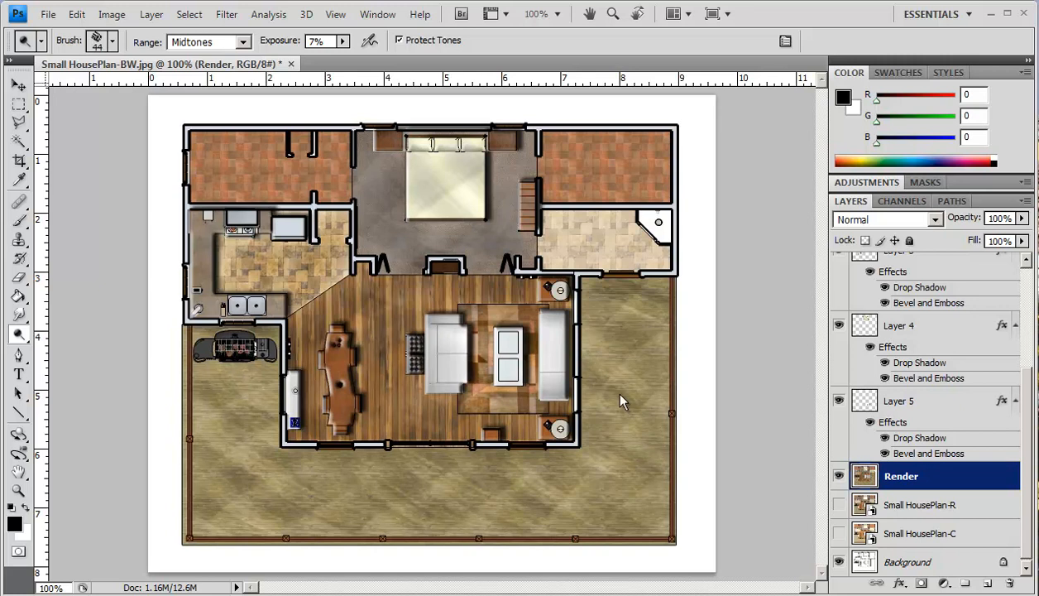
mouse_move(761, 554)
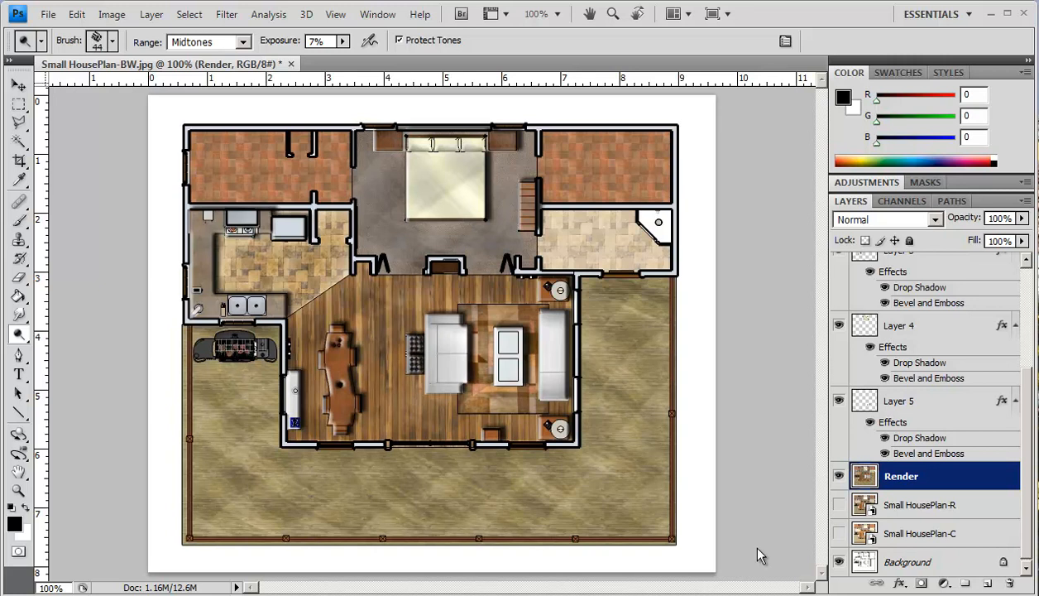